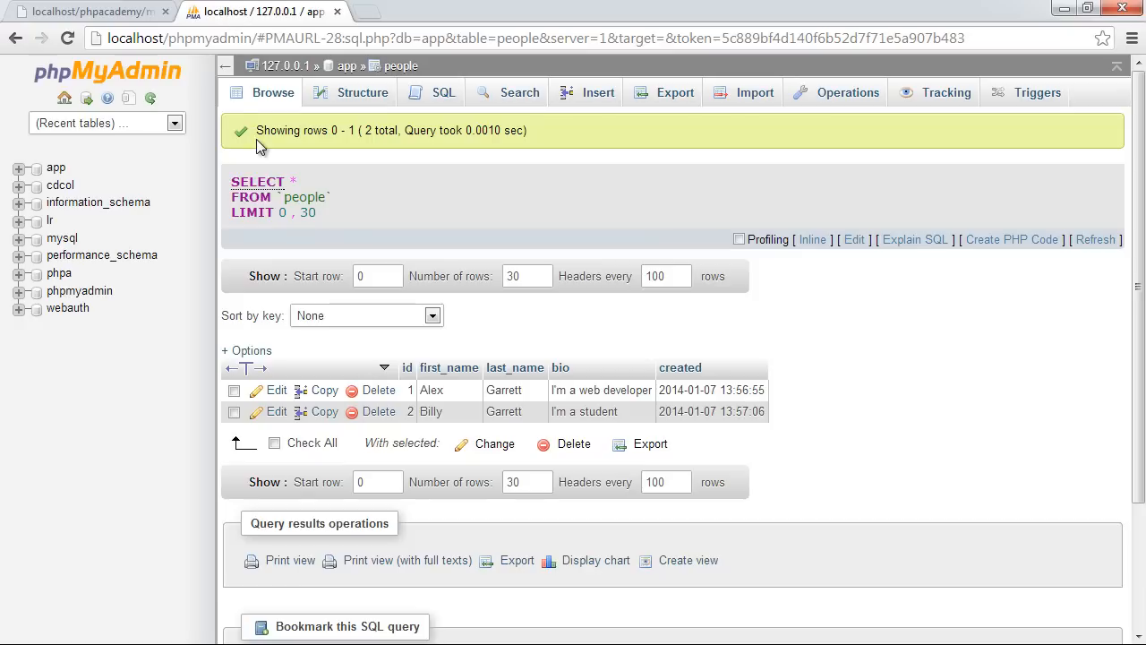
mouse_move(362, 204)
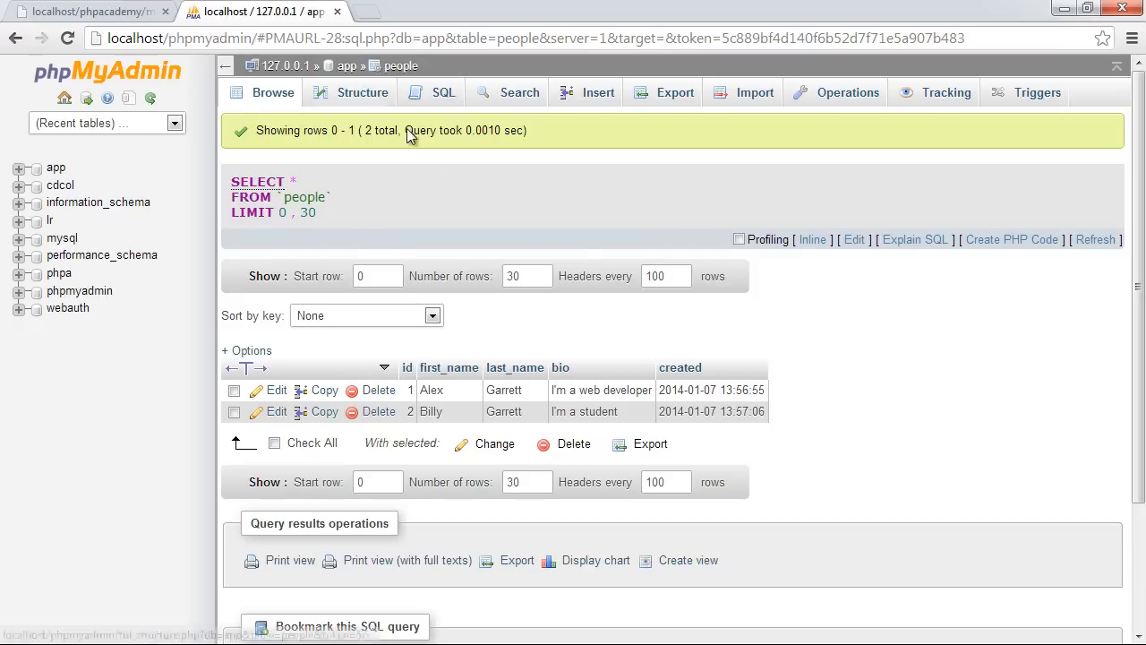
mouse_move(473, 201)
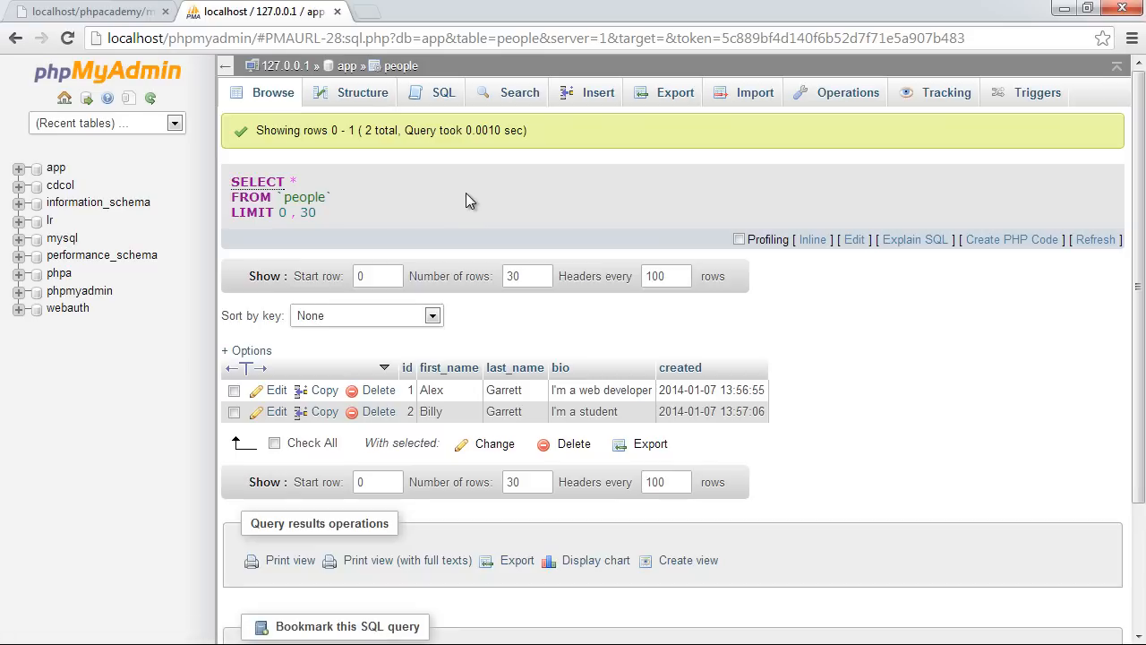
Start a new table named countries in the app database.
left_click(346, 64)
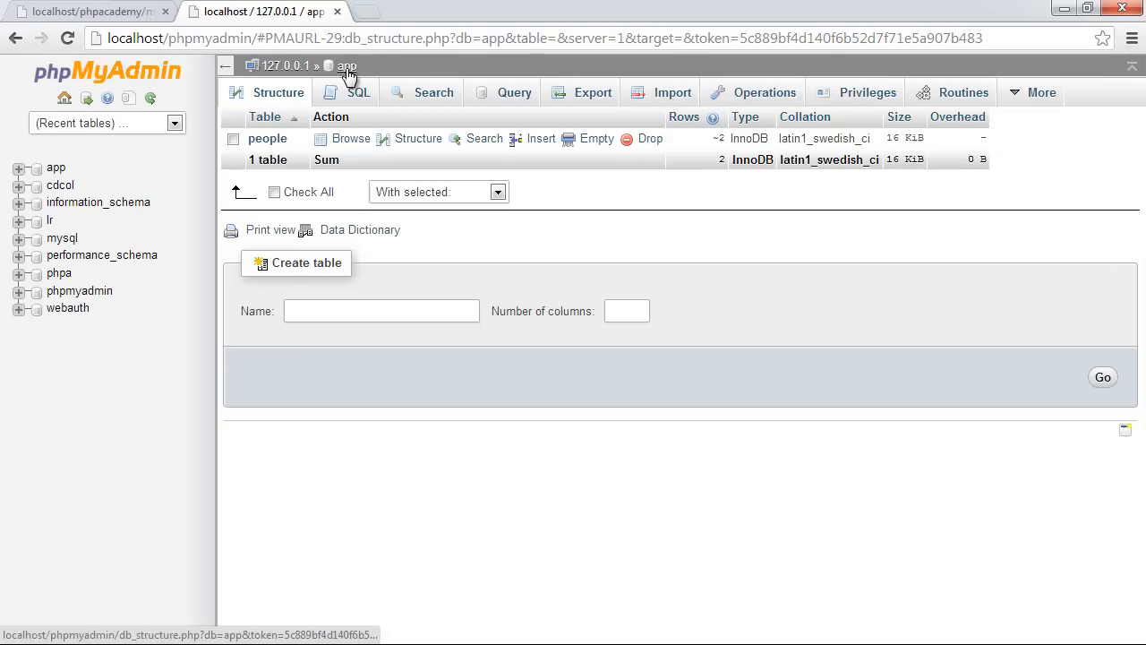
left_click(382, 311)
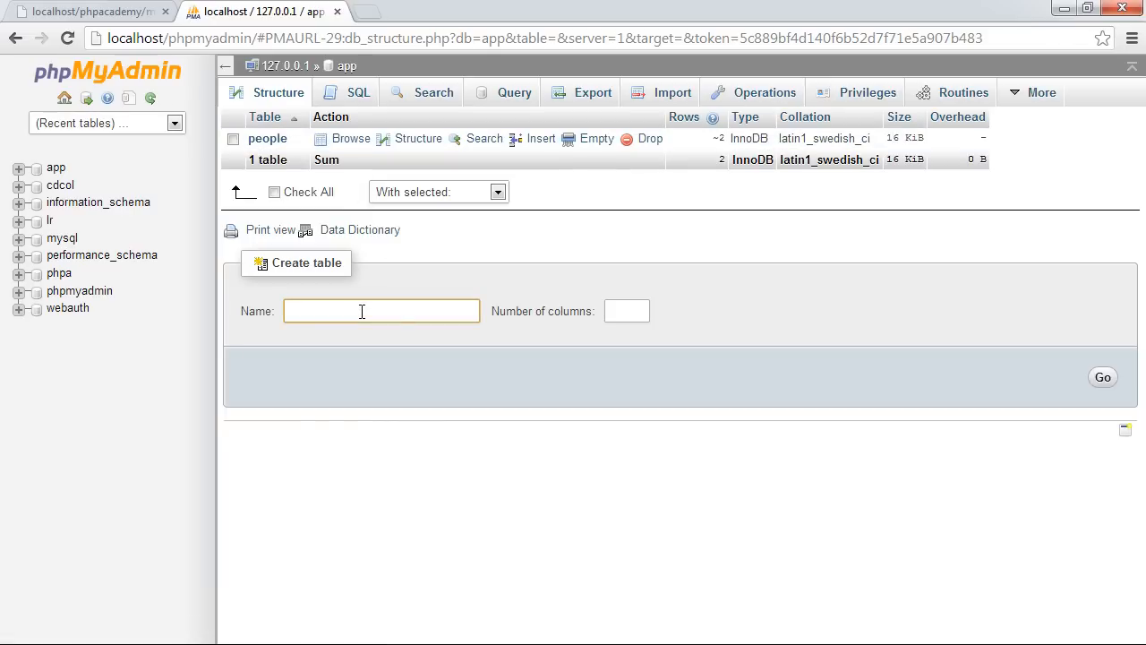
type("countries")
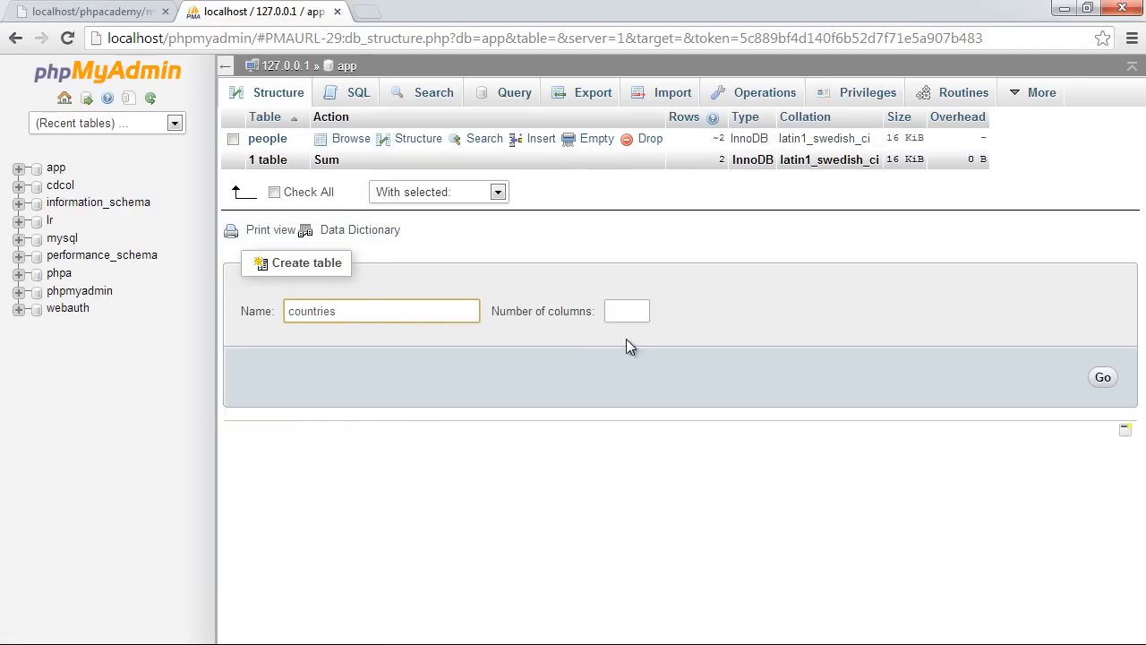
left_click(1103, 376)
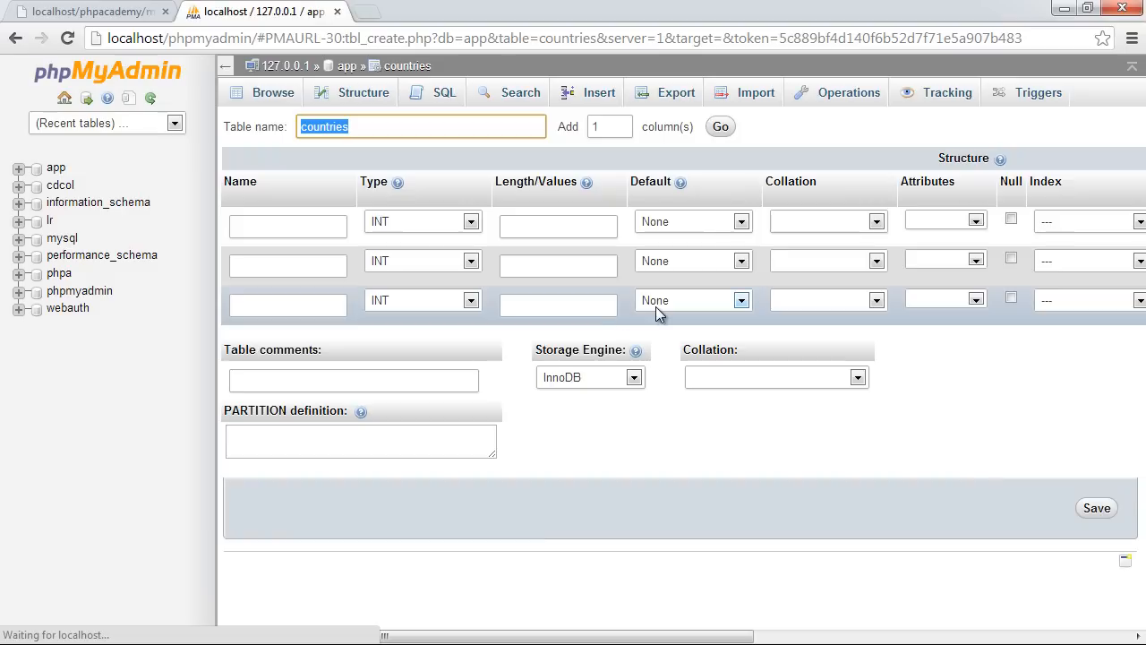
Define columns id, code and name (length 50), making id the primary key.
type("id")
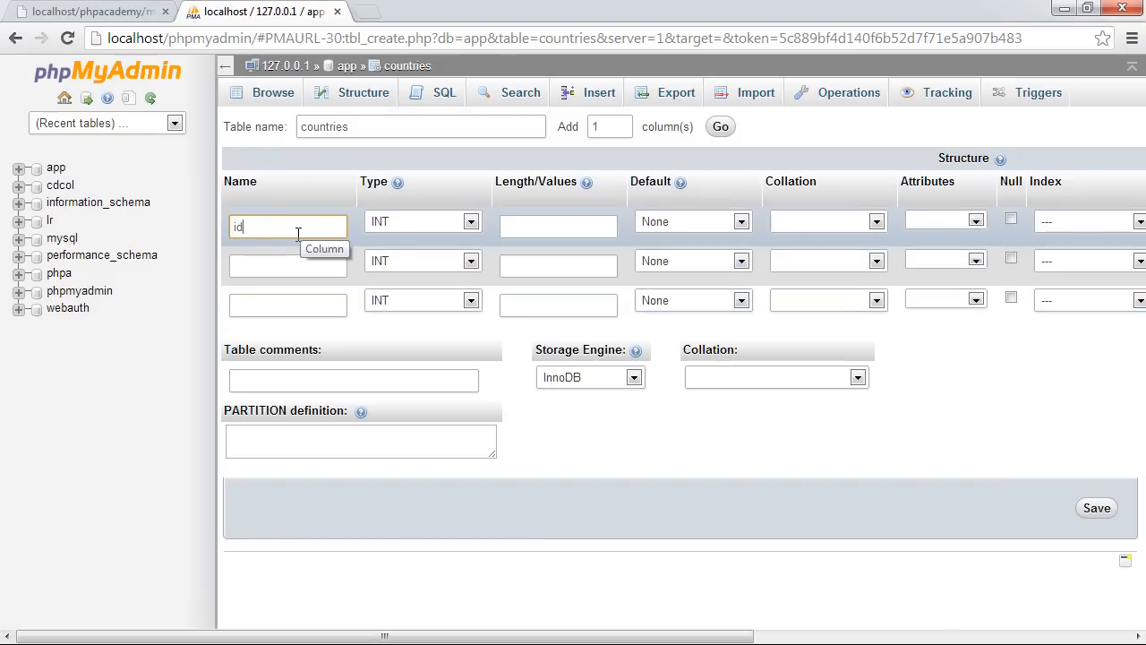
left_click(286, 265)
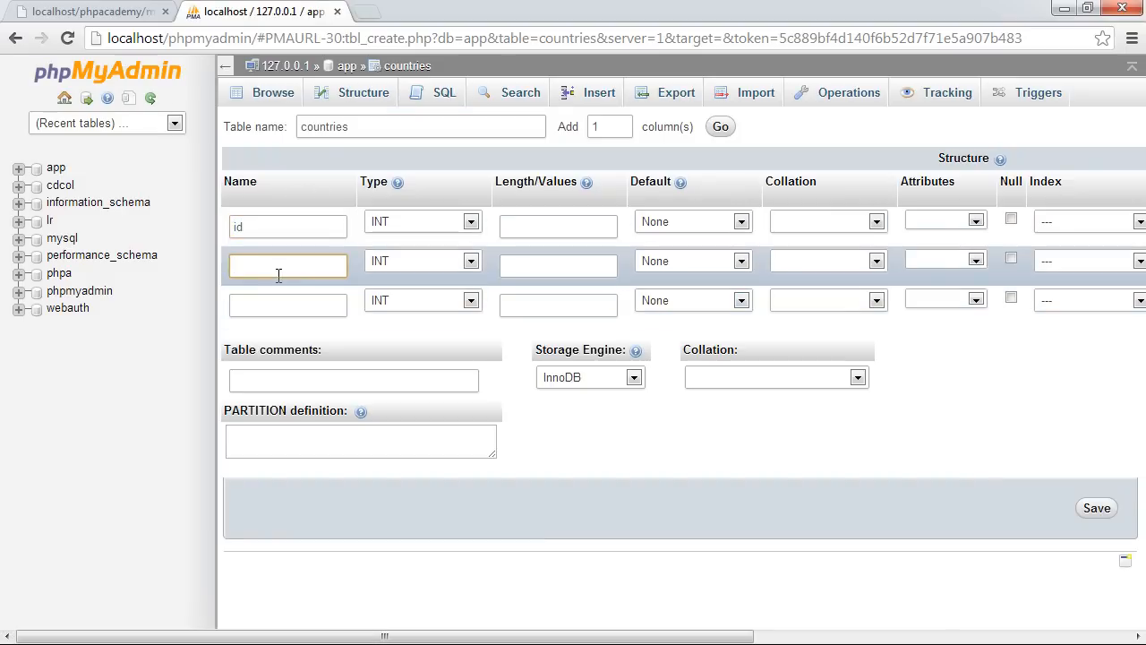
left_click(287, 265)
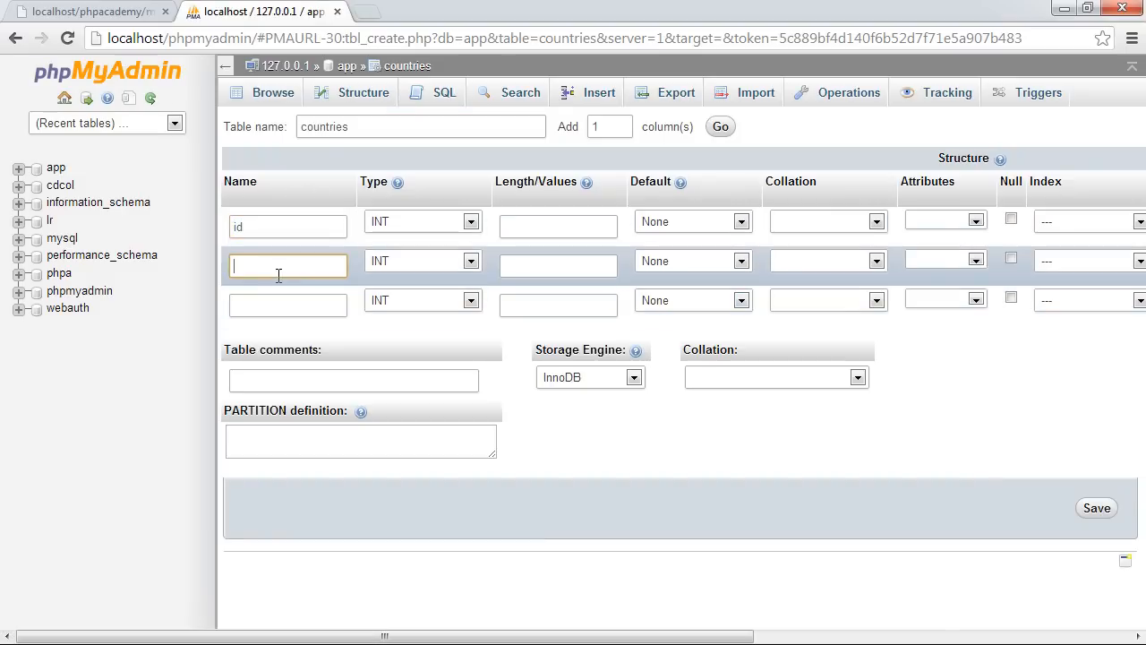
type("code")
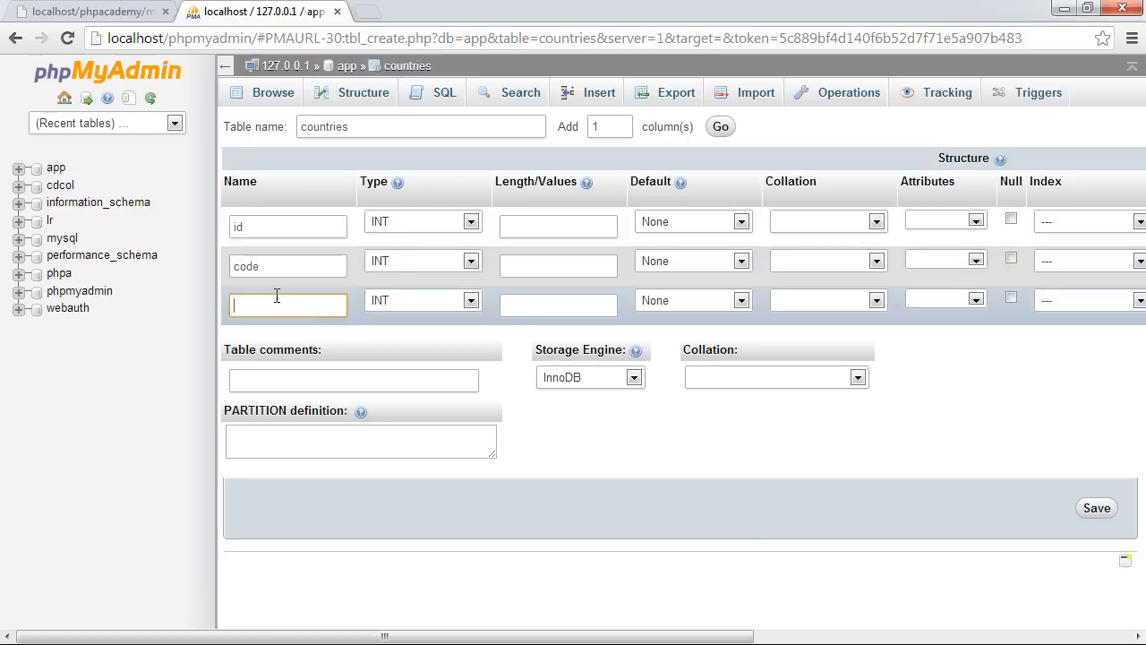
type("name")
left_click(559, 265)
type("2")
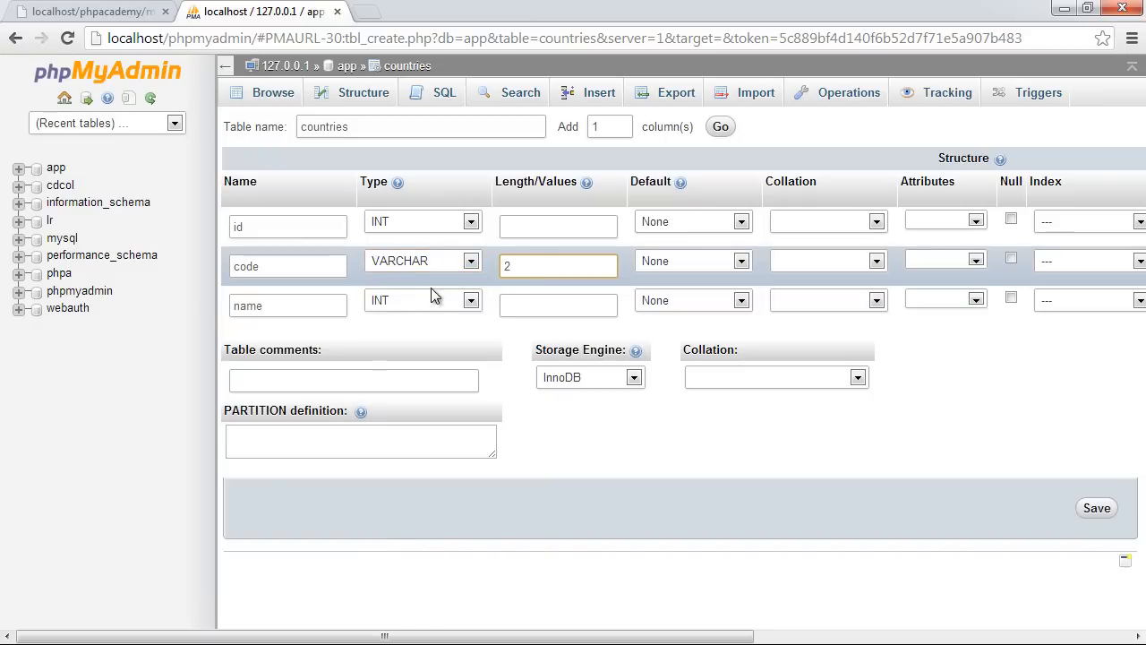
type("50")
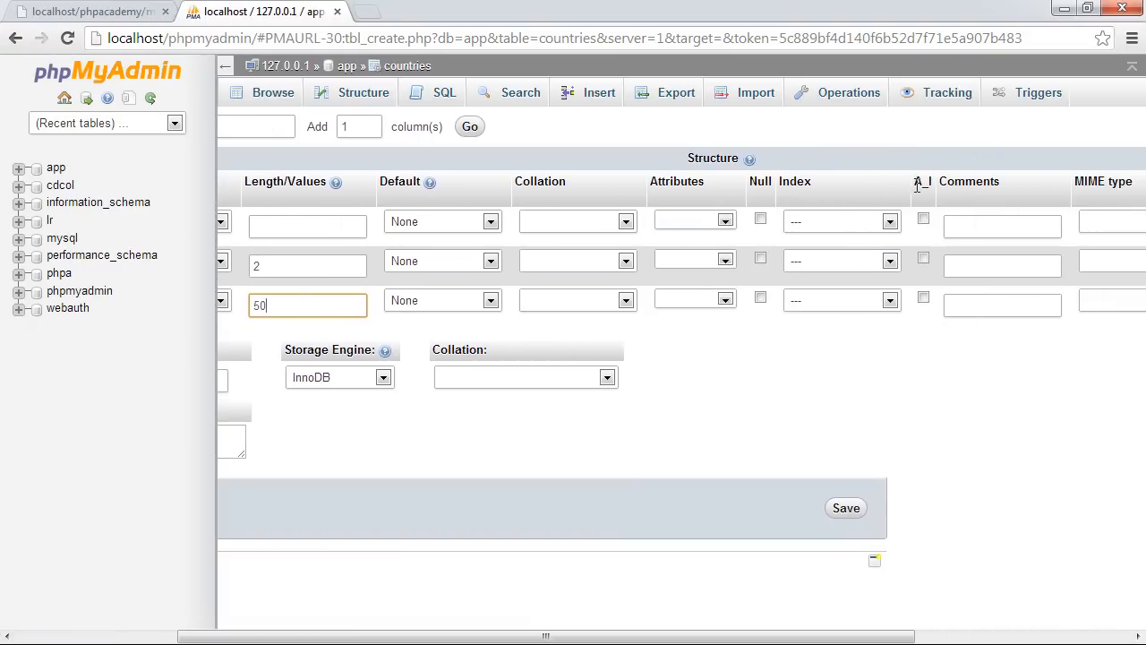
left_click(838, 223)
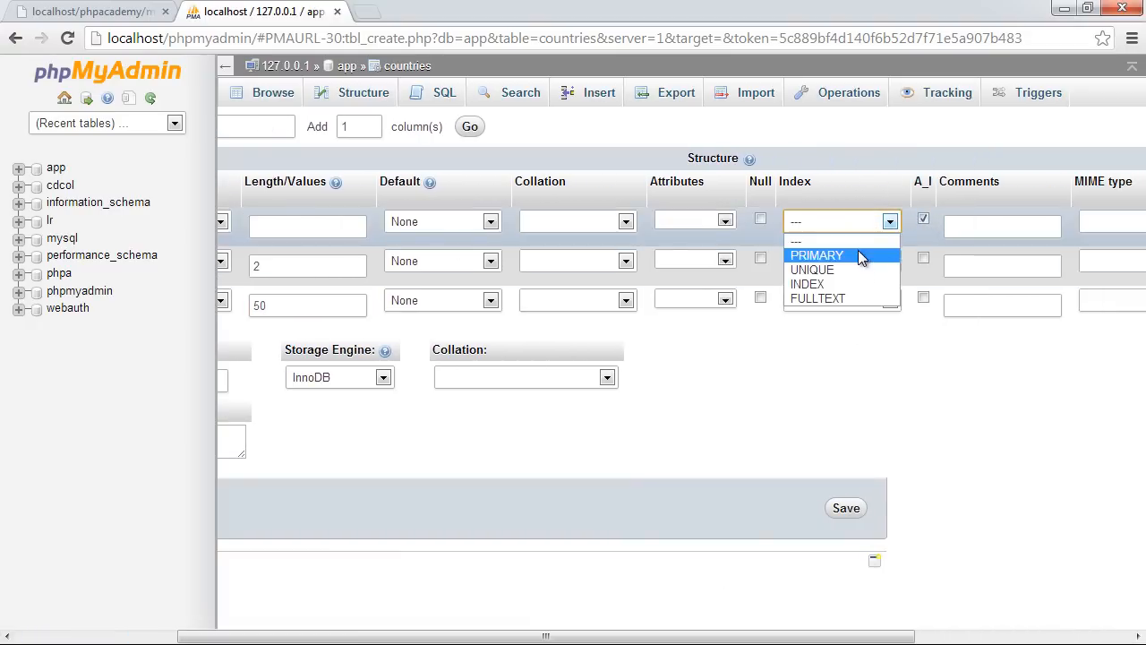
left_click(816, 254)
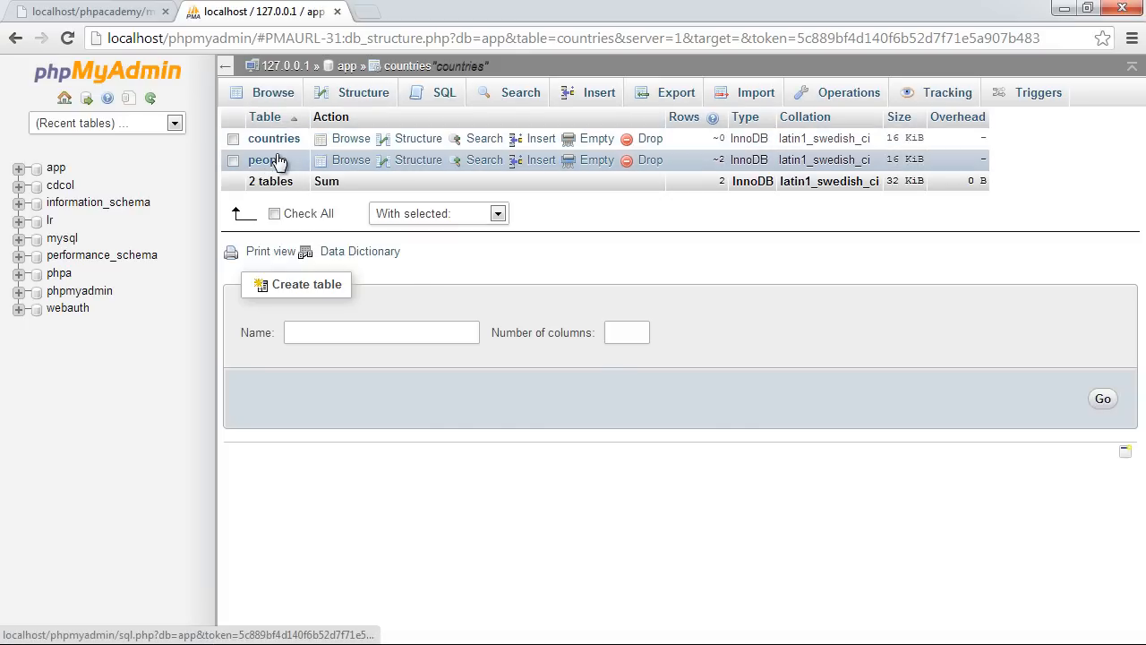
mouse_move(265, 159)
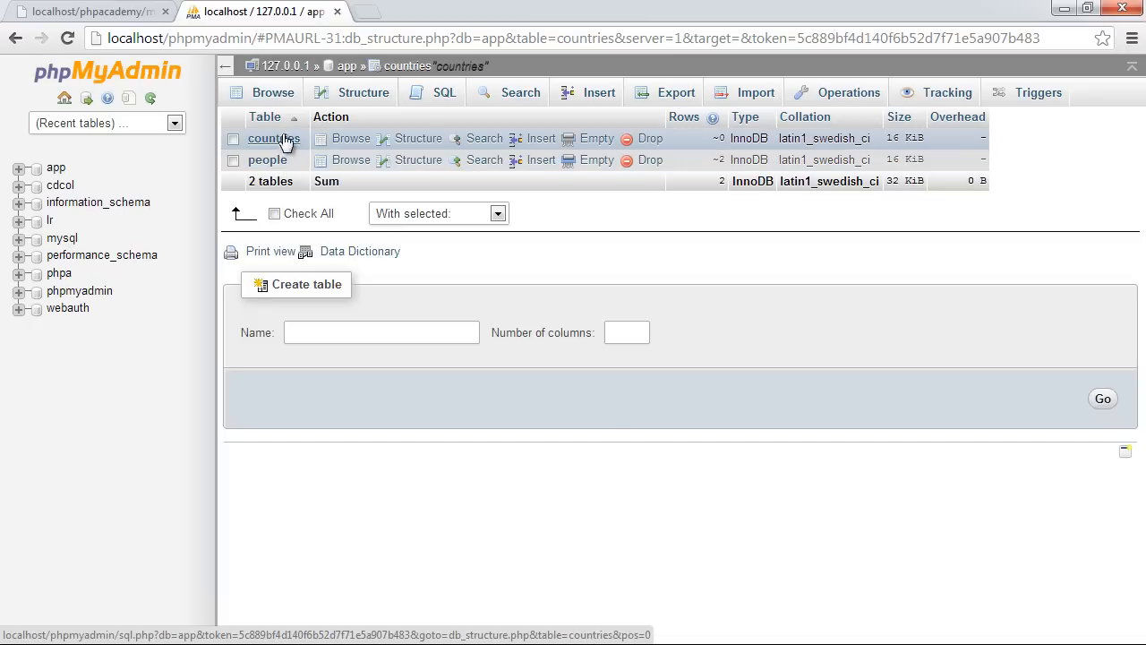
left_click(267, 159)
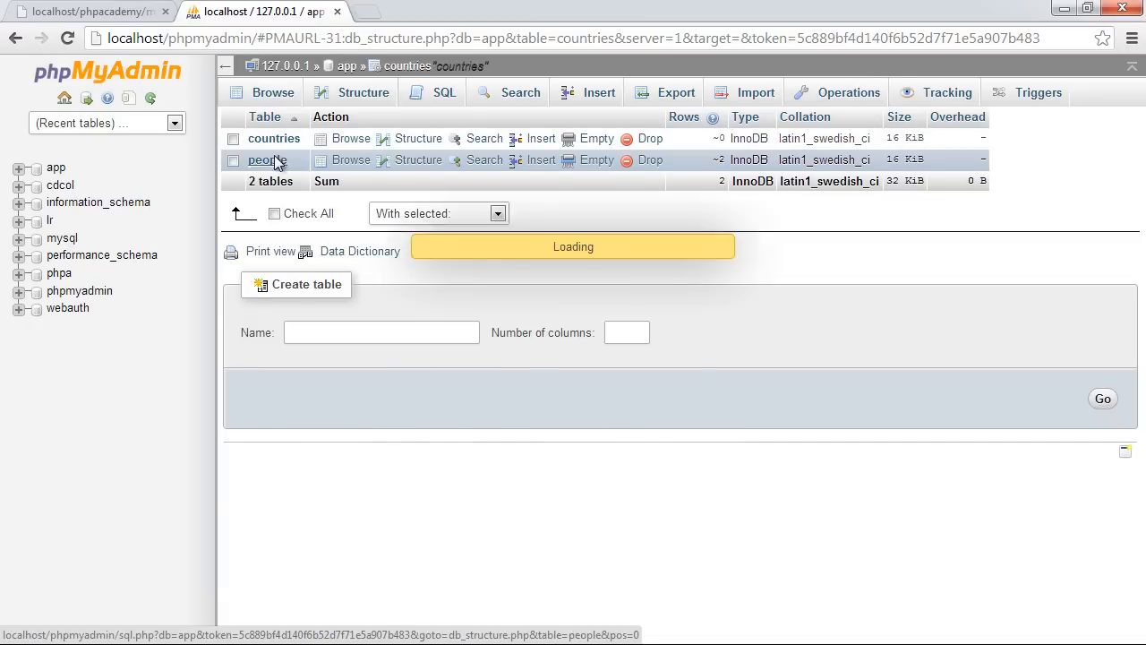
Add a VARCHAR(50) country column to the people table after bio and save it.
left_click(265, 160)
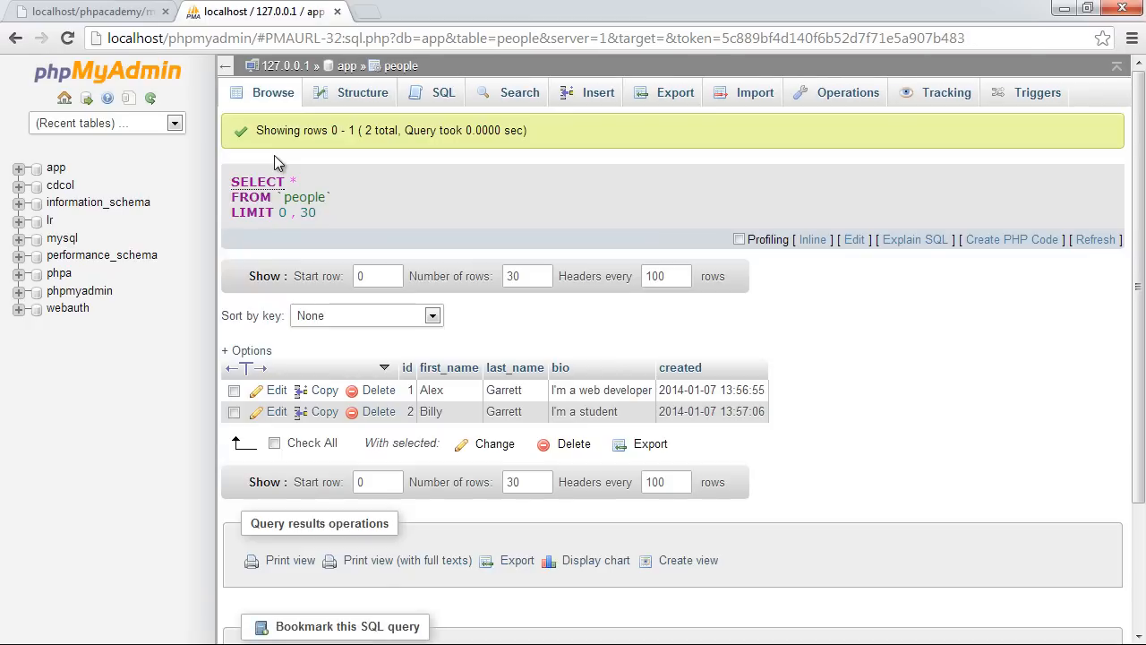
left_click(362, 93)
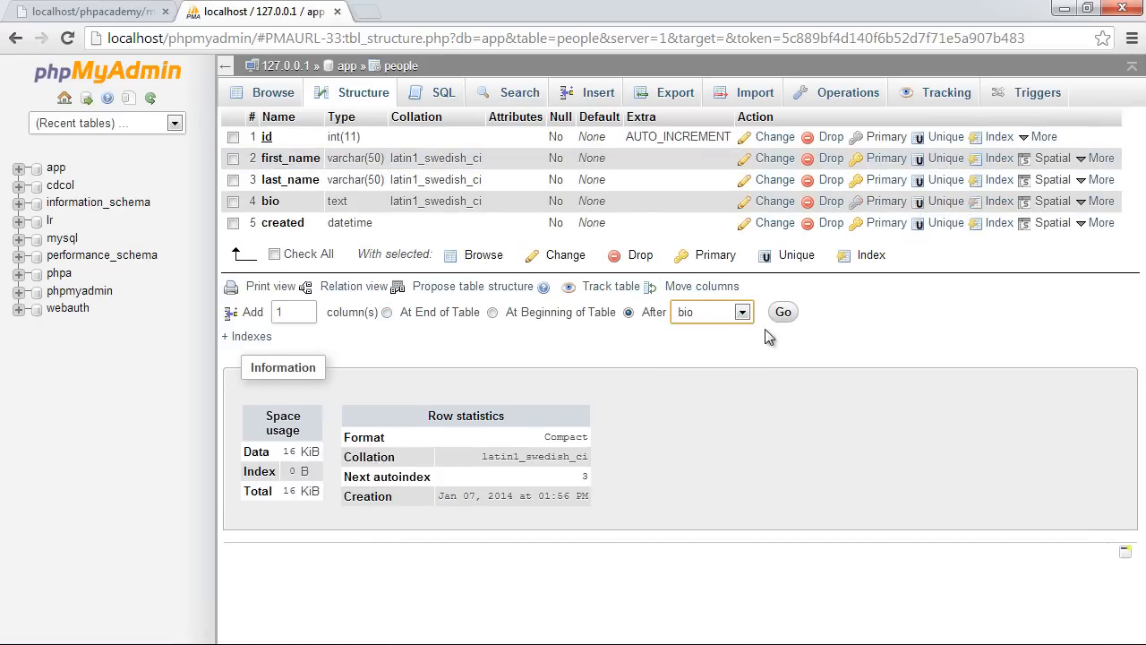
left_click(780, 312)
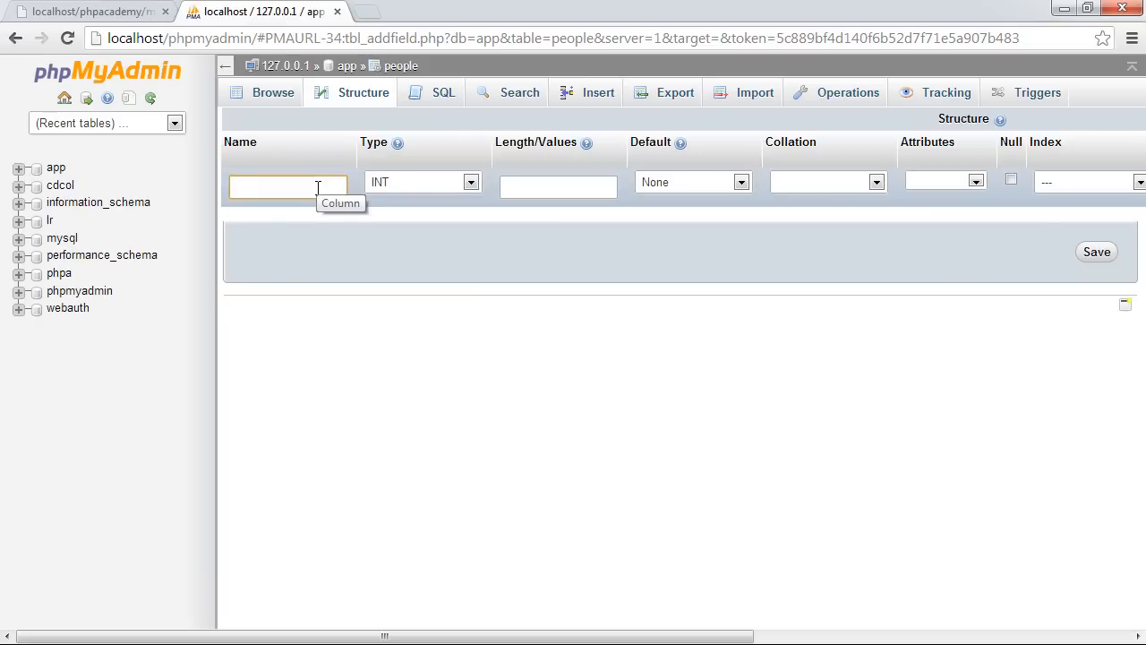
type("country")
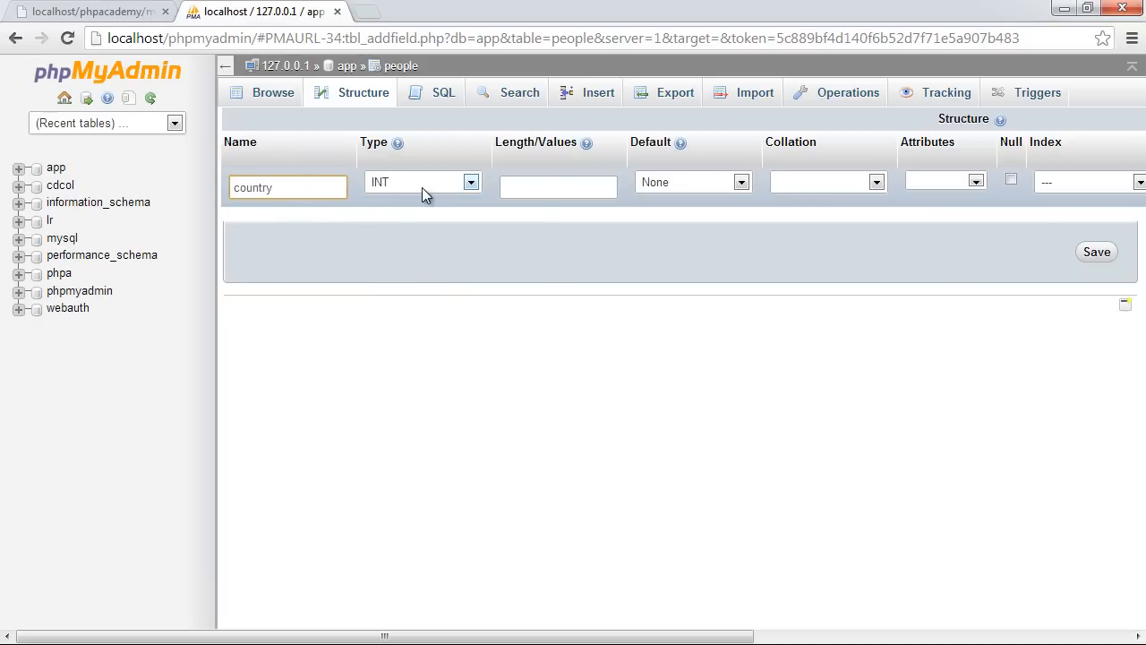
type("50")
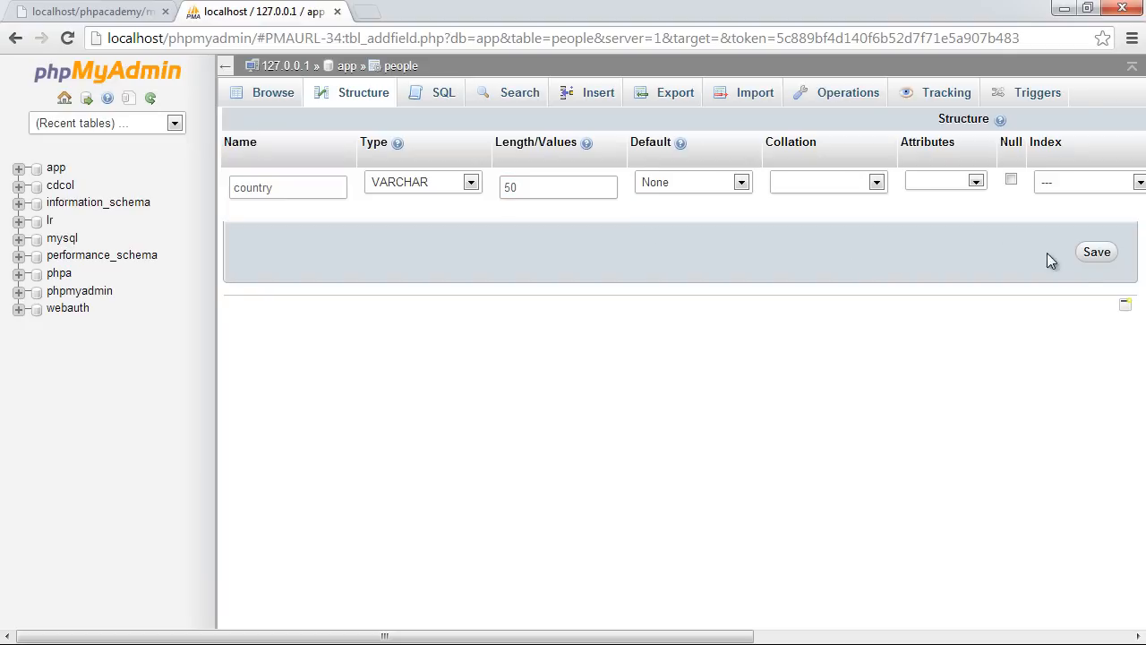
left_click(272, 93)
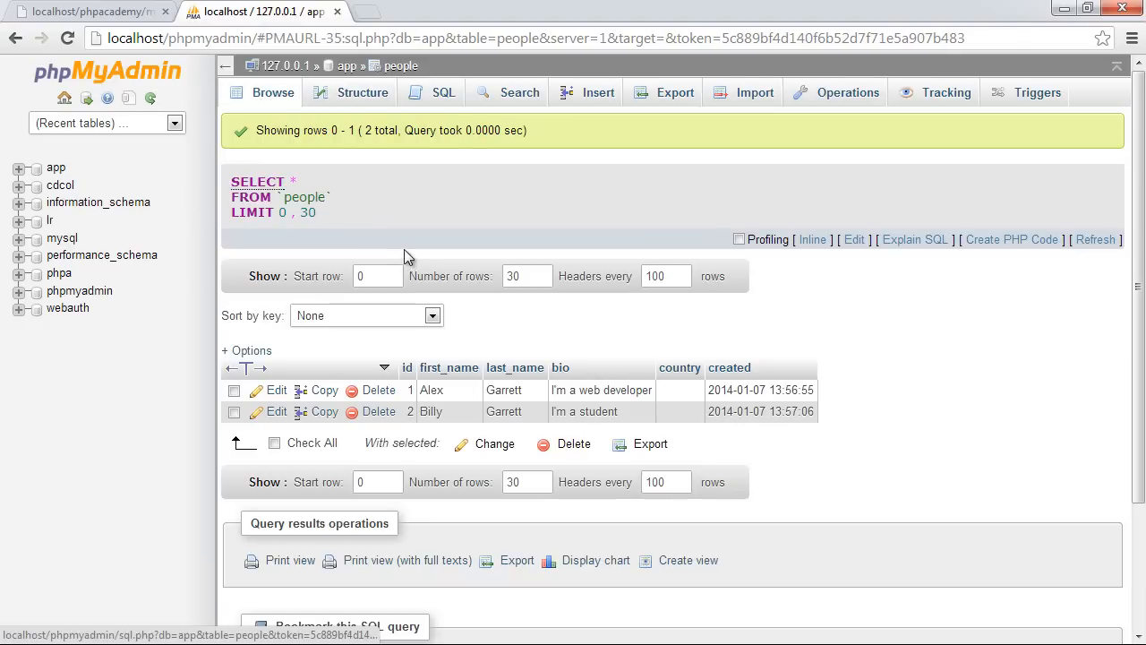
Set Alex's country to Great Britain and Billy's to United States in the people rows.
left_click(275, 390)
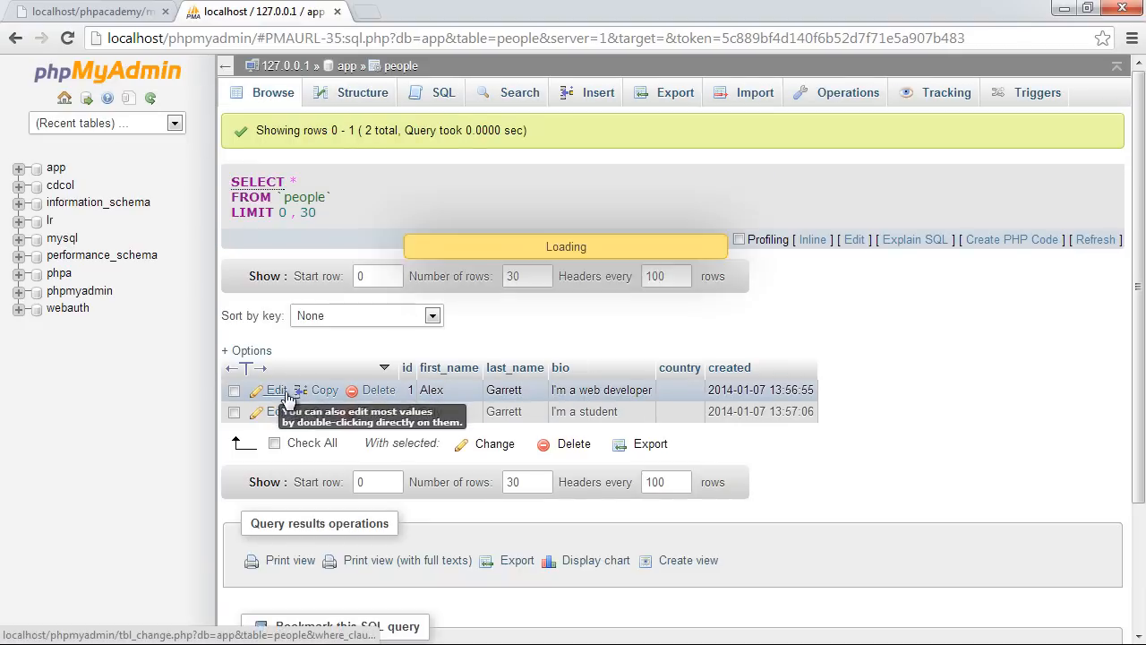
left_click(276, 390)
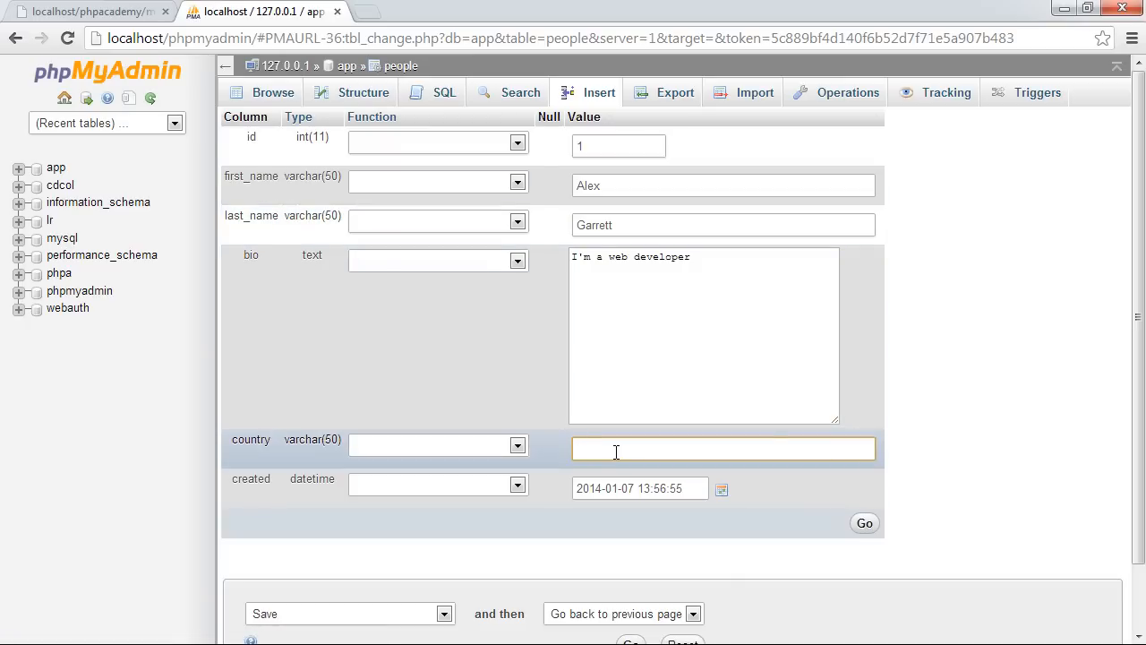
type("Great Bri")
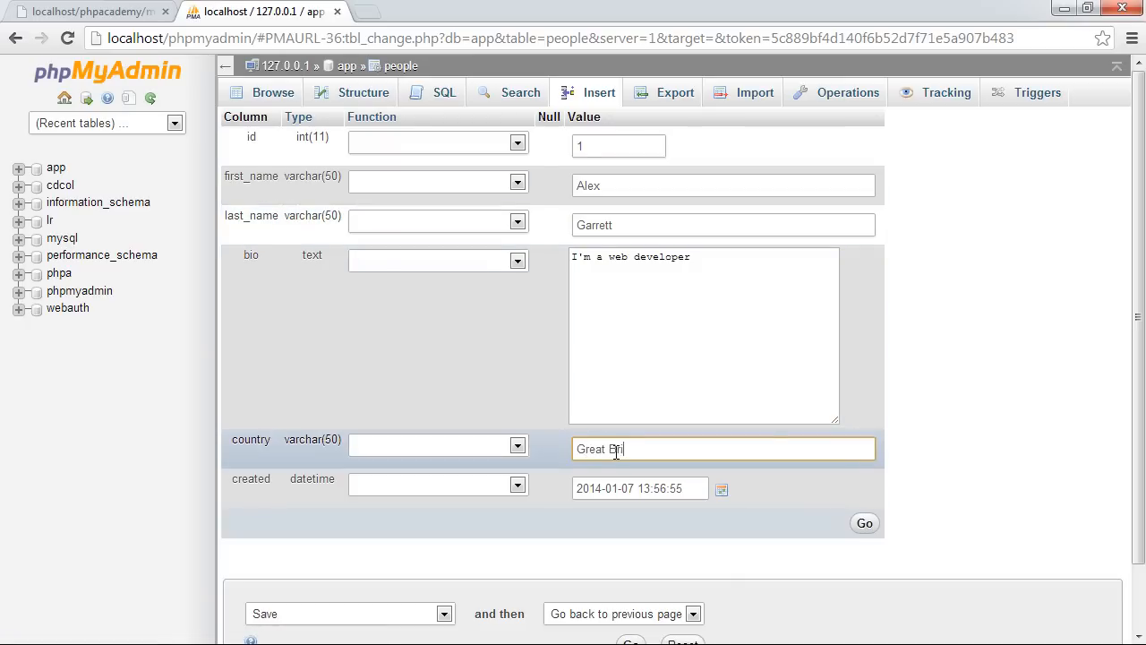
left_click(863, 523)
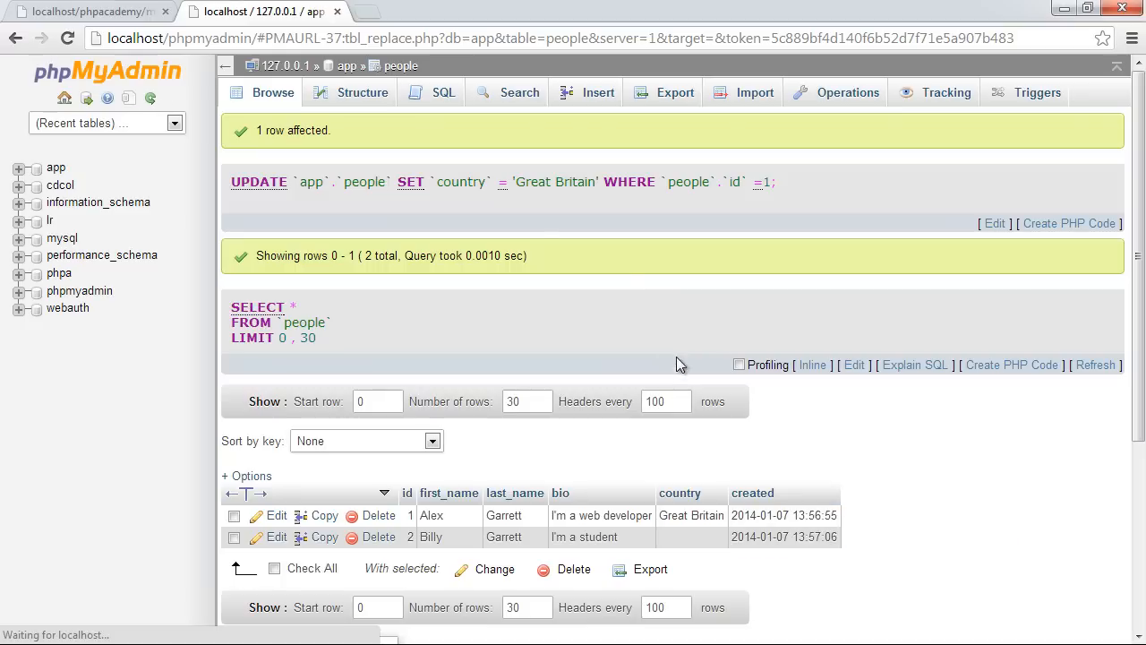
left_click(276, 537)
type("United S")
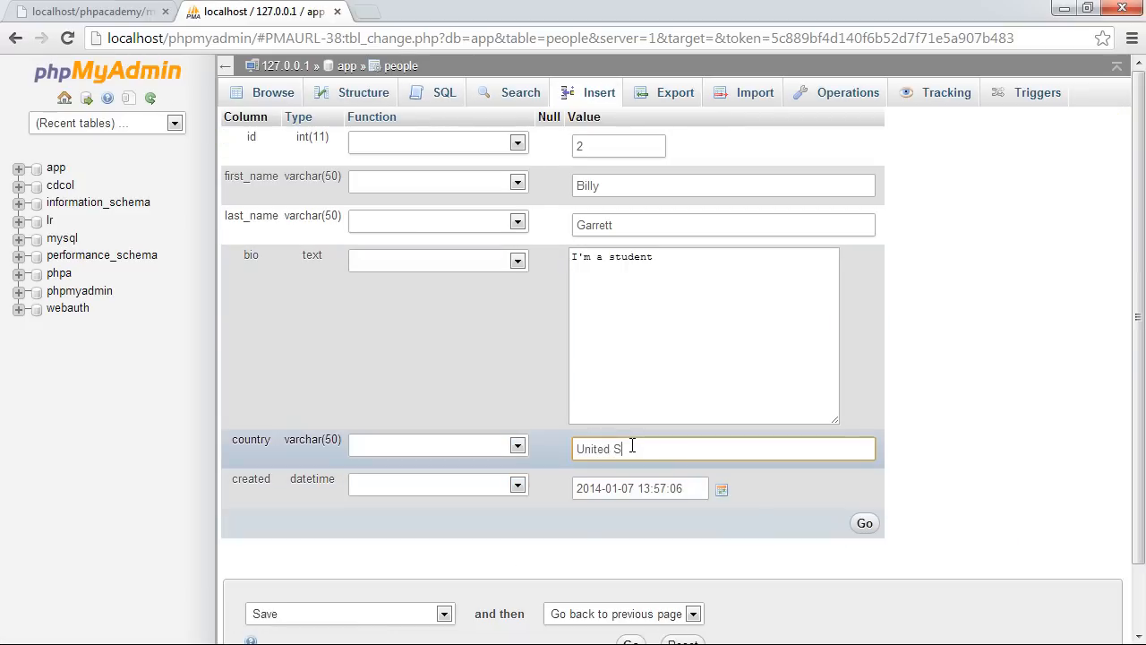
left_click(864, 523)
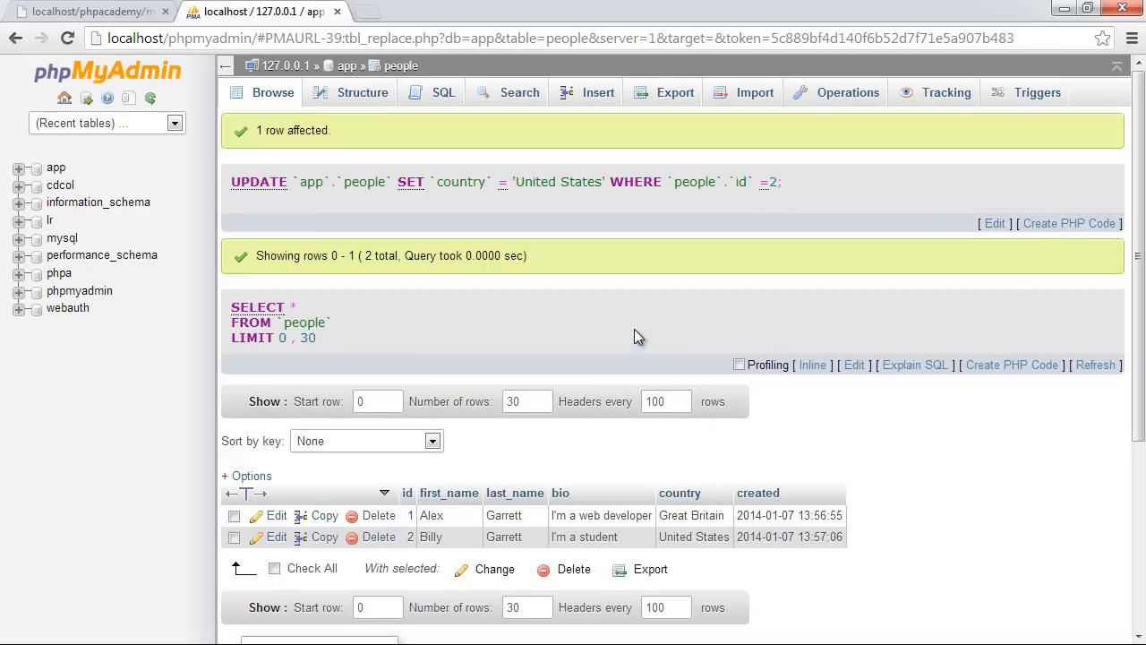
mouse_move(591, 484)
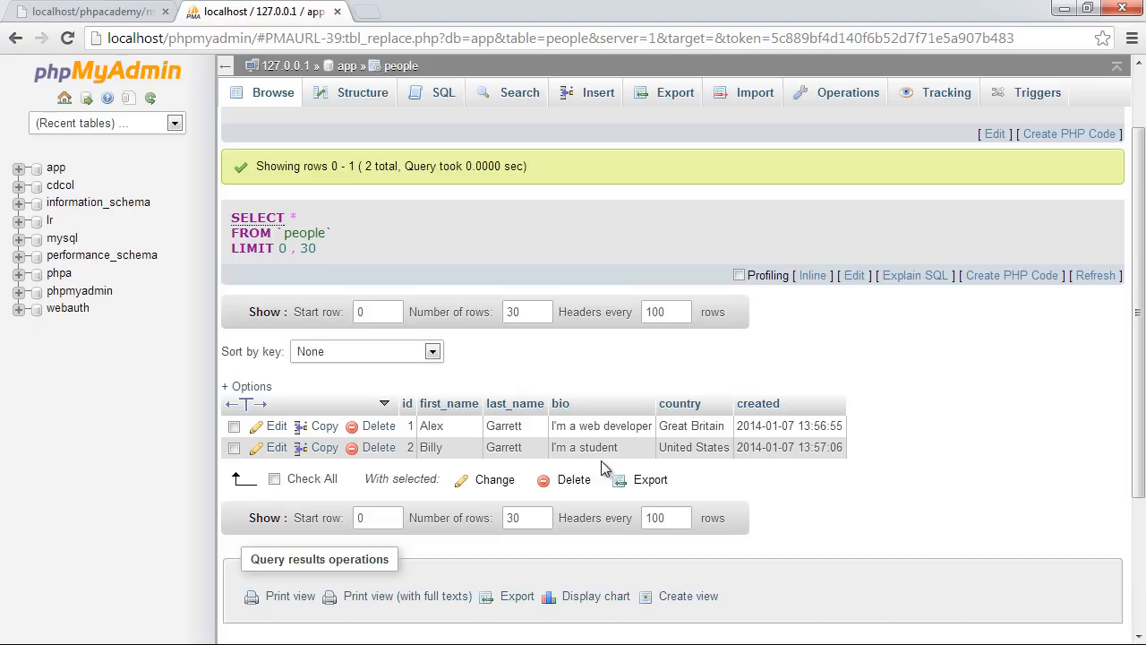
mouse_move(551, 240)
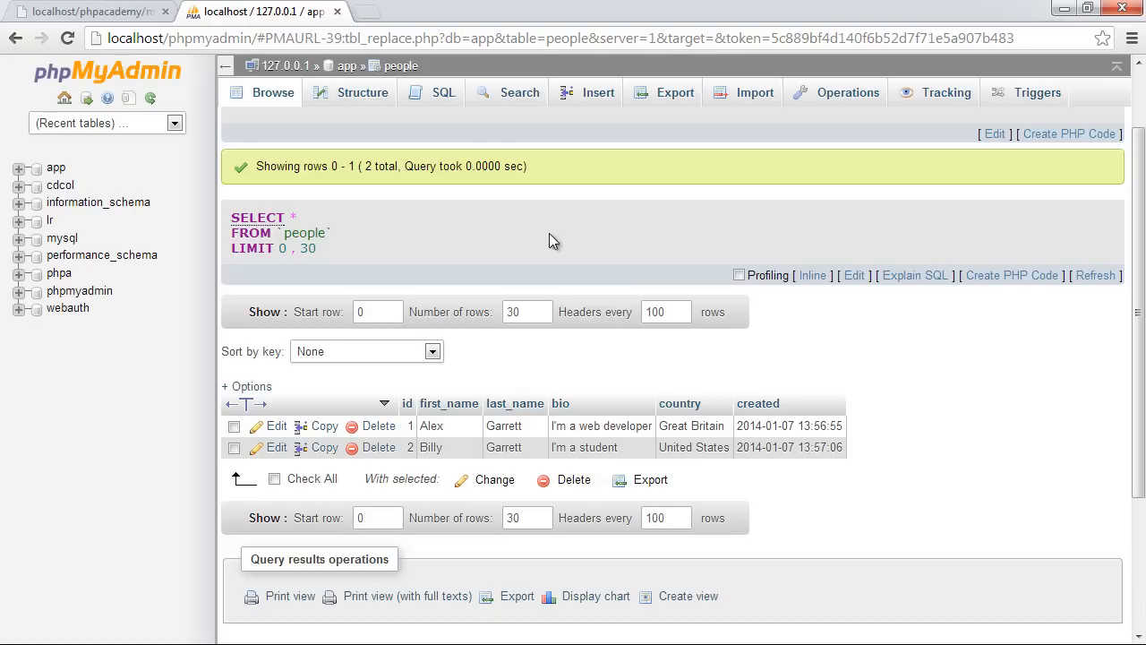
Insert Dale Garrett, bio "I'm a nurse", country Great Britain, created via NOW().
left_click(598, 93)
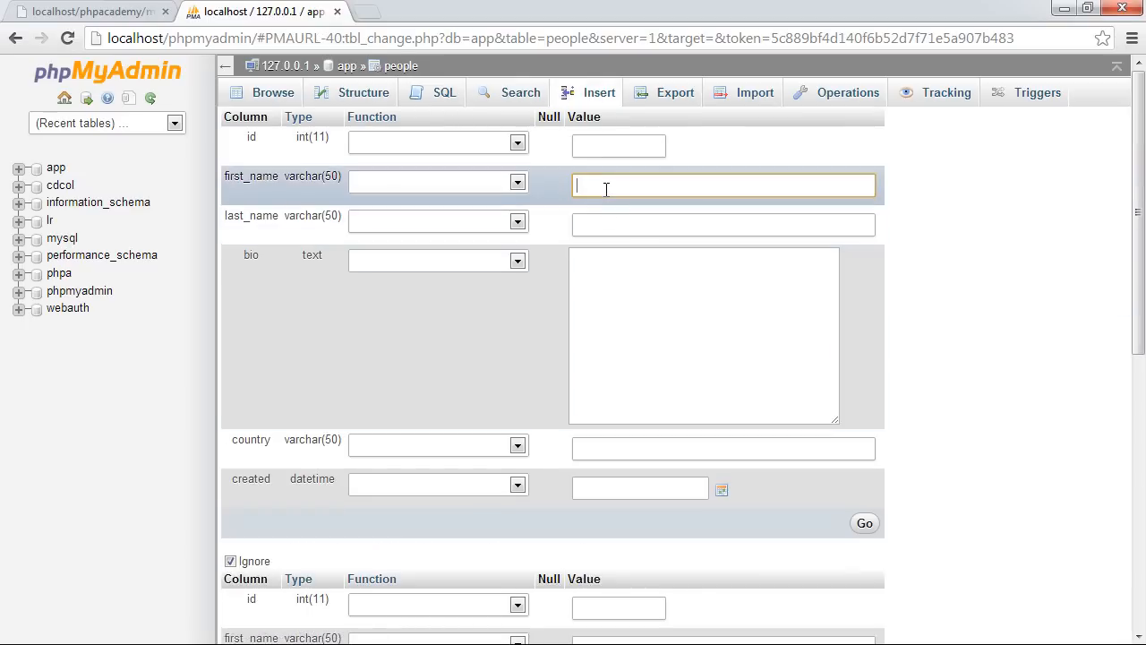
type("Garret")
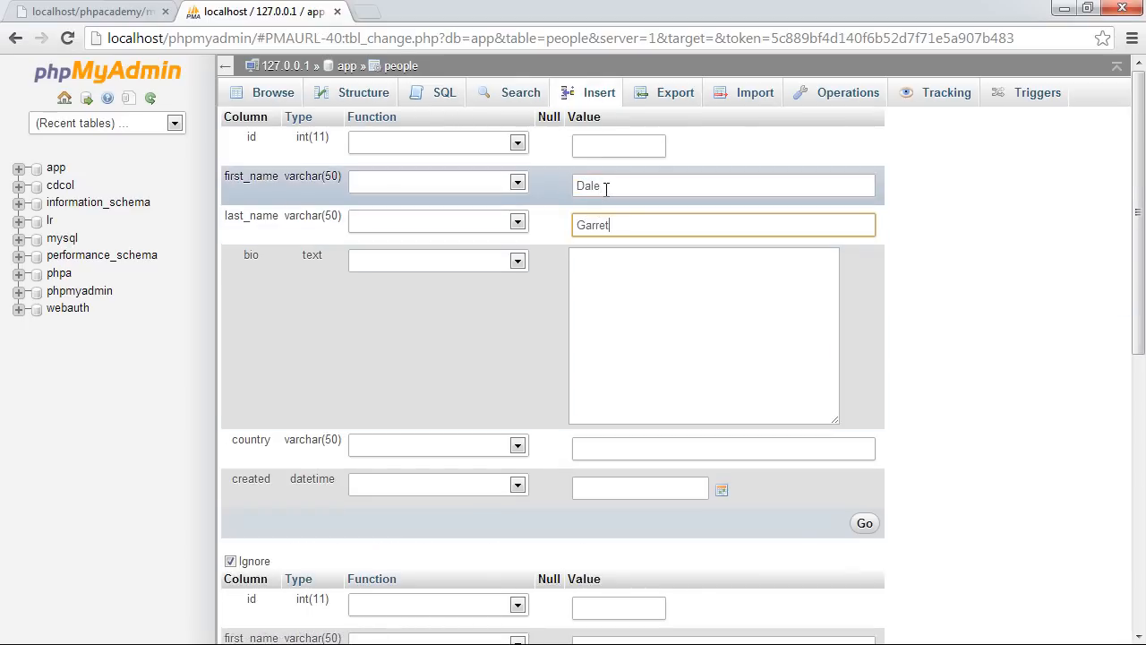
type("I'm a nurse")
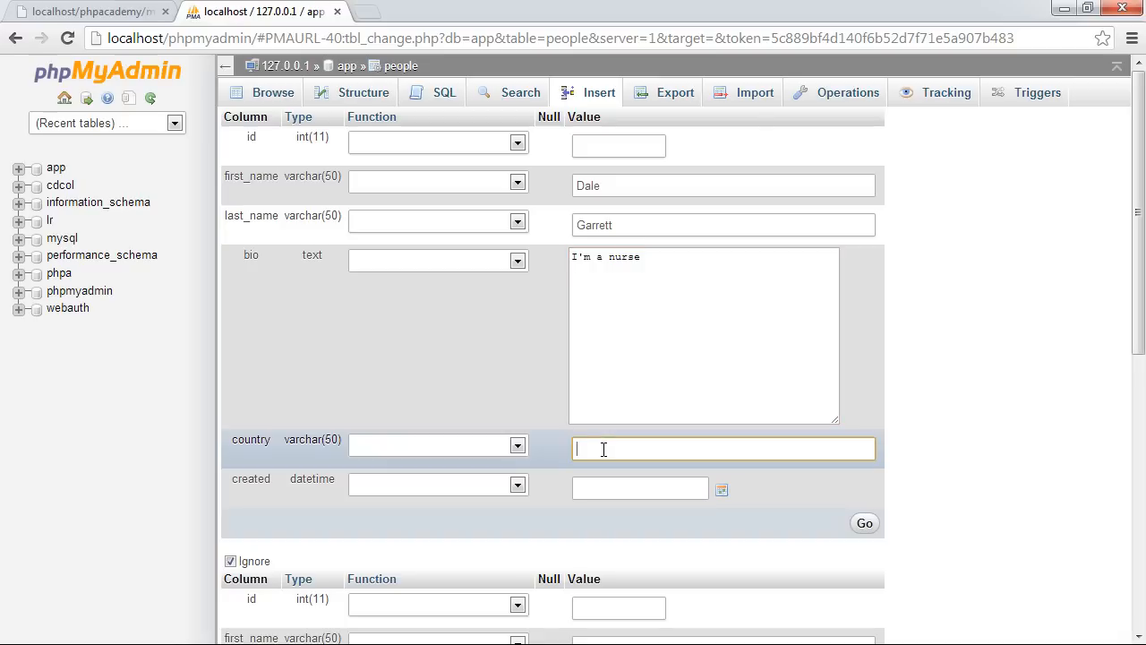
type("Great")
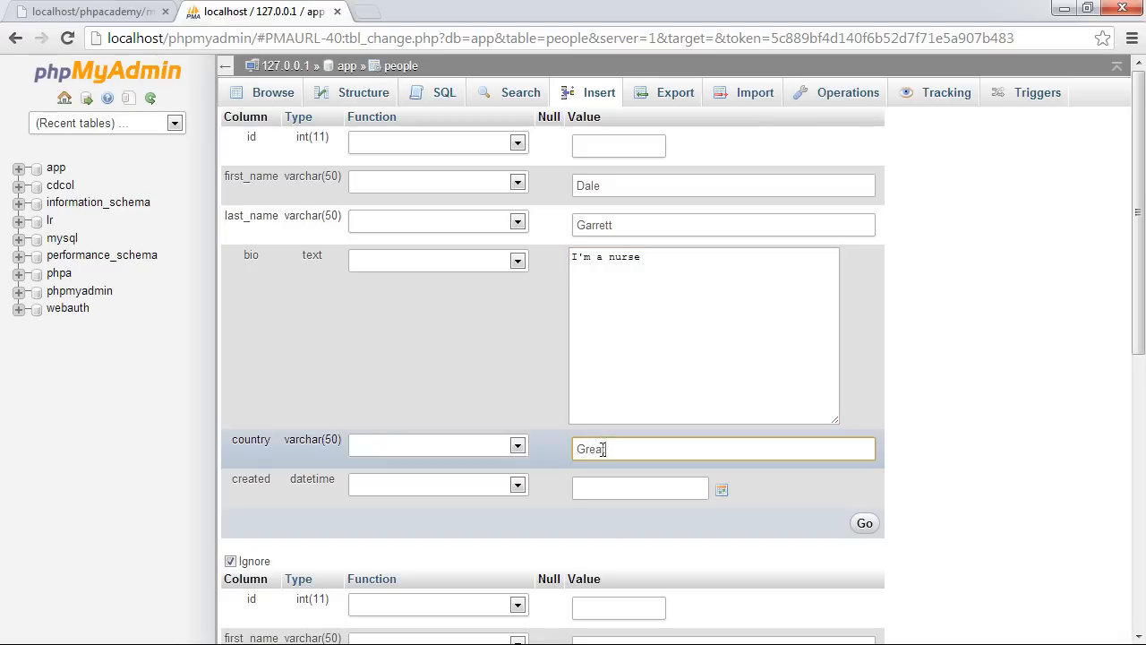
left_click(515, 484)
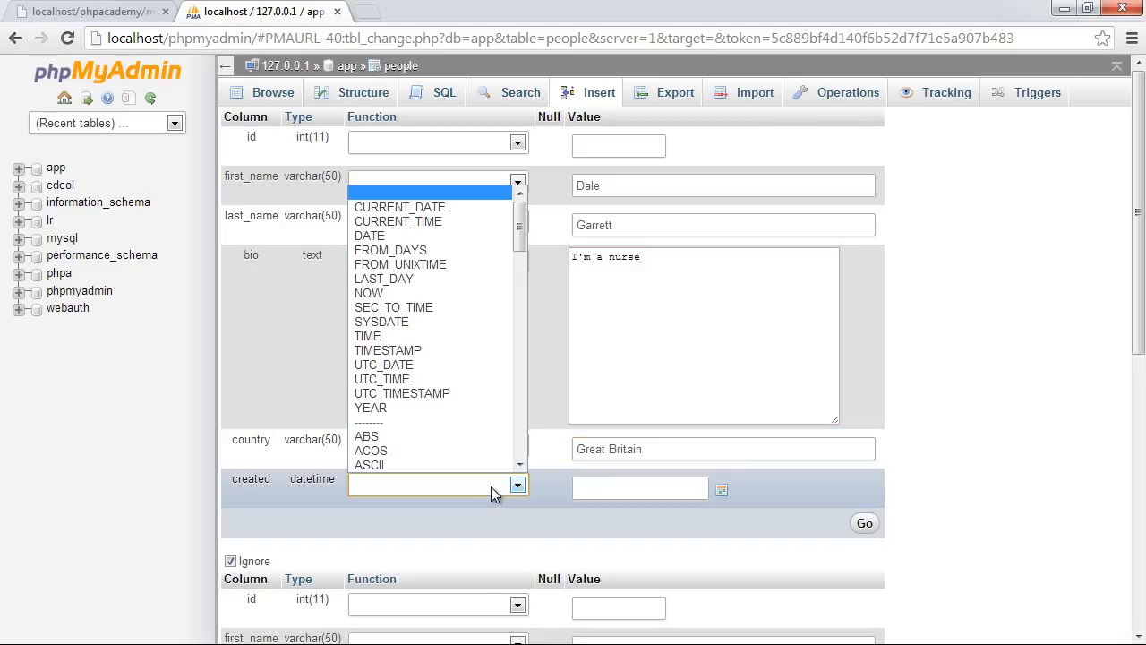
left_click(369, 294)
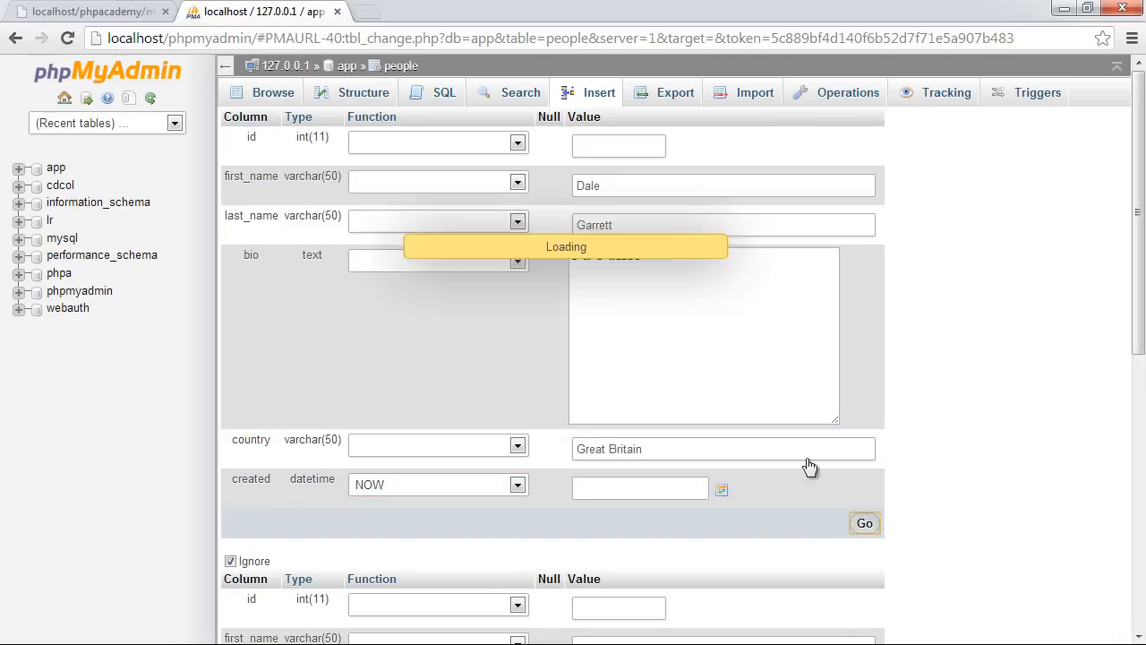
left_click(863, 522)
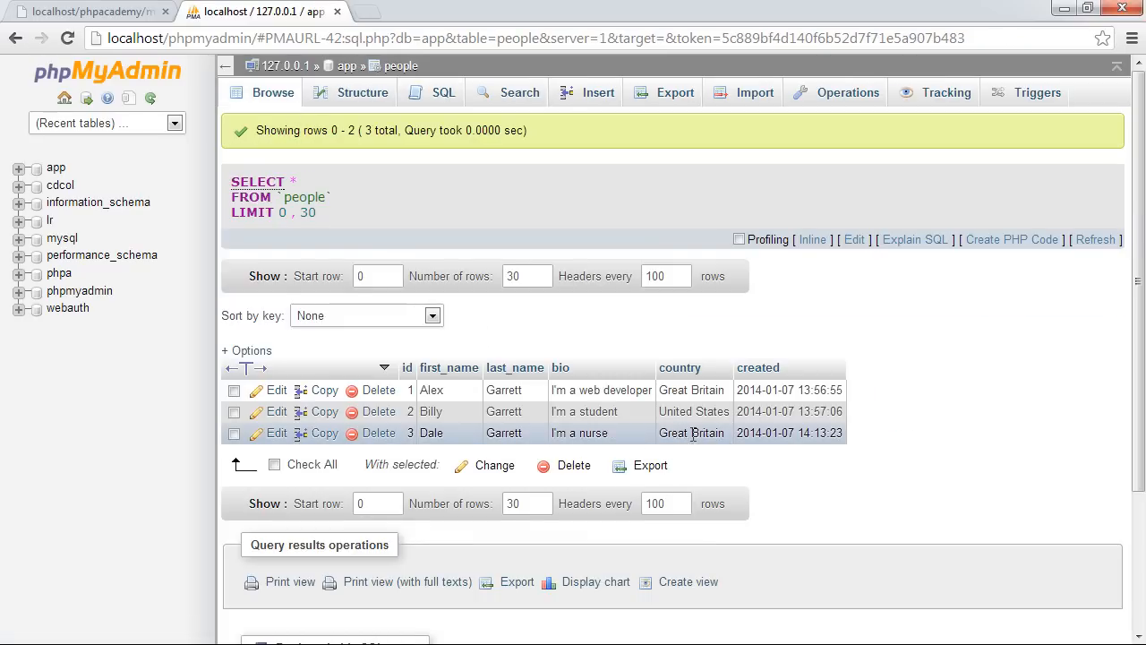
mouse_move(917, 402)
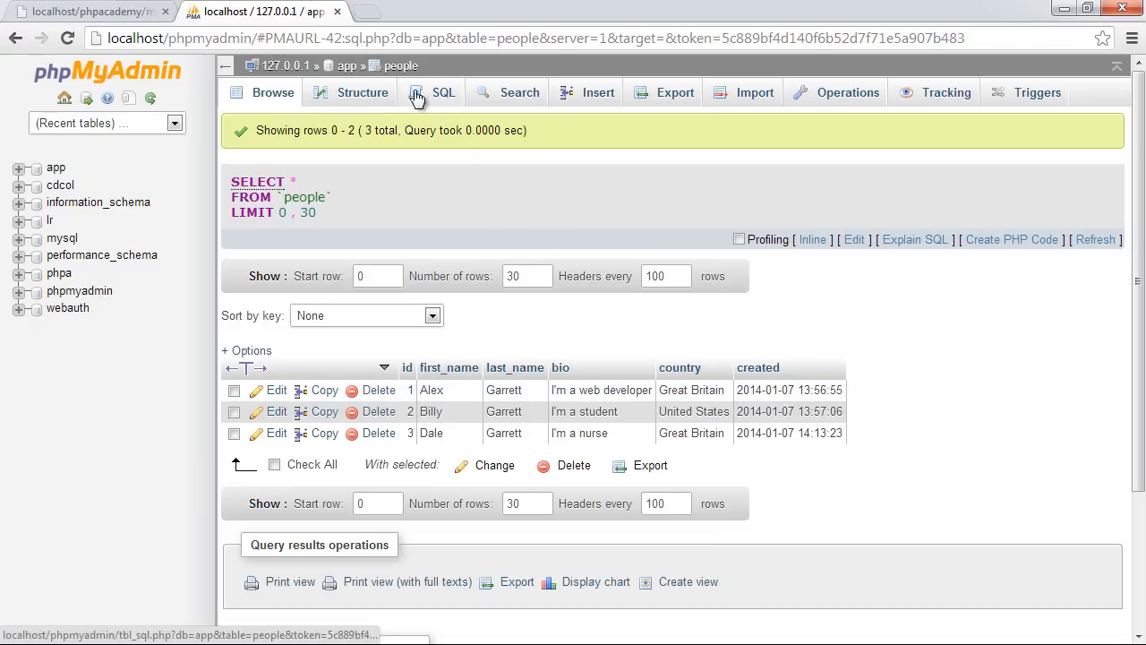
mouse_move(517, 94)
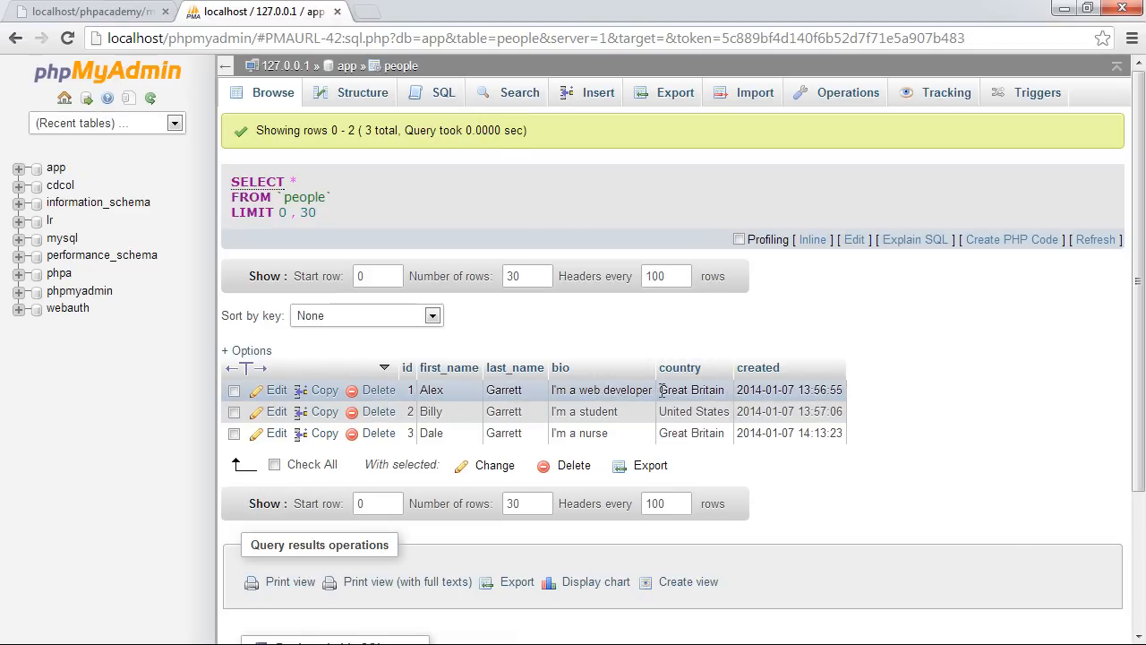
mouse_move(735, 339)
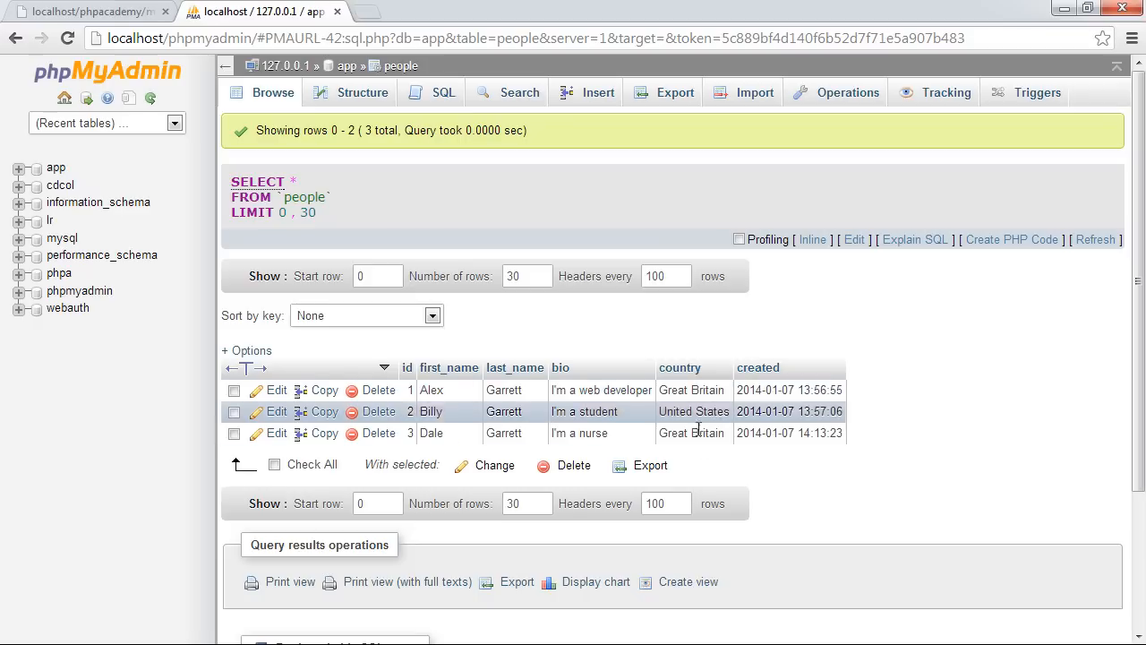
mouse_move(702, 448)
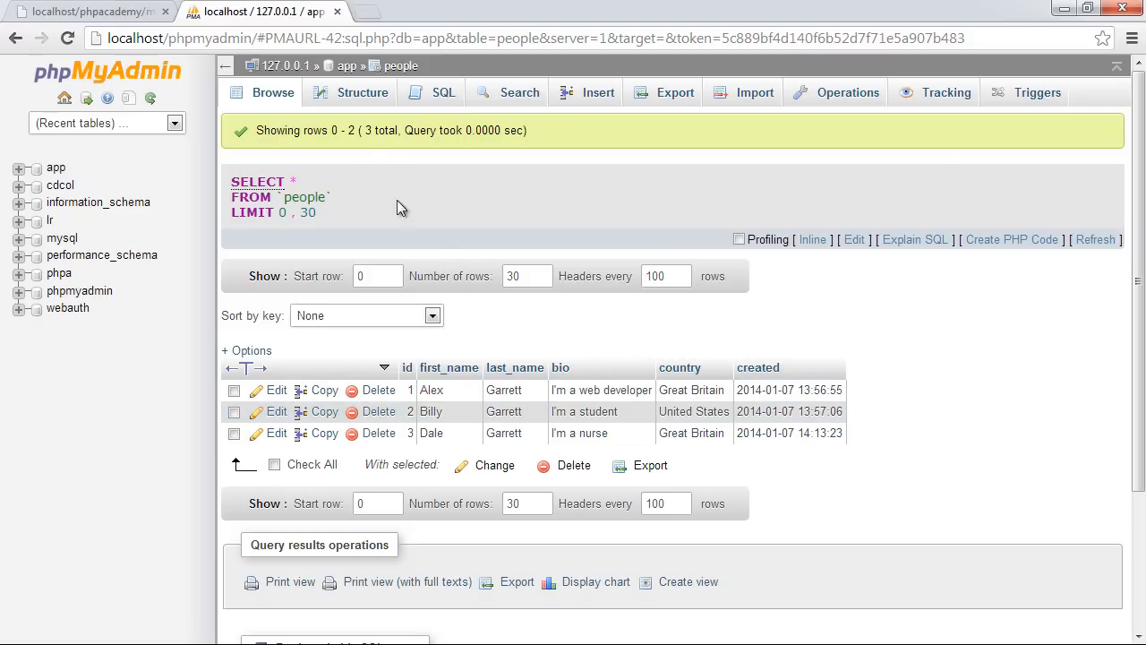
Change the people table's country column definition to a numeric INT type.
left_click(362, 93)
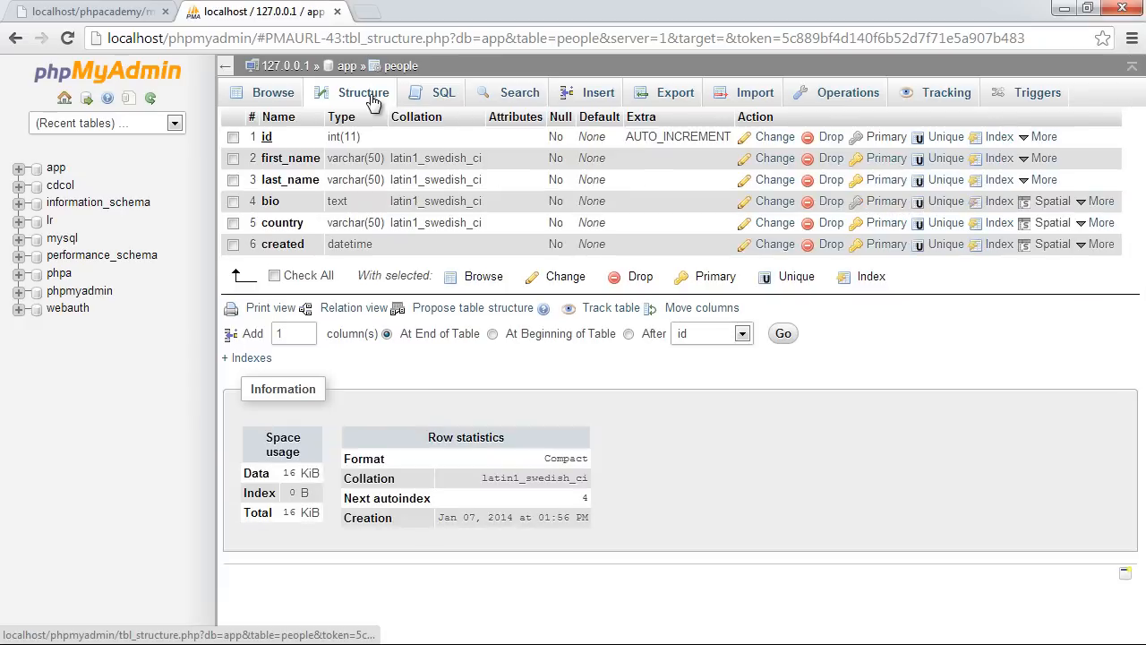
left_click(774, 222)
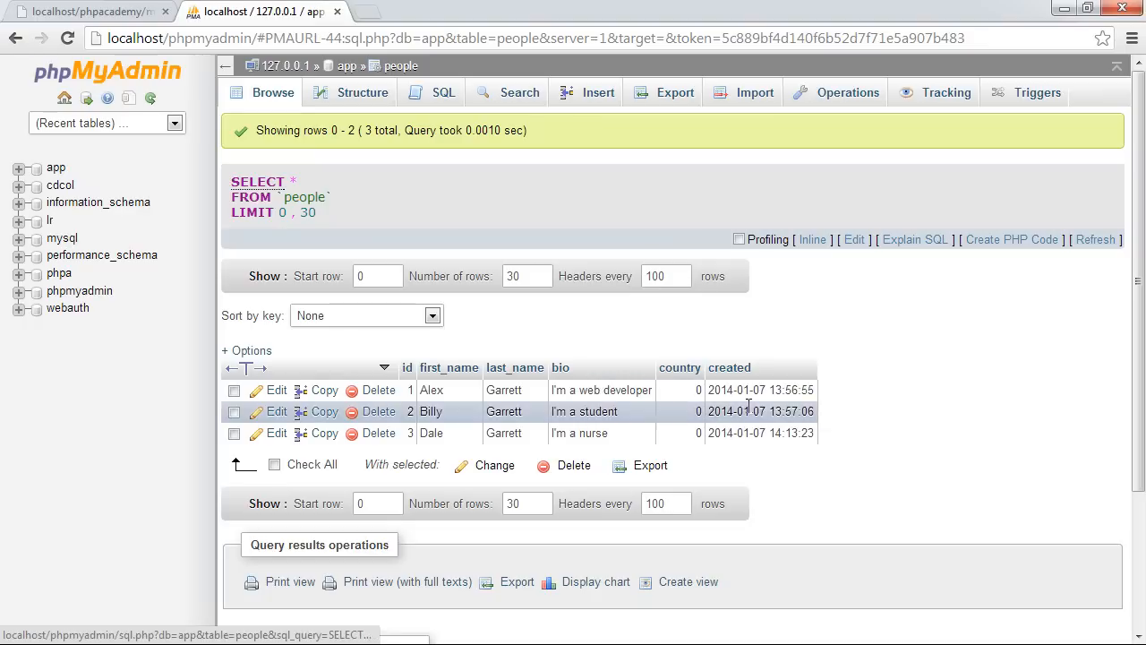
mouse_move(873, 347)
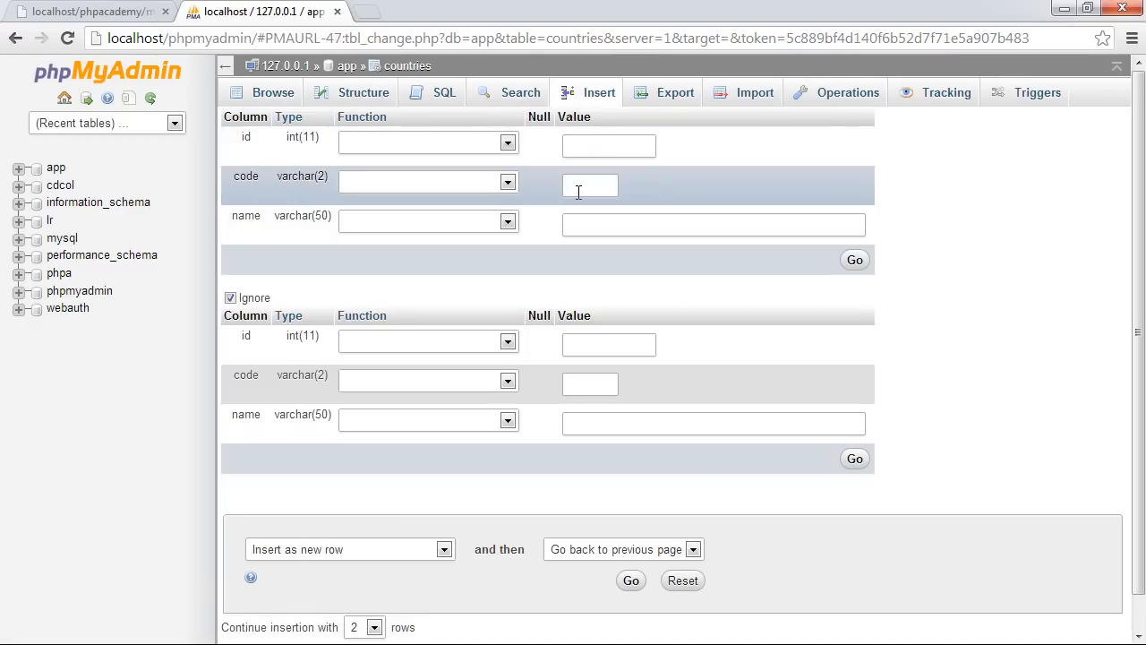
Insert GB Great Britain and US United States as two rows in the countries table.
left_click(591, 185)
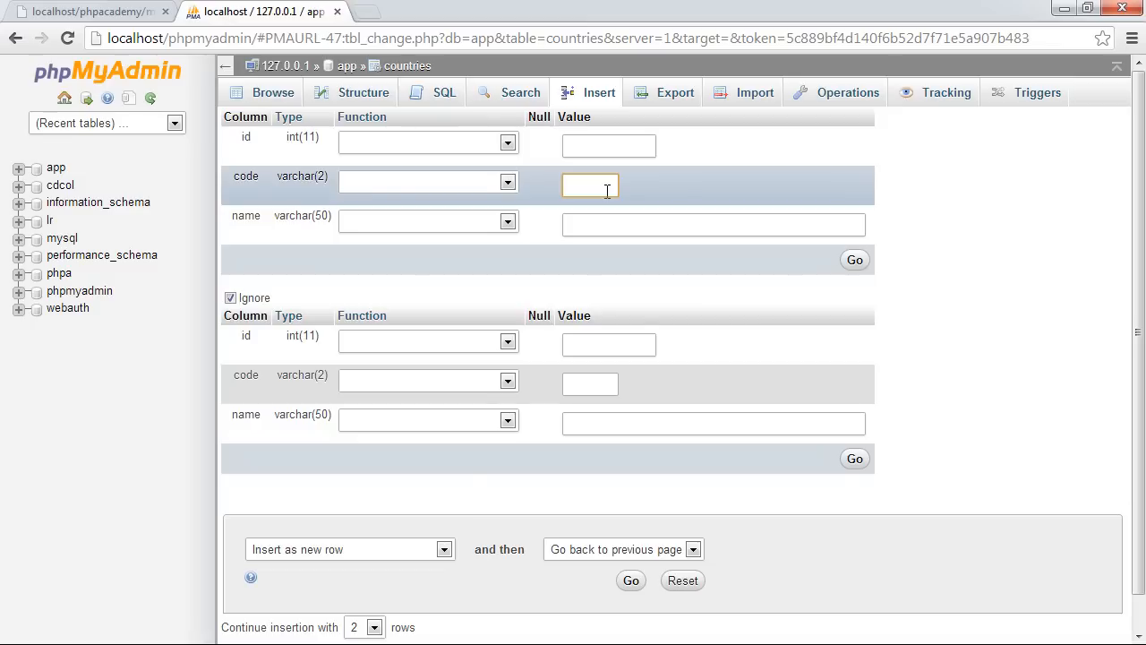
type("GB")
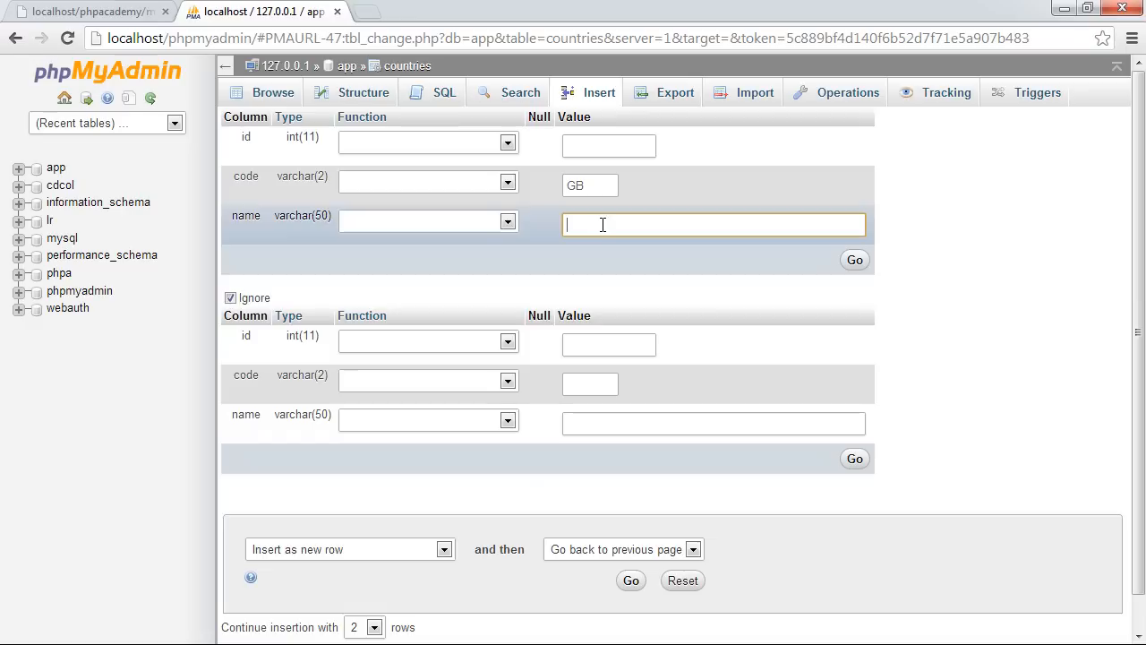
type("Great Britain")
left_click(589, 383)
type("US")
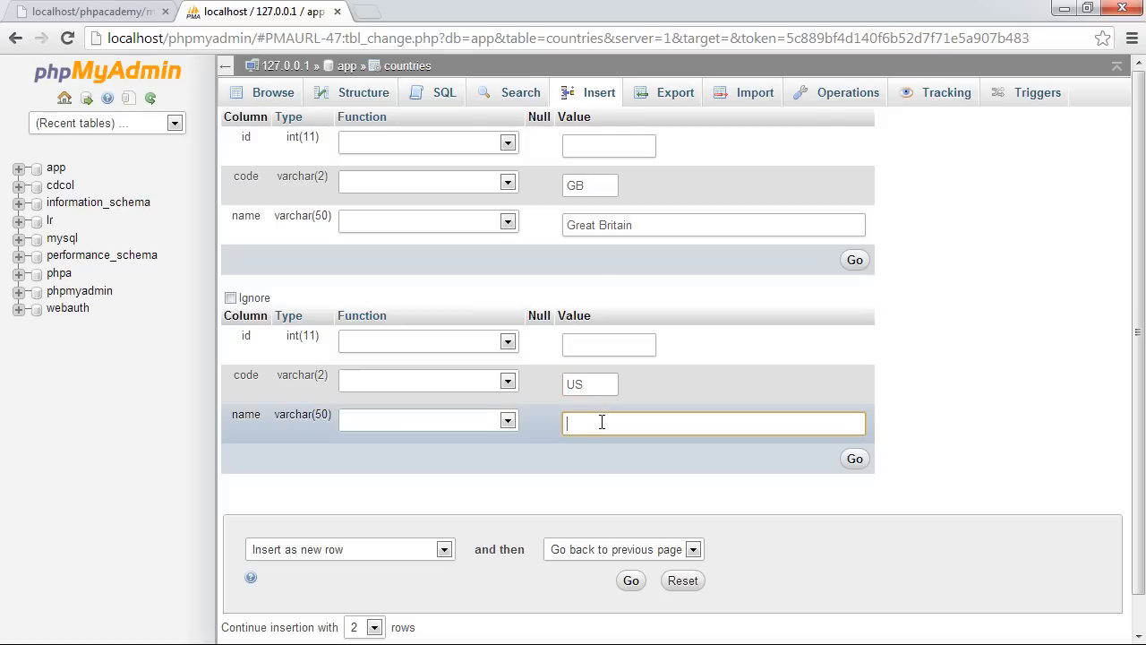
type("United States")
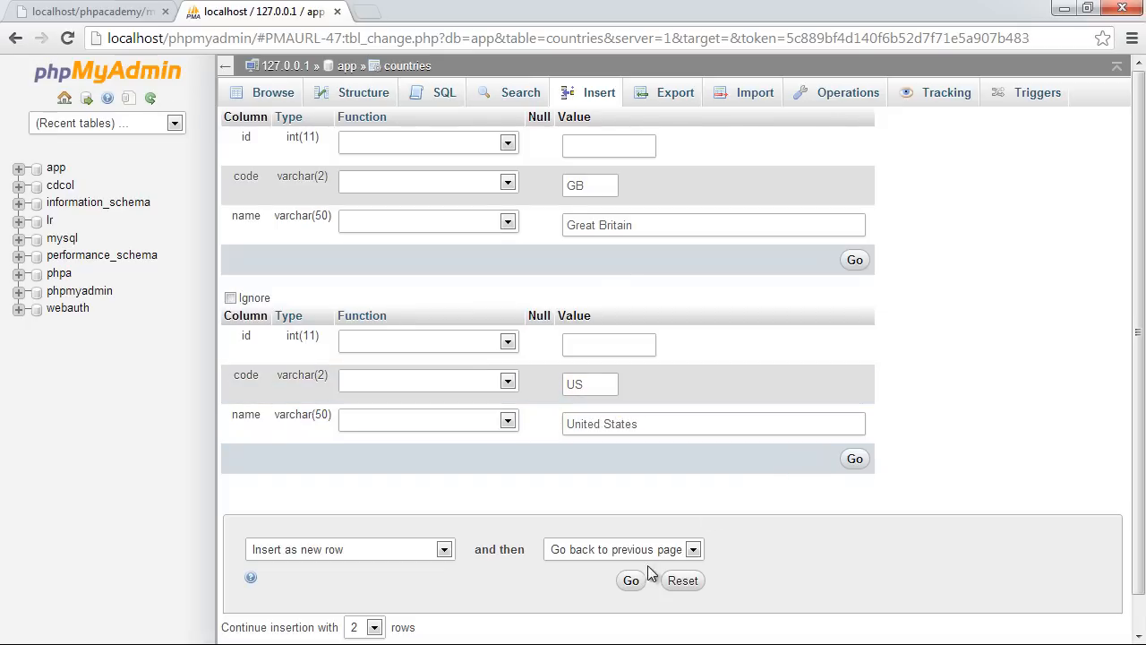
left_click(630, 580)
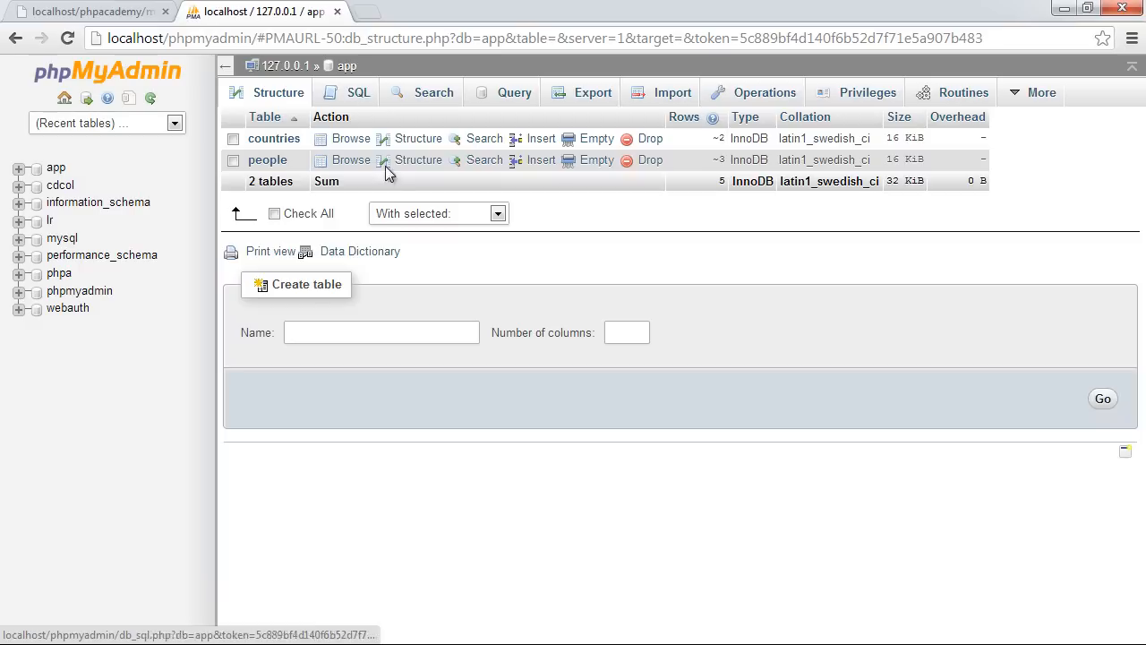
Edit the people rows so Alex and Dale get country 1 and Billy gets country 2.
left_click(351, 159)
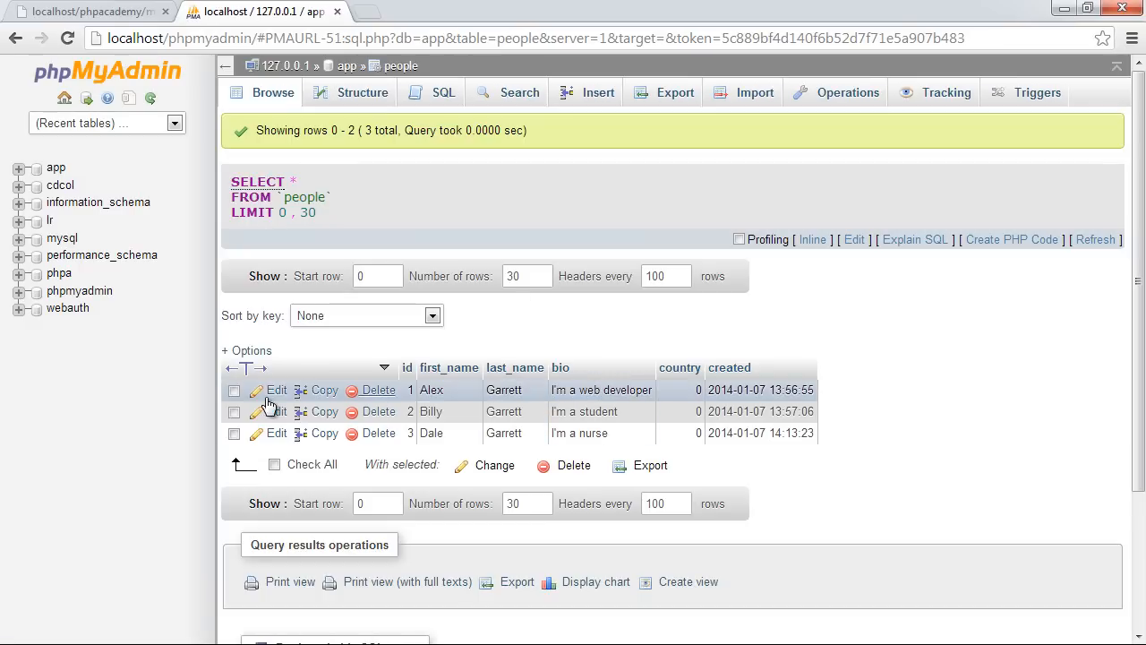
left_click(275, 391)
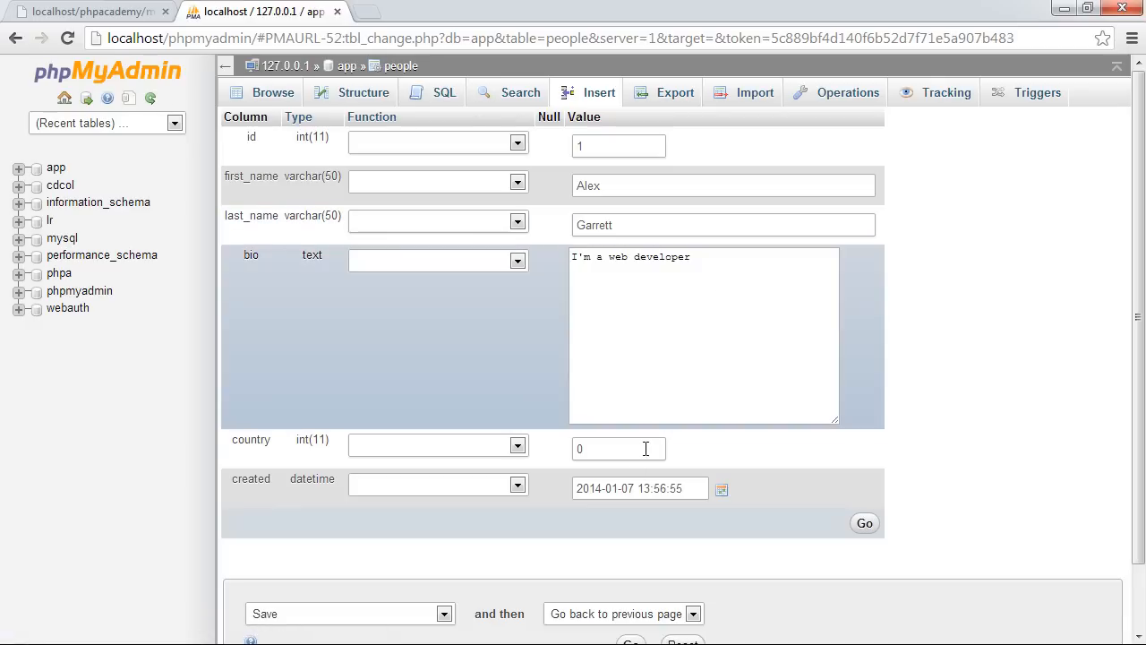
left_click(863, 523)
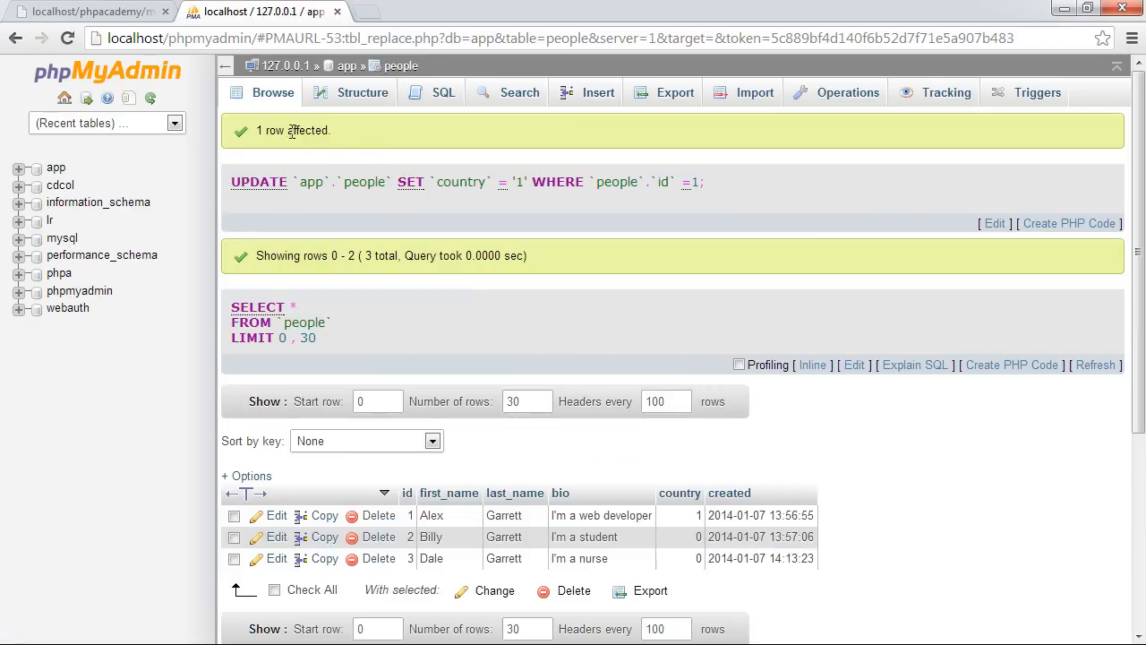
left_click(275, 538)
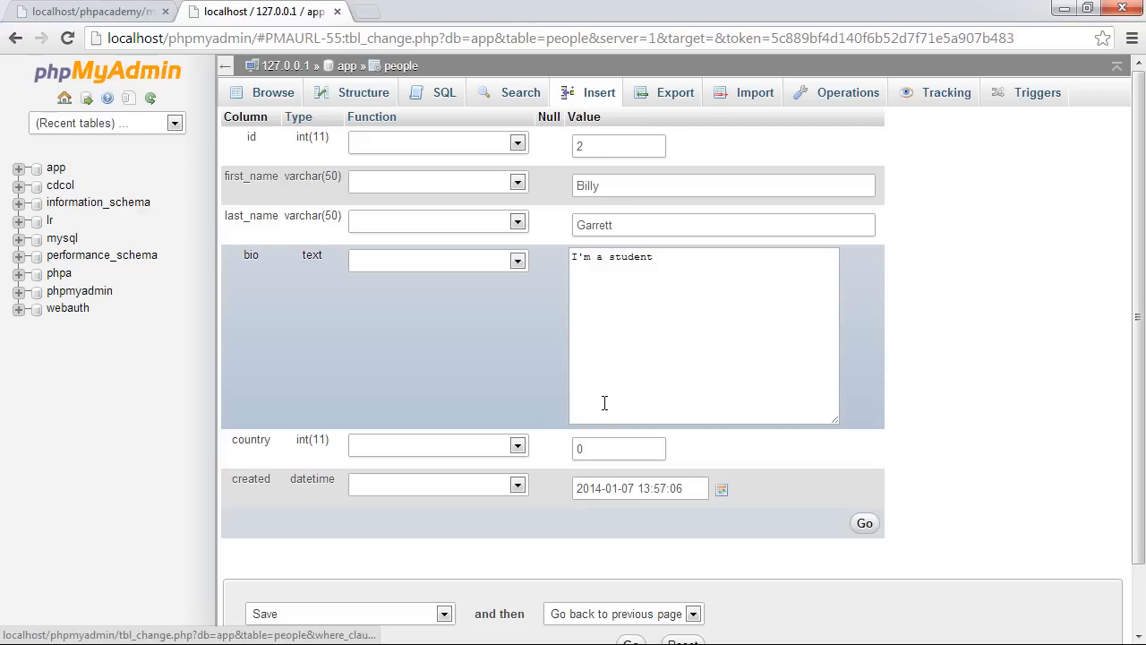
left_click(863, 523)
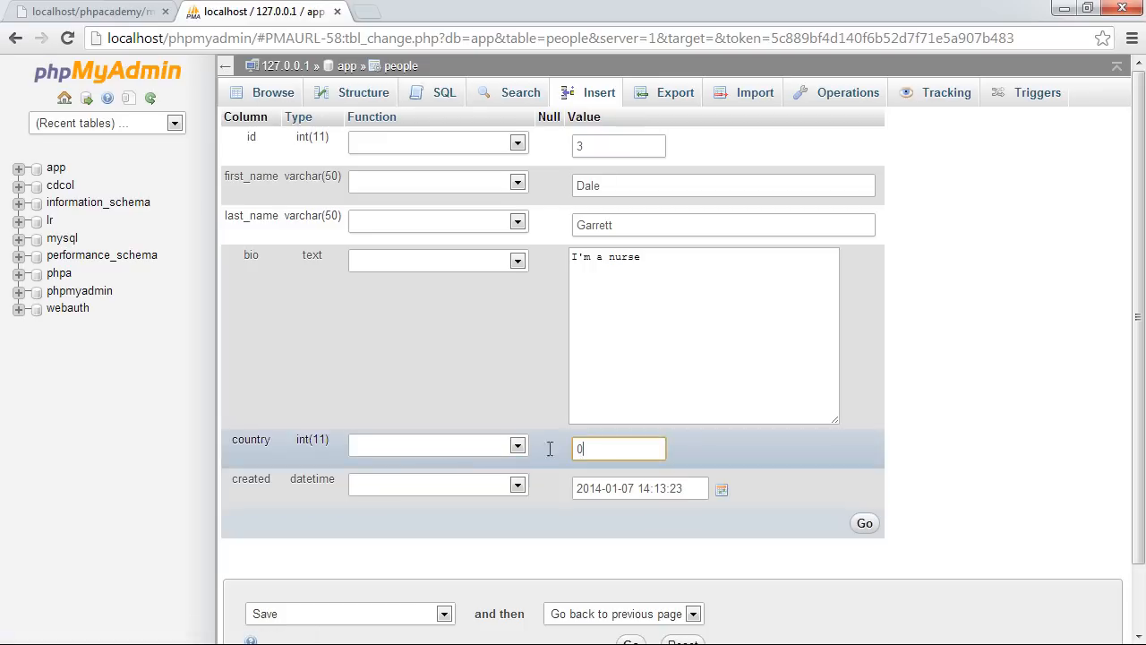
left_click(863, 523)
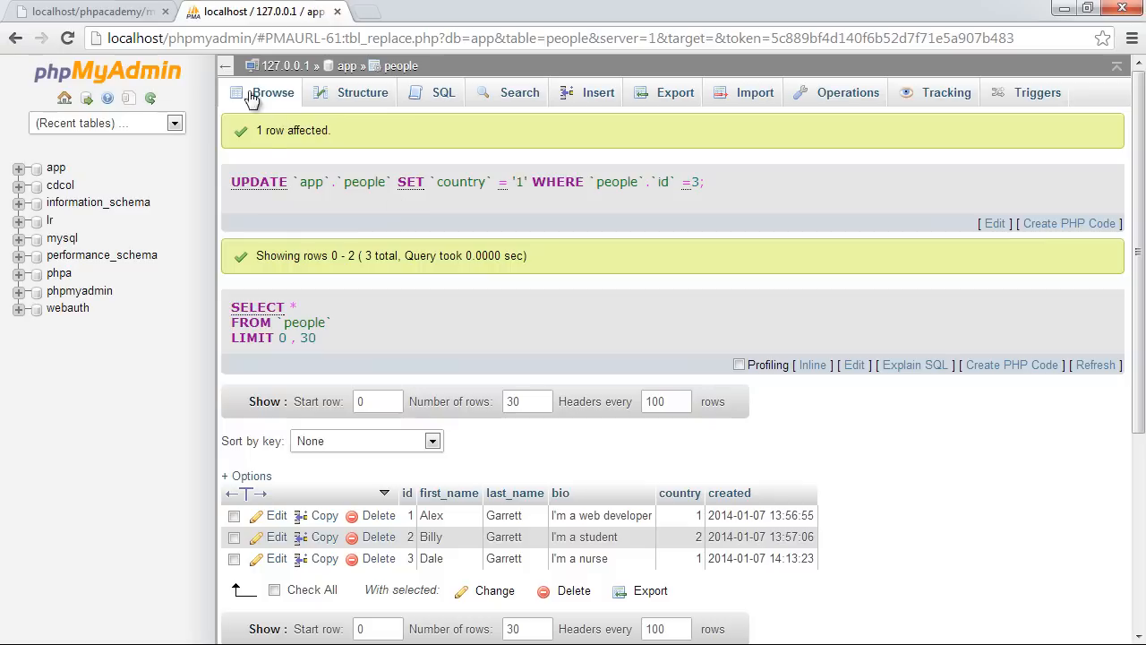
left_click(272, 93)
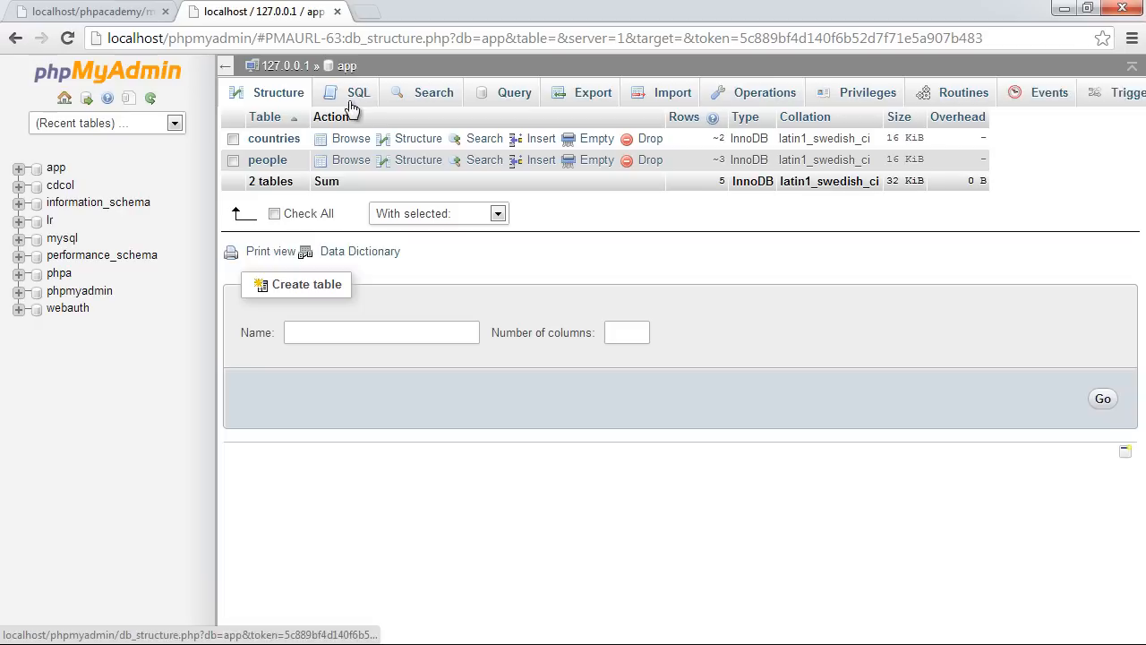
Review the countries and people tables, then return to joins.php in Sublime Text 2.
left_click(351, 138)
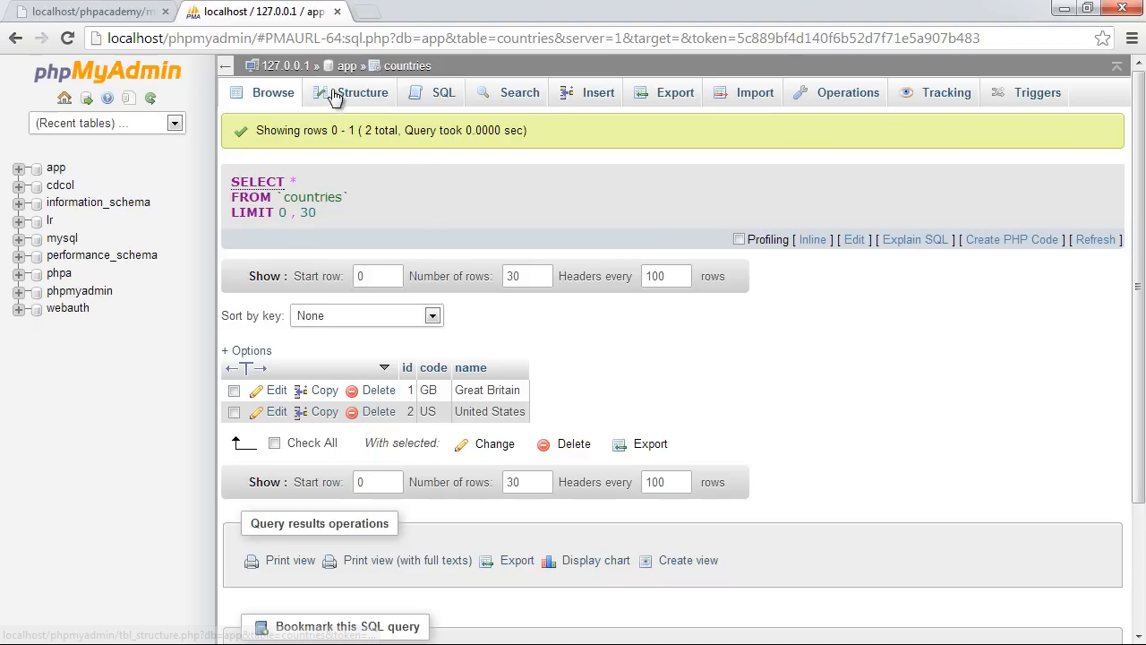
left_click(362, 93)
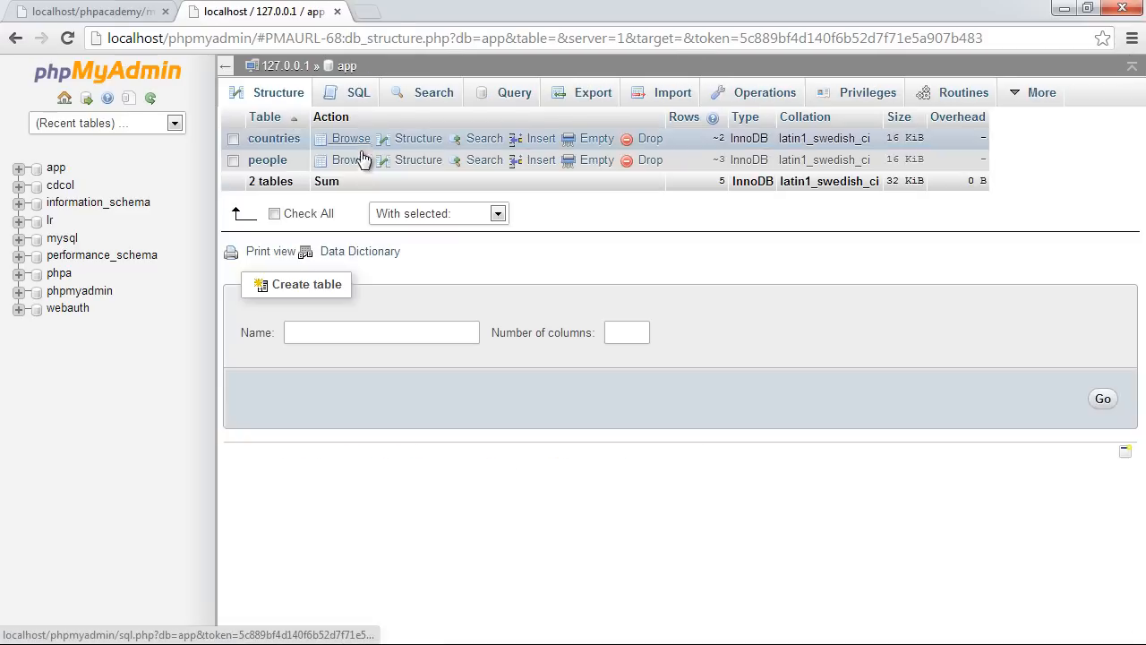
left_click(351, 138)
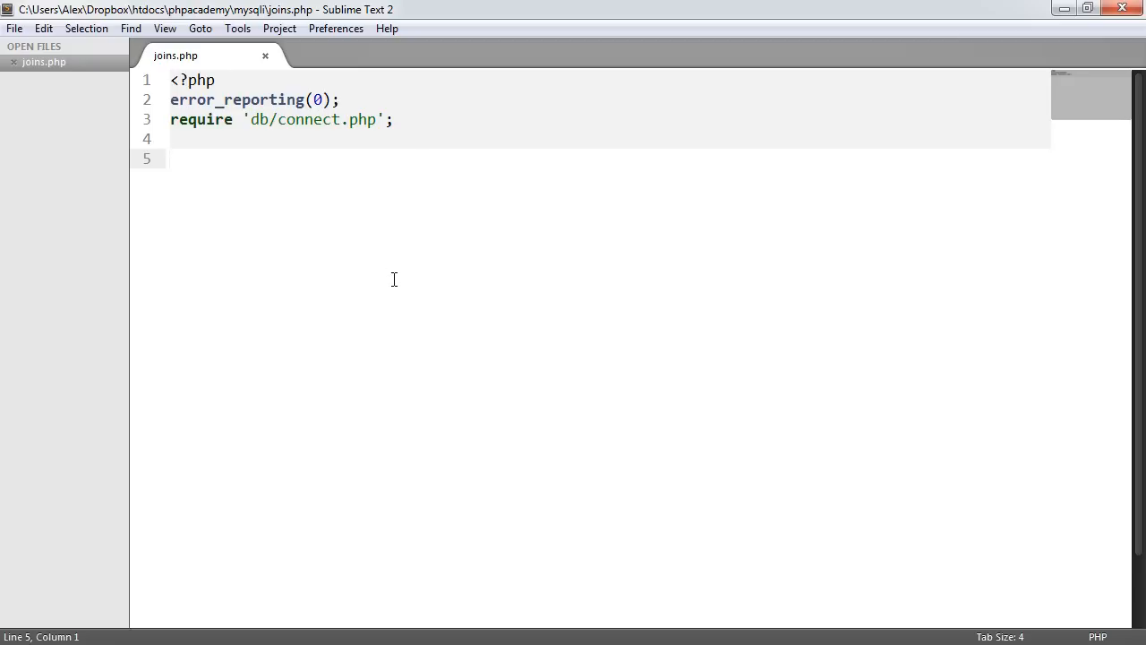
Write $sql = "SELECT * FROM people" and run it into $results via $db->query($sql).
key("ctrl+s")
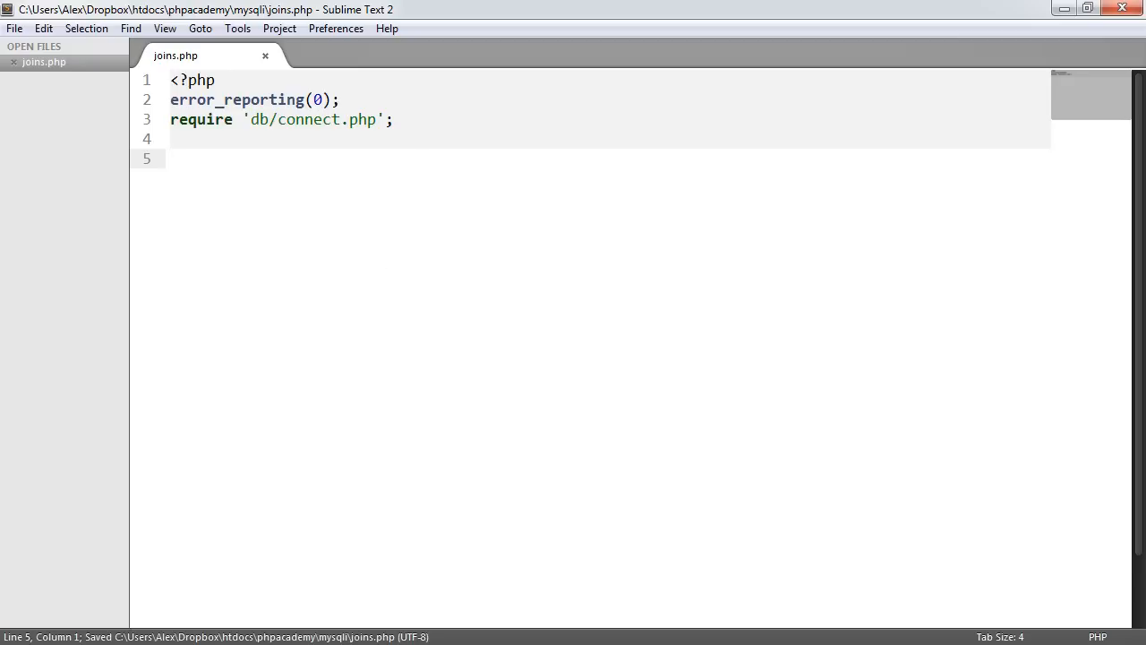
type("$")
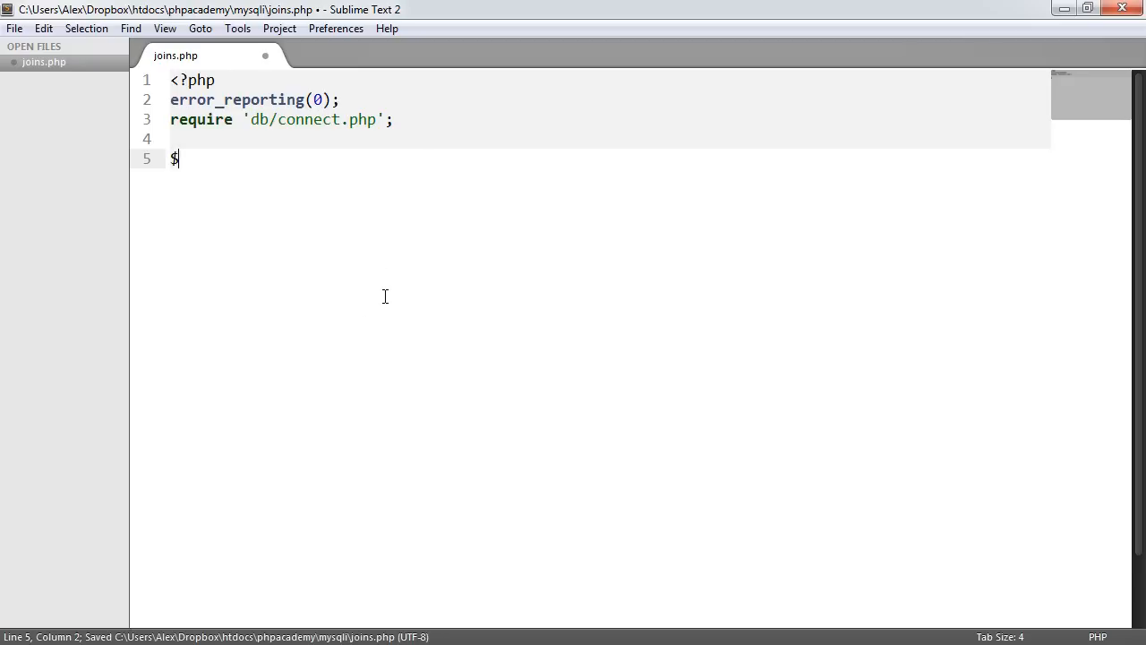
type("sql = \"\";")
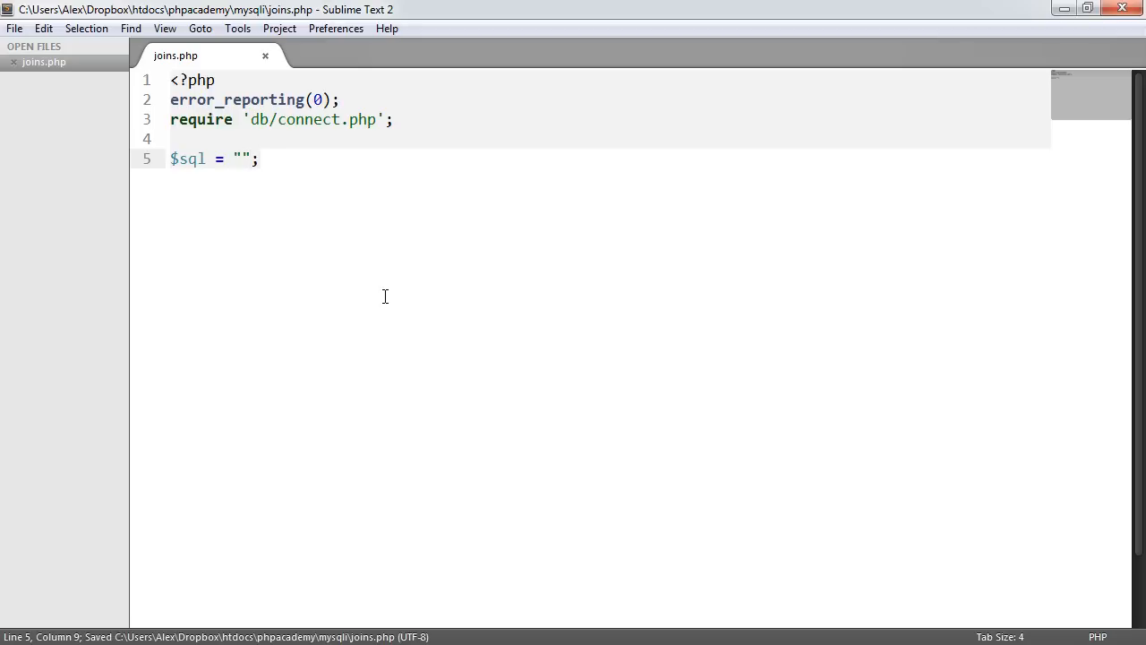
type("SELECT * FROM p")
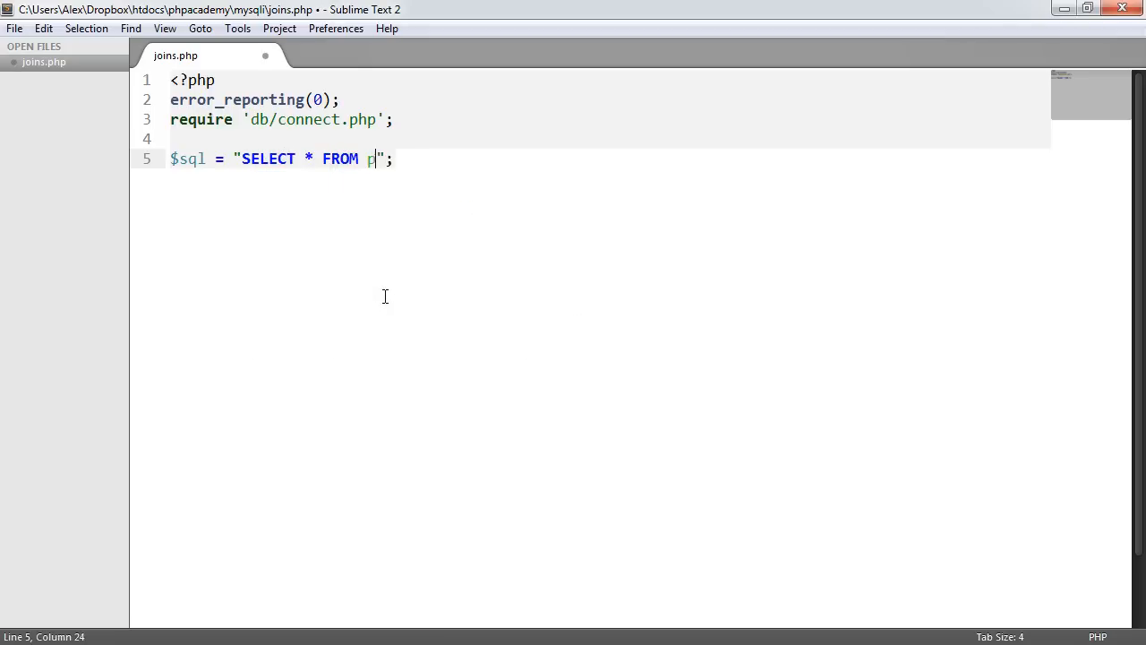
type("eople")
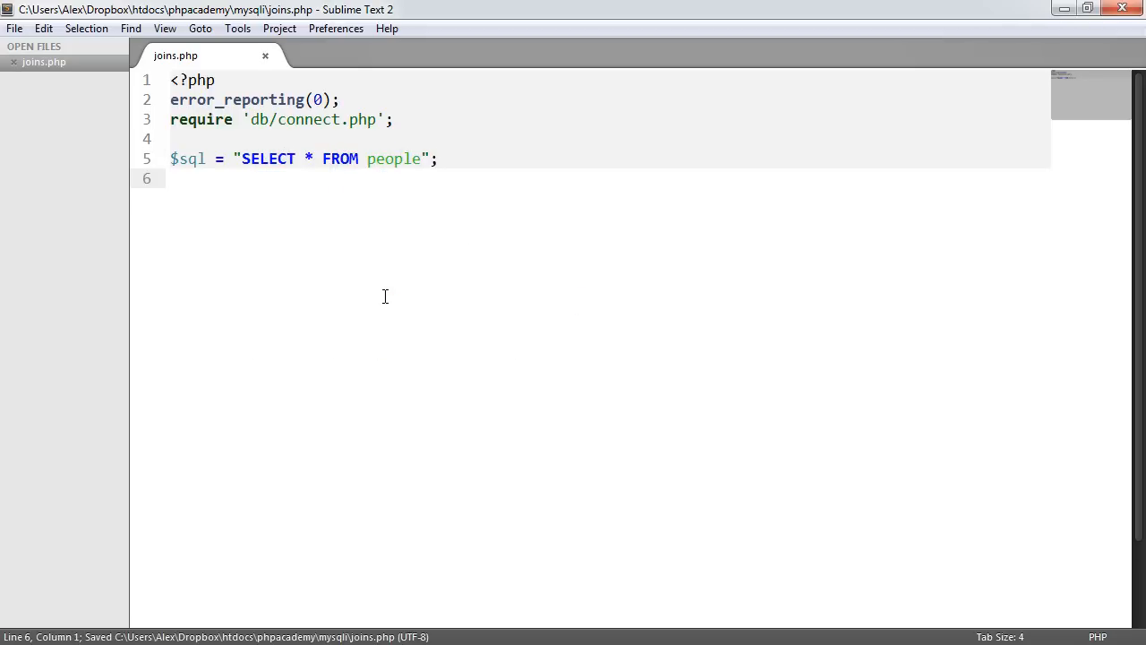
type("$reslt")
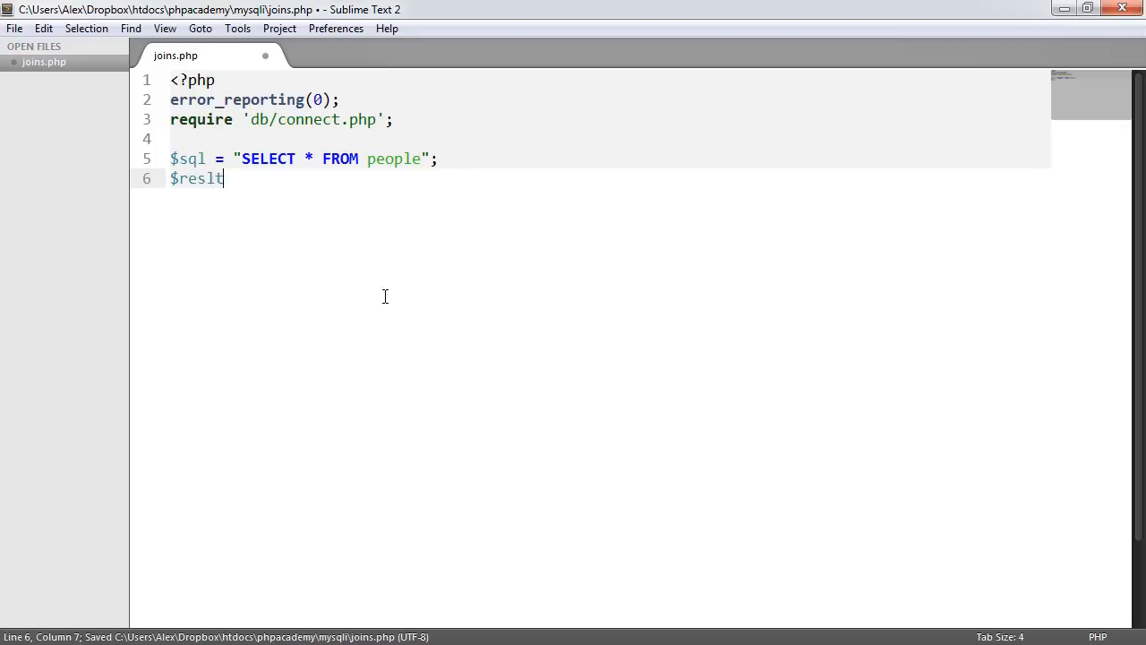
type("ults")
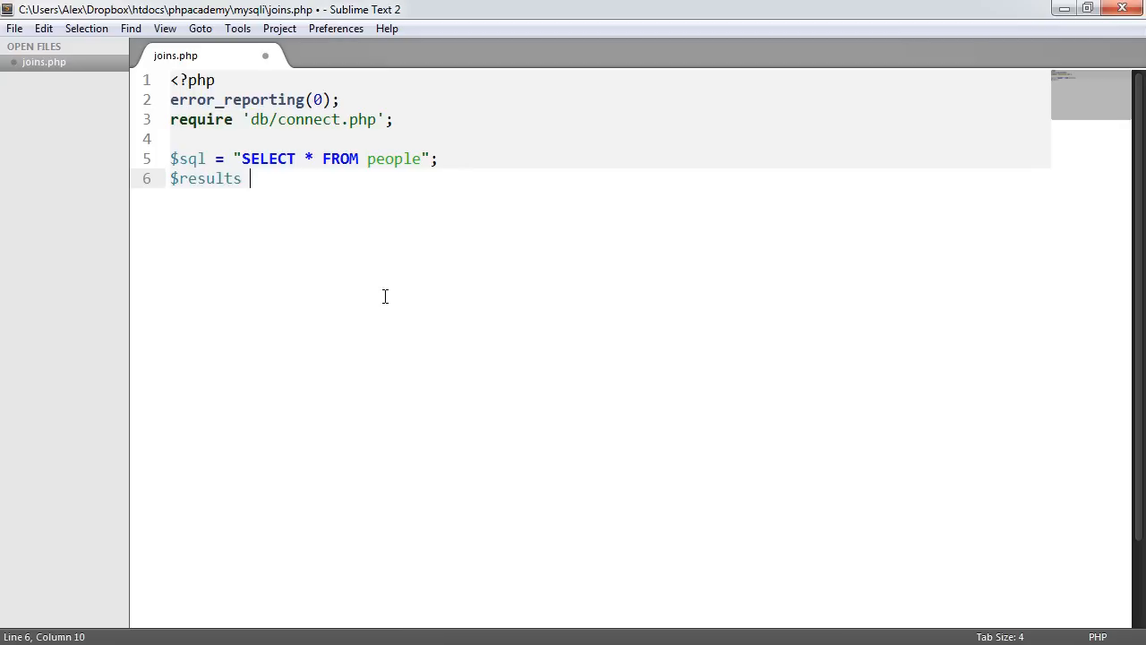
type("= $db->query();")
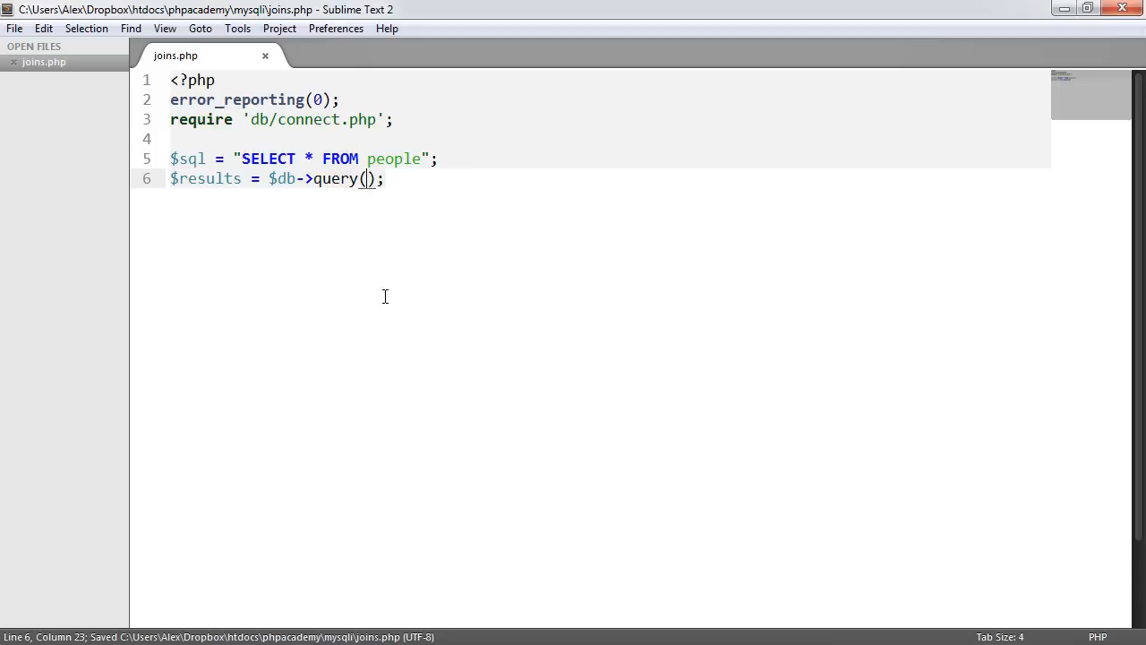
type("$sql")
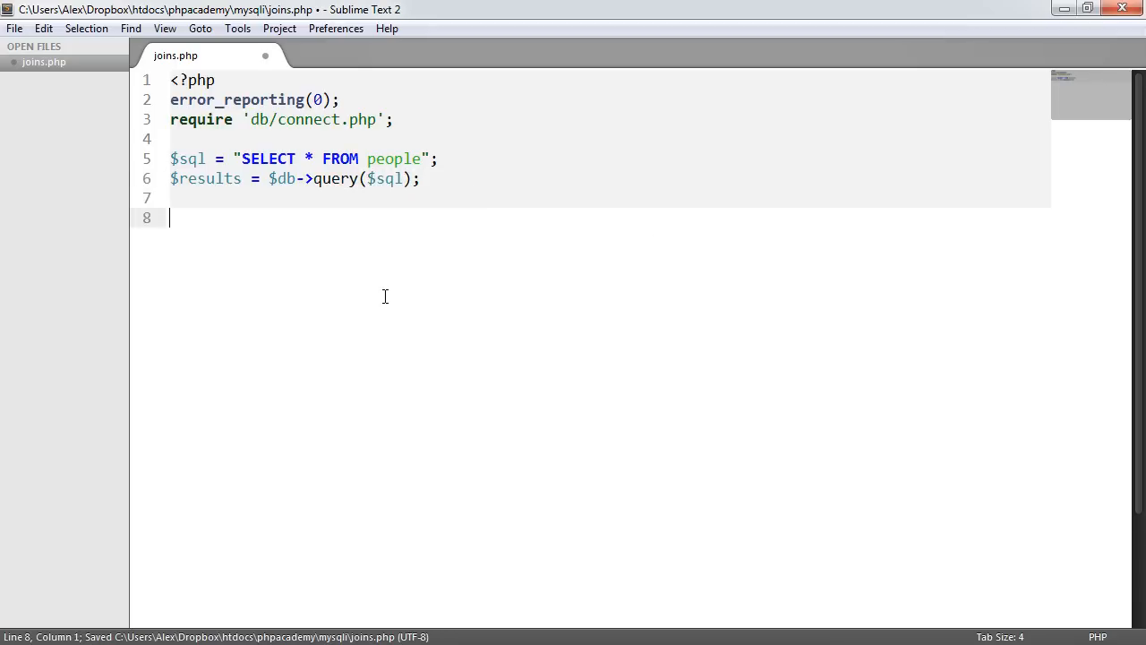
If $results has rows, loop fetch_object and echo each $row->first_name with <br>.
type("if() {")
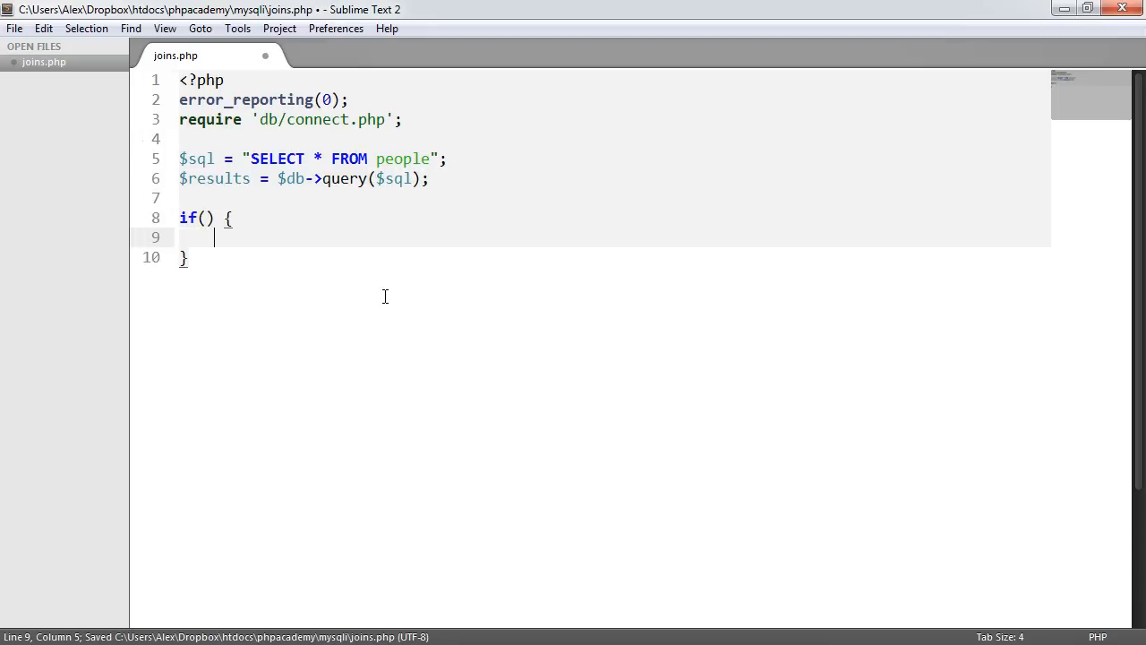
type("$results")
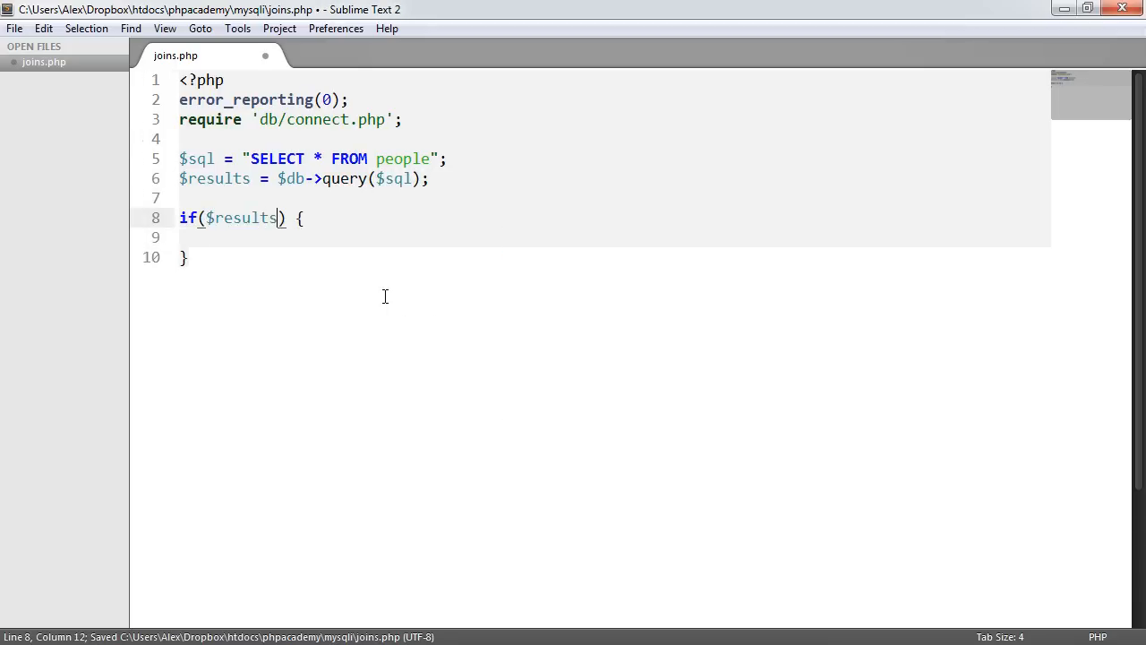
type("->num_rows")
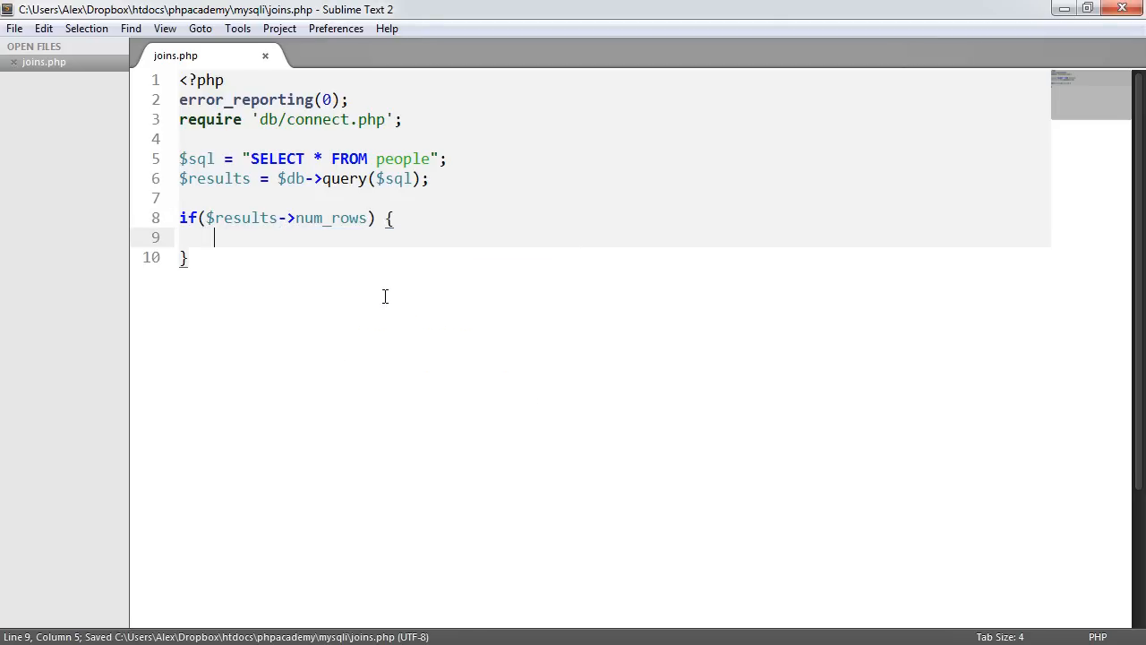
type("while() {")
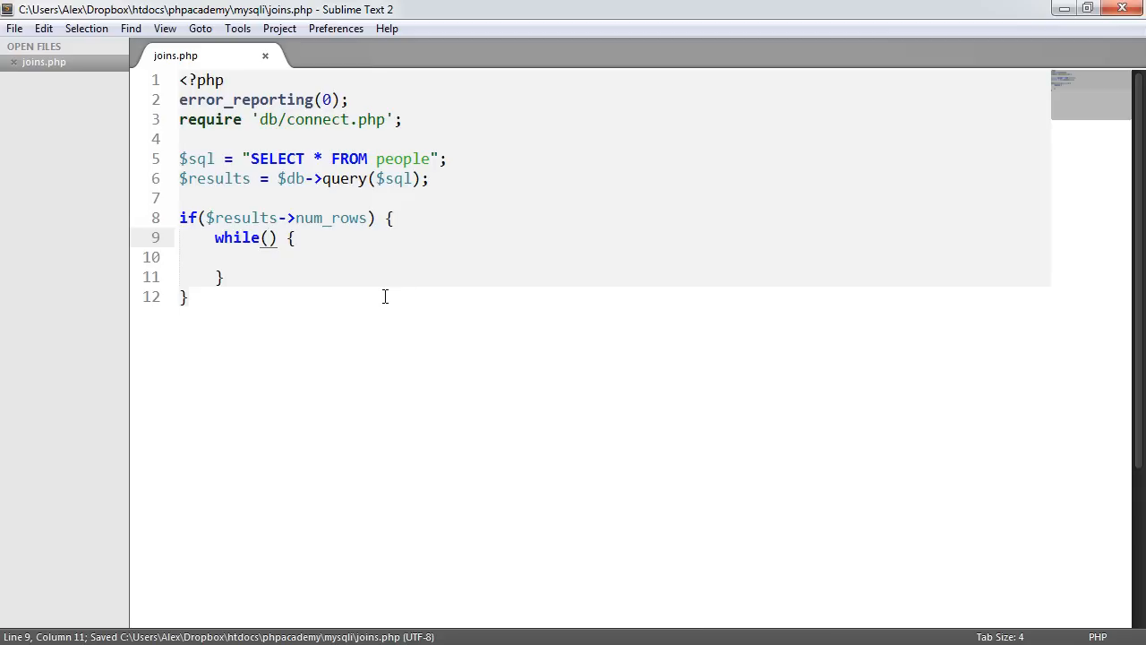
type("$row = $")
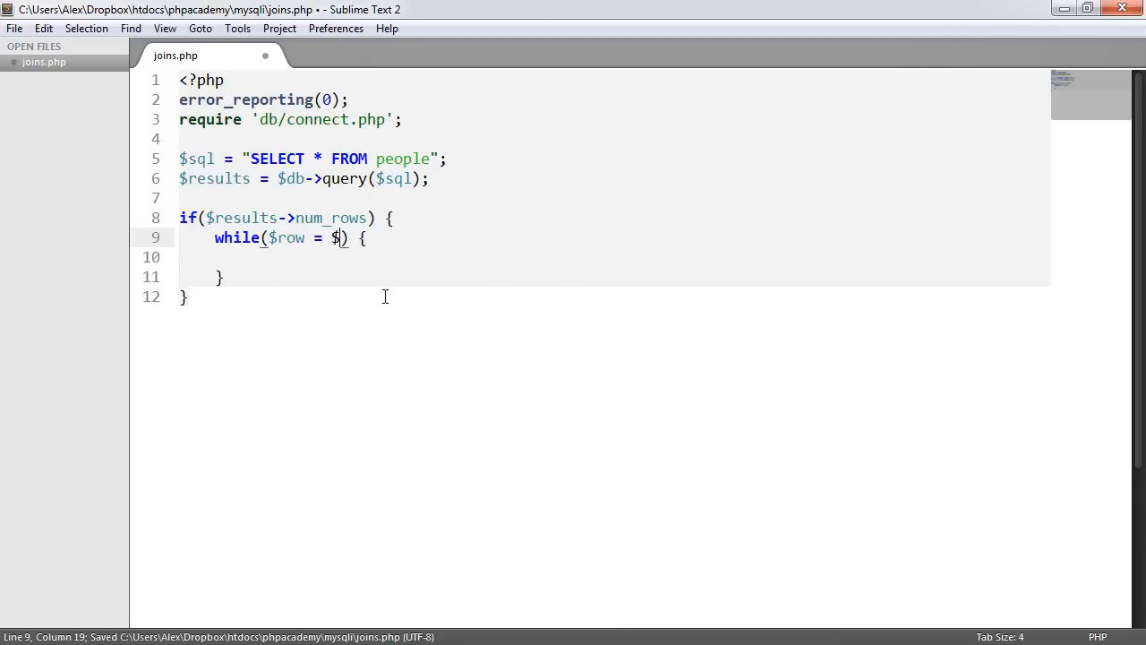
type("results->fe")
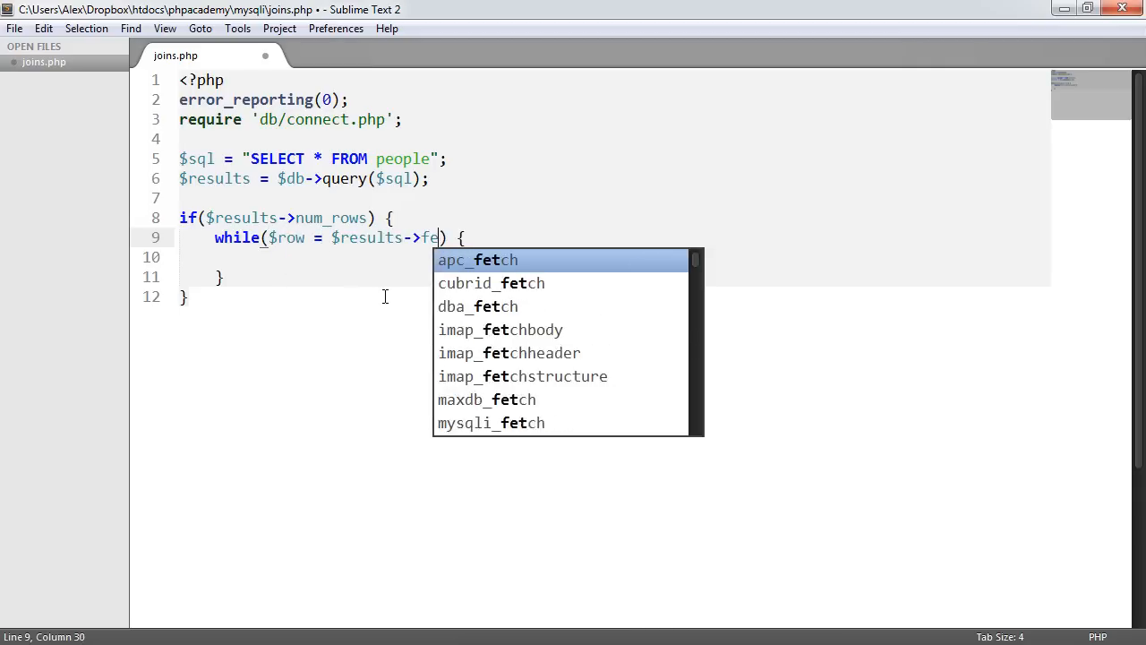
type("tch_object(")
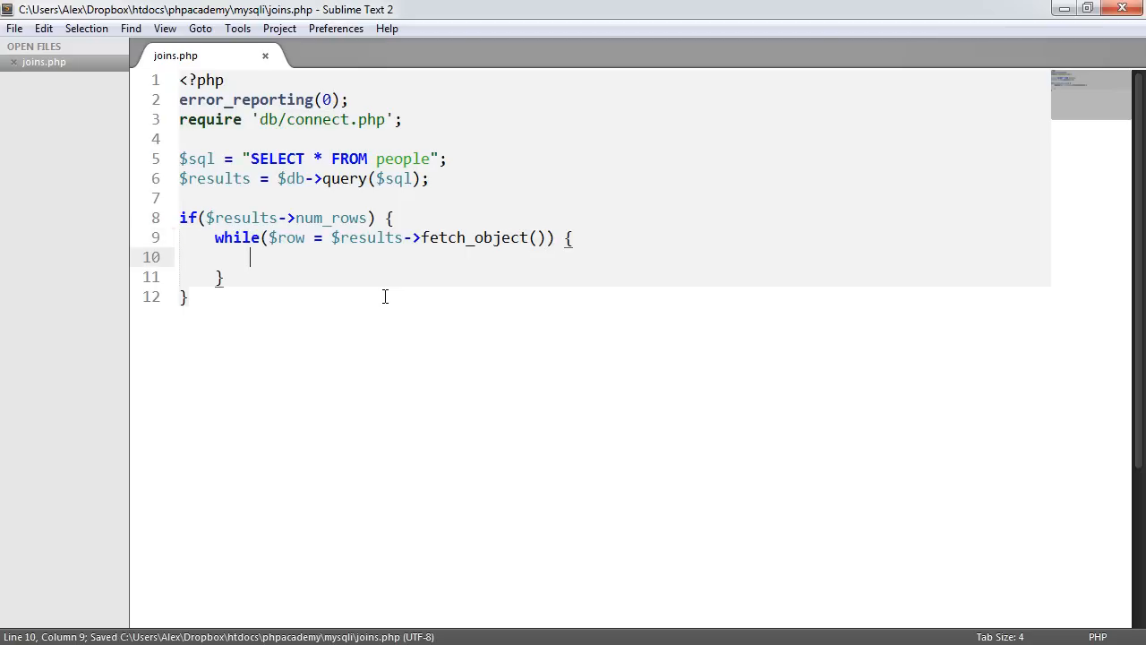
type("echo \"\"")
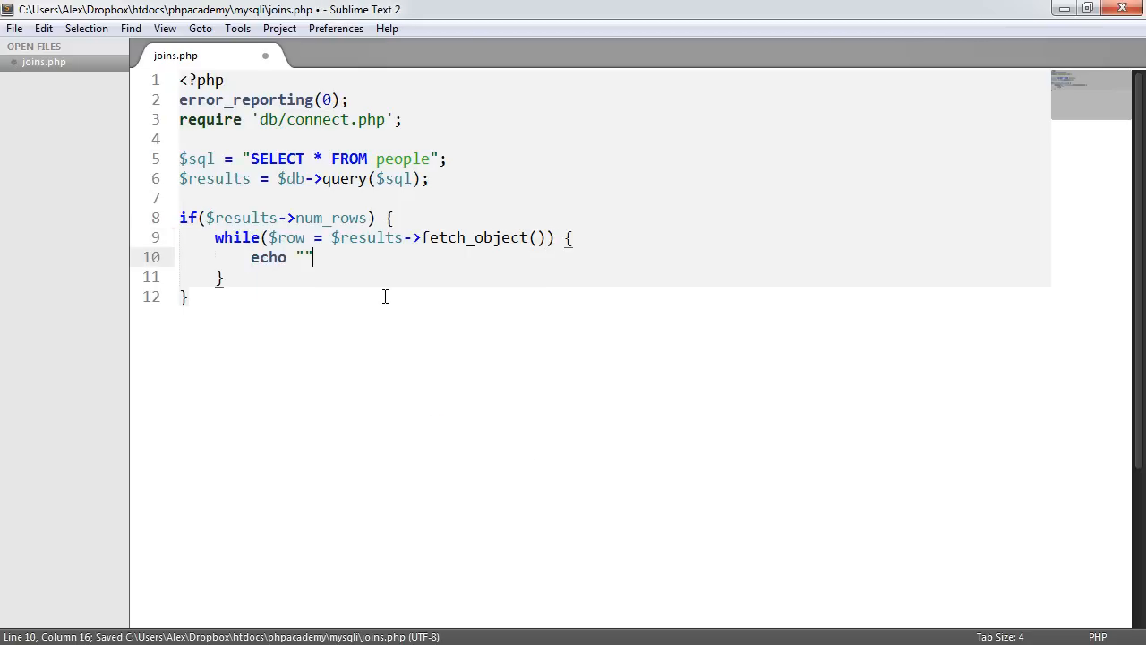
type("{}")
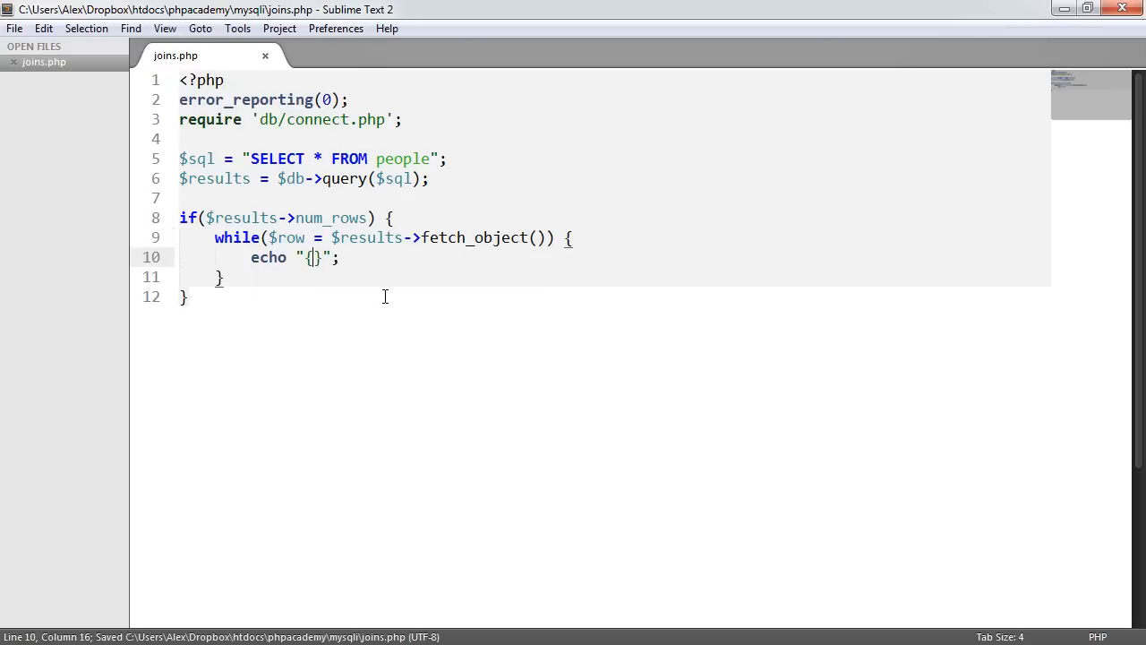
type("$r")
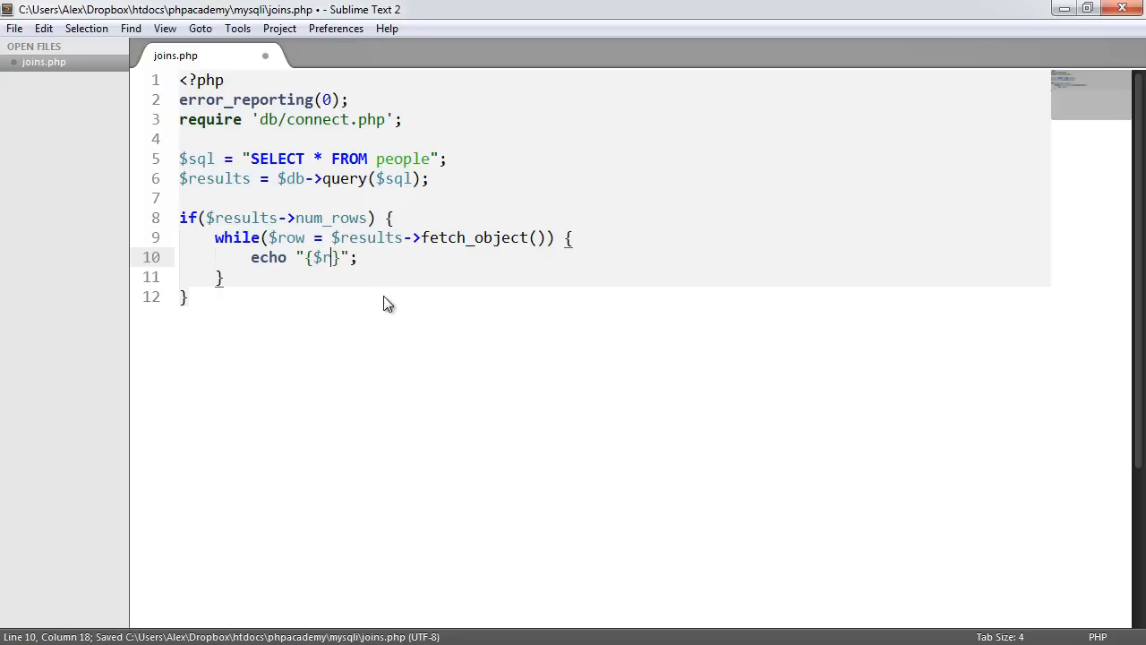
type("ow->fiorst_nam")
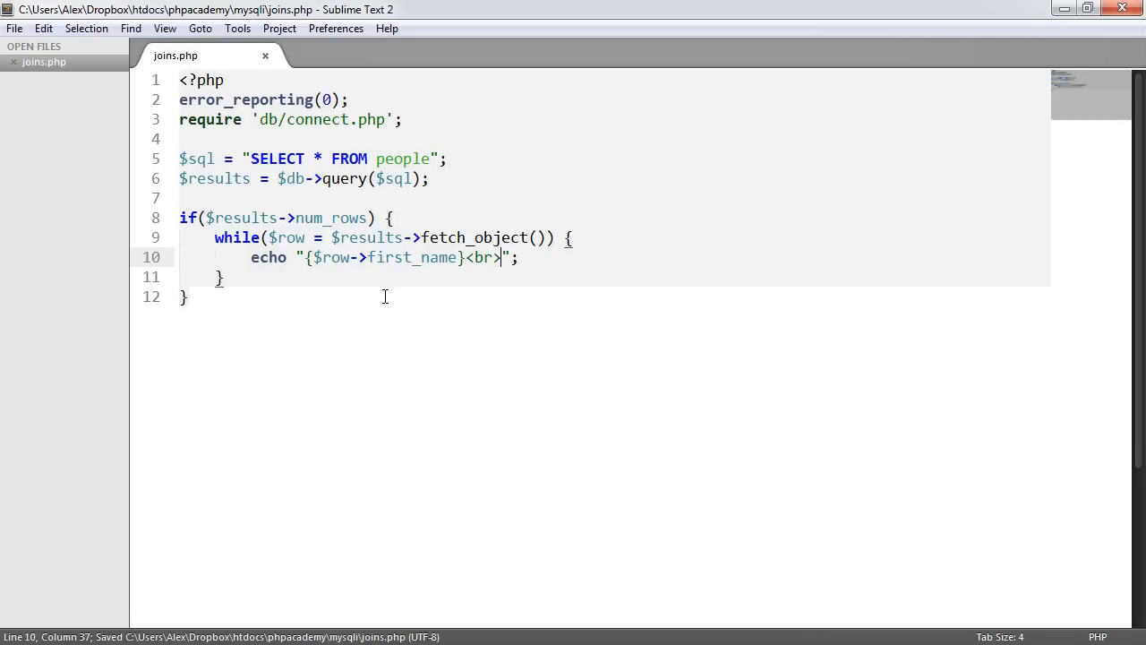
Add an else branch echoing 'No results' and save joins.php.
type("else {")
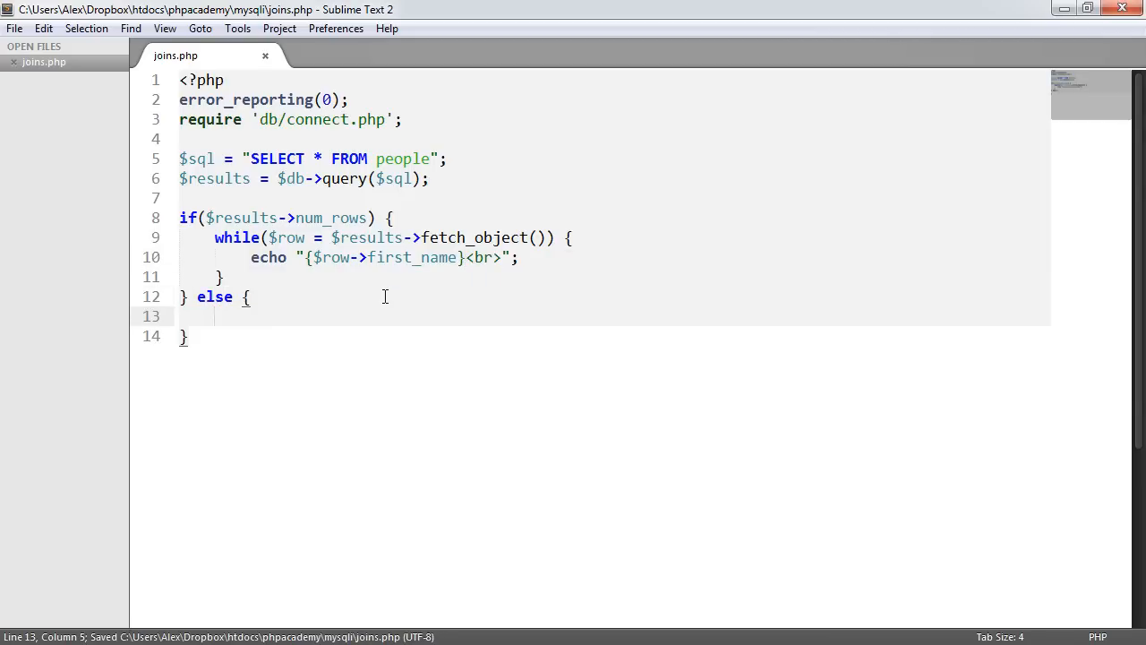
type("echo '';")
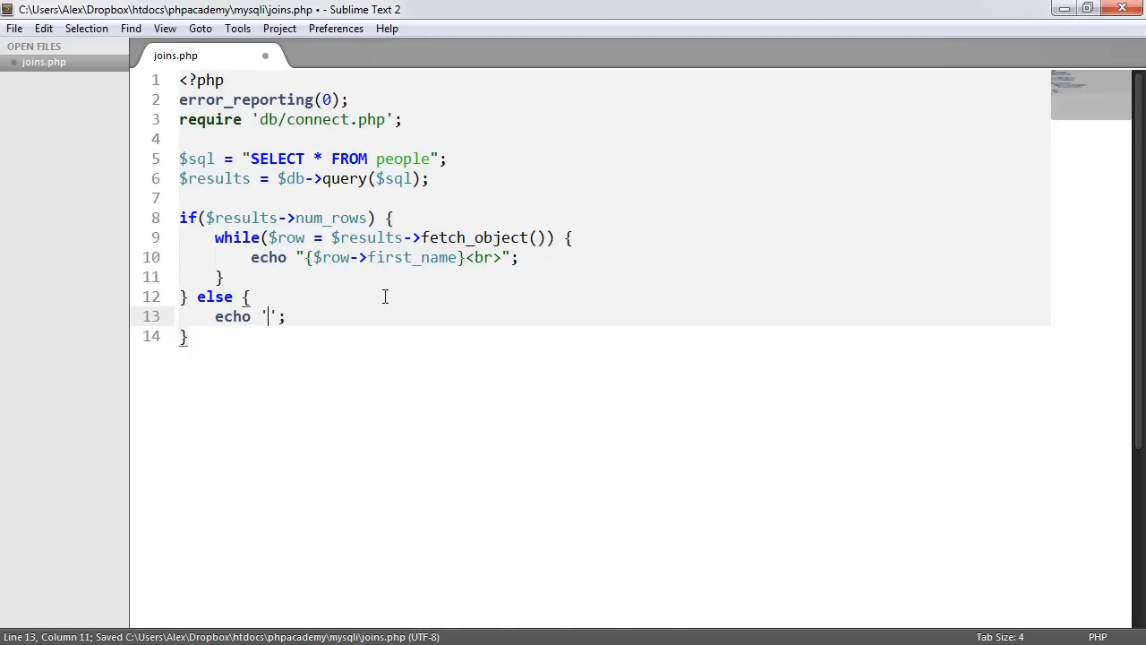
type("No reesults")
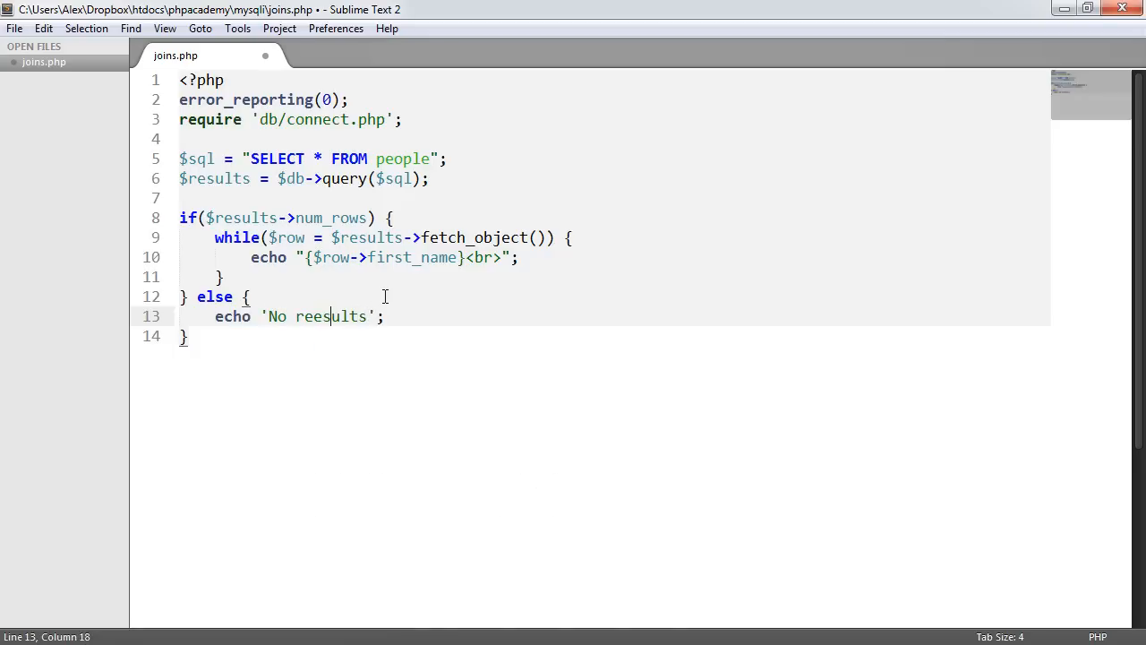
key("ctrl+s")
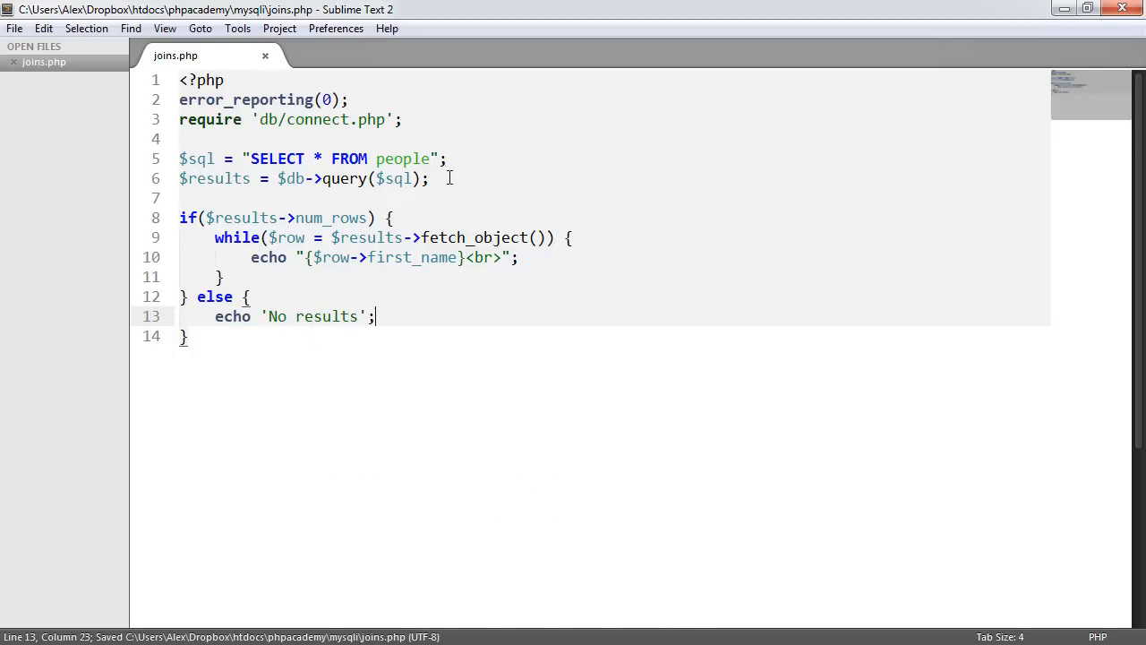
left_click(446, 158)
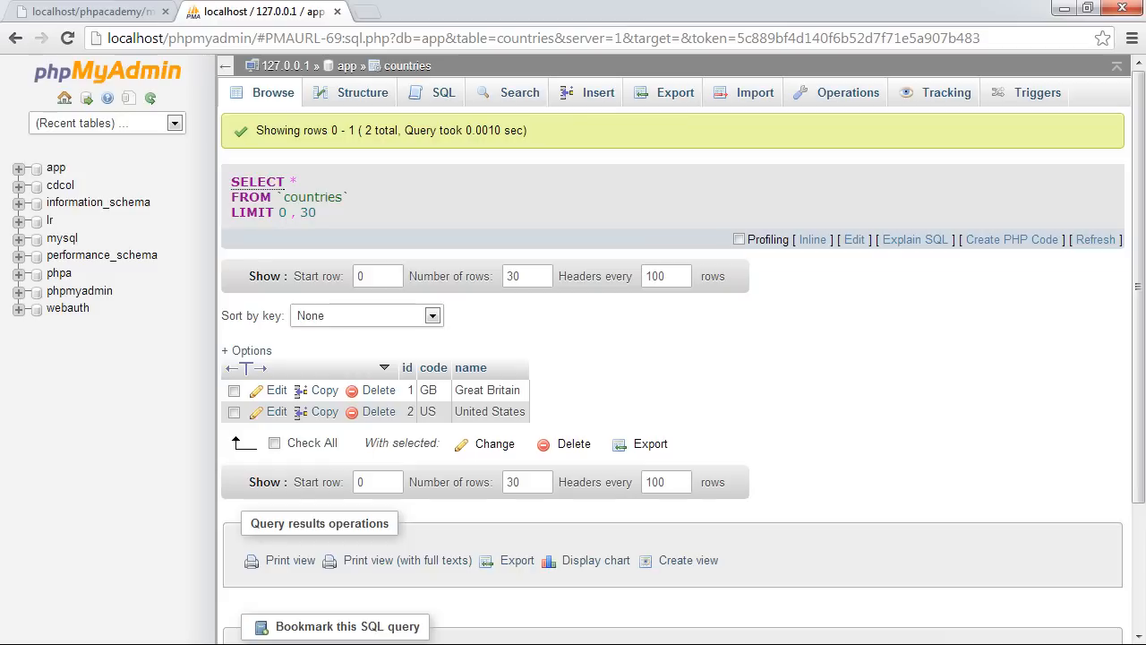
left_click(89, 11)
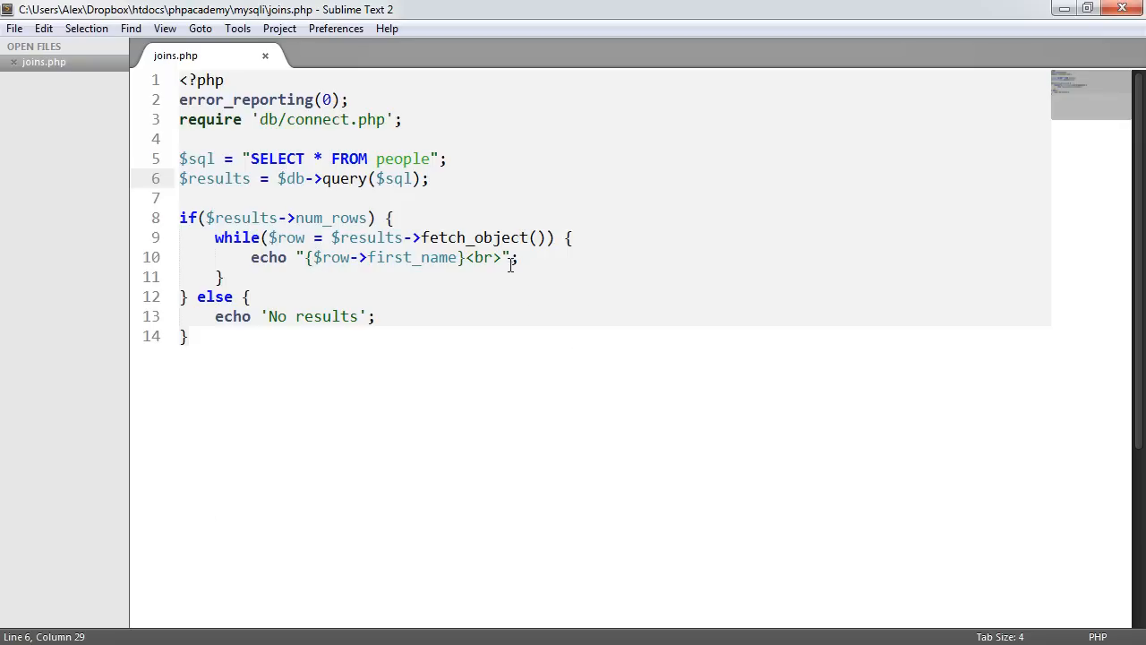
Append ({$row->country}) after the first name in the echo line.
type("()")
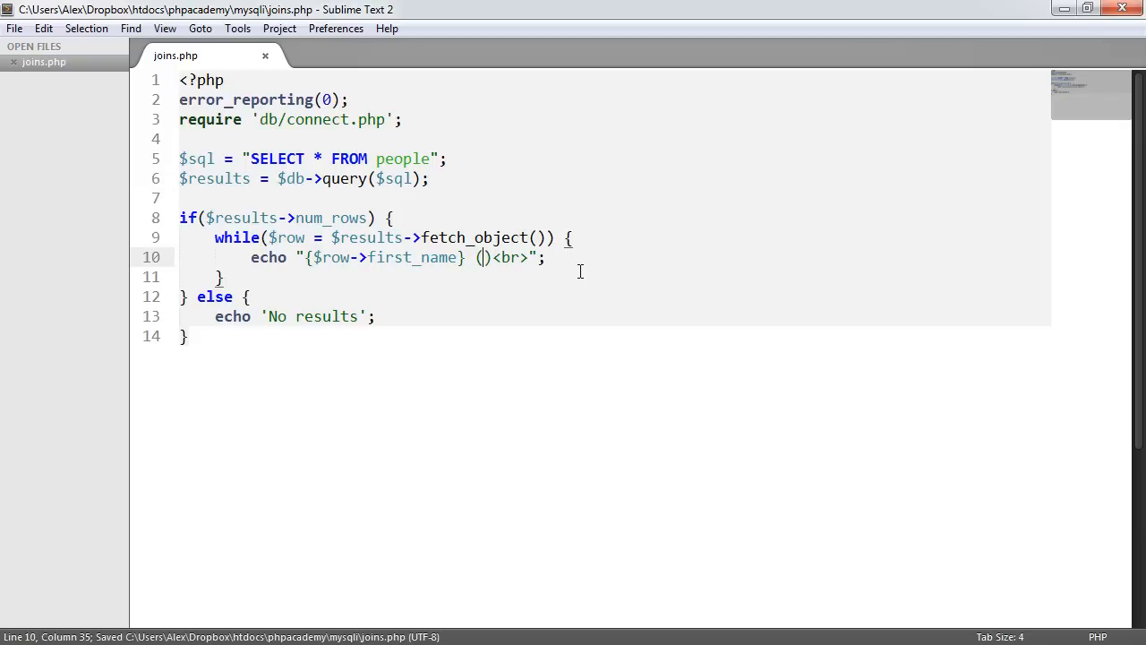
type("{$")
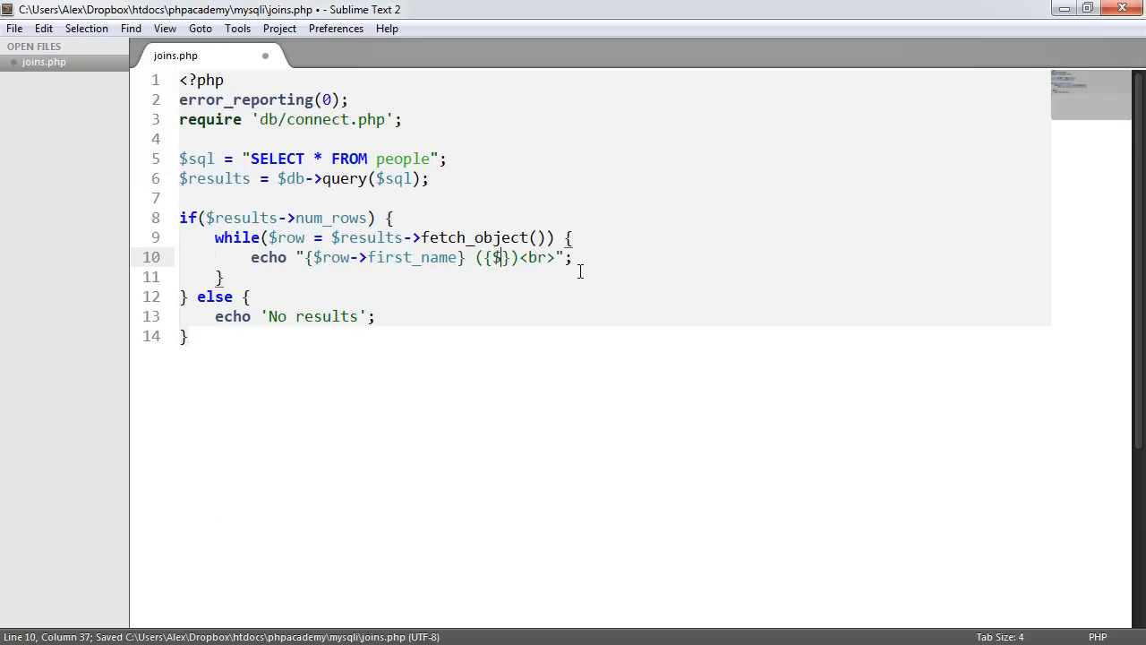
type("row->")
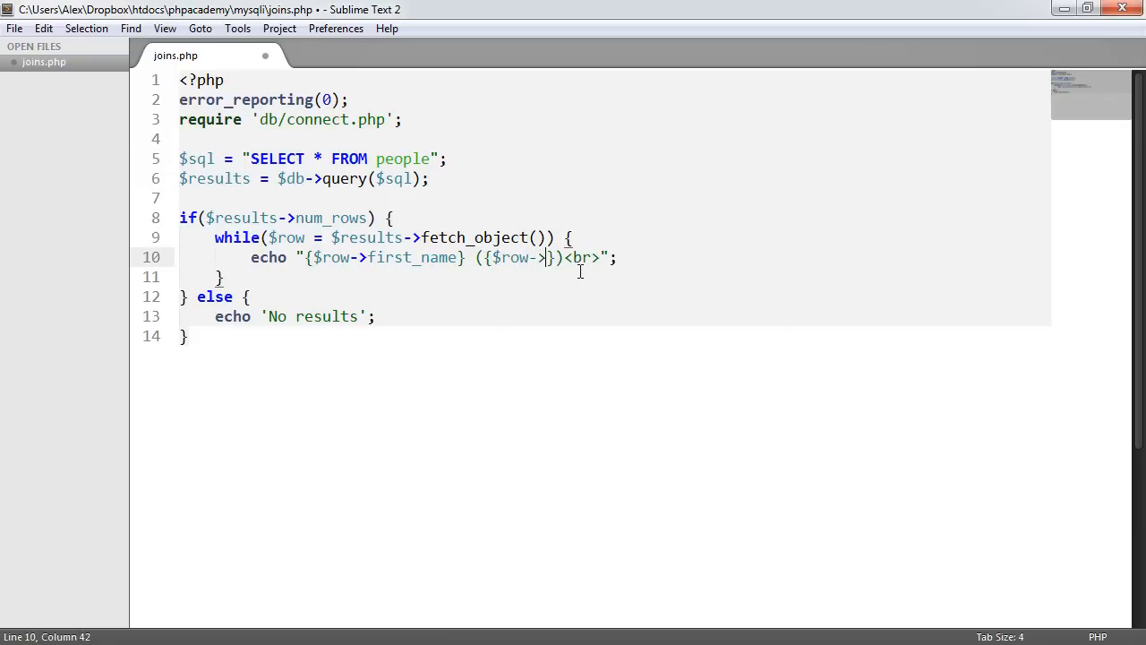
type("country")
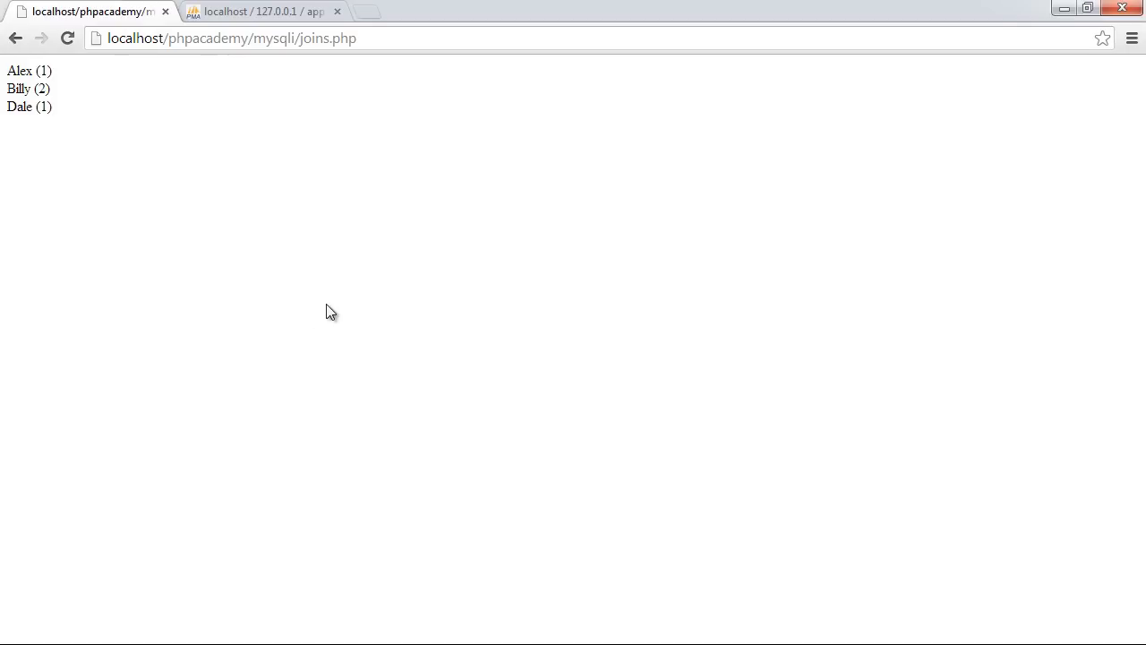
mouse_move(140, 170)
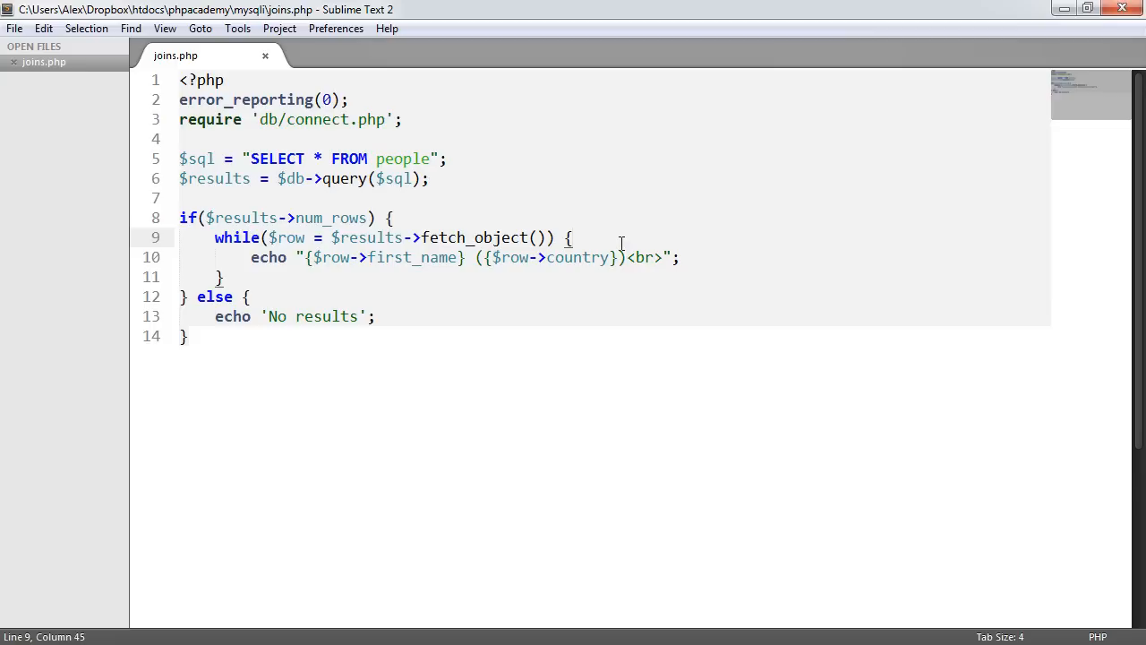
Query the countries table for the row matching {$row->country} into $country inside the loop.
left_click(571, 237)
type("//")
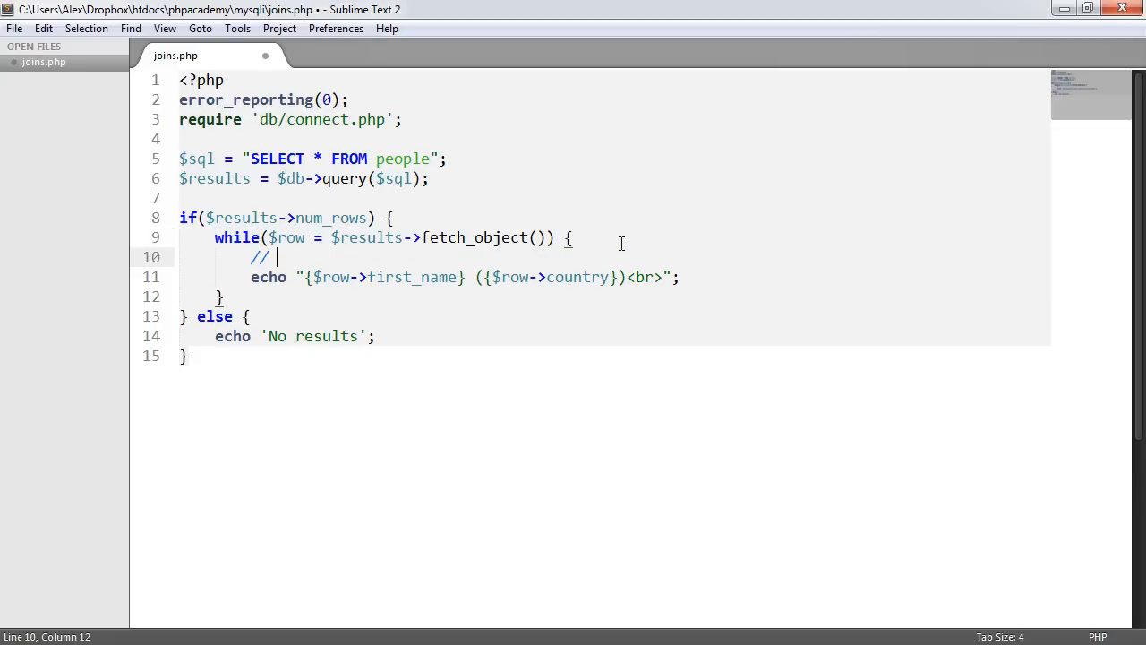
type("Query($sql);")
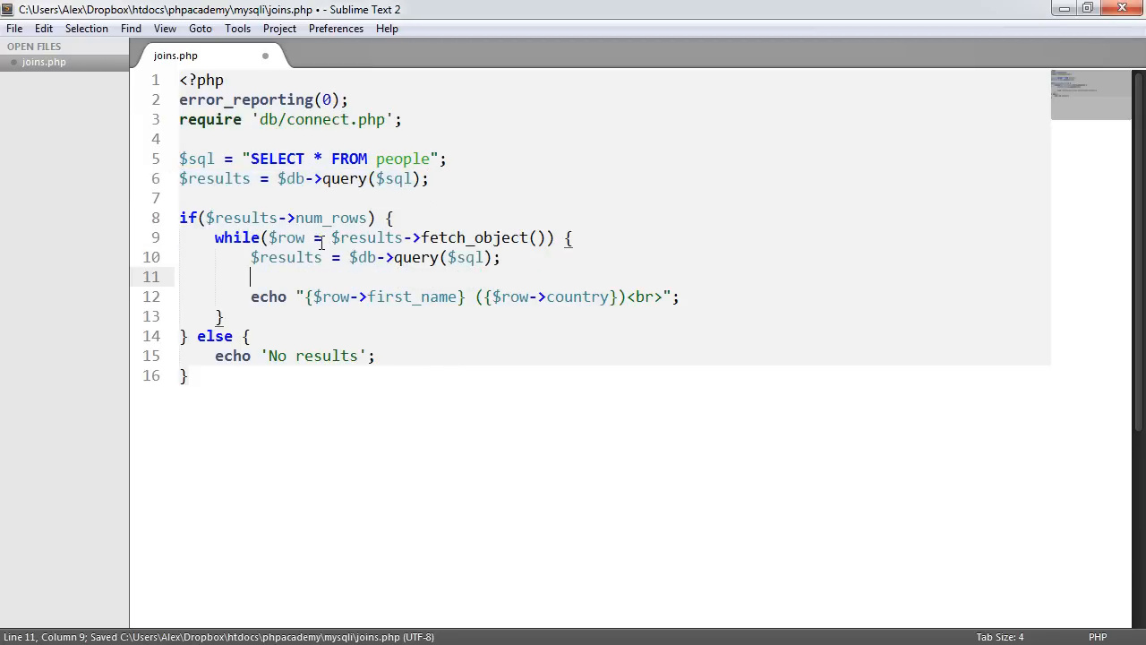
type("$country")
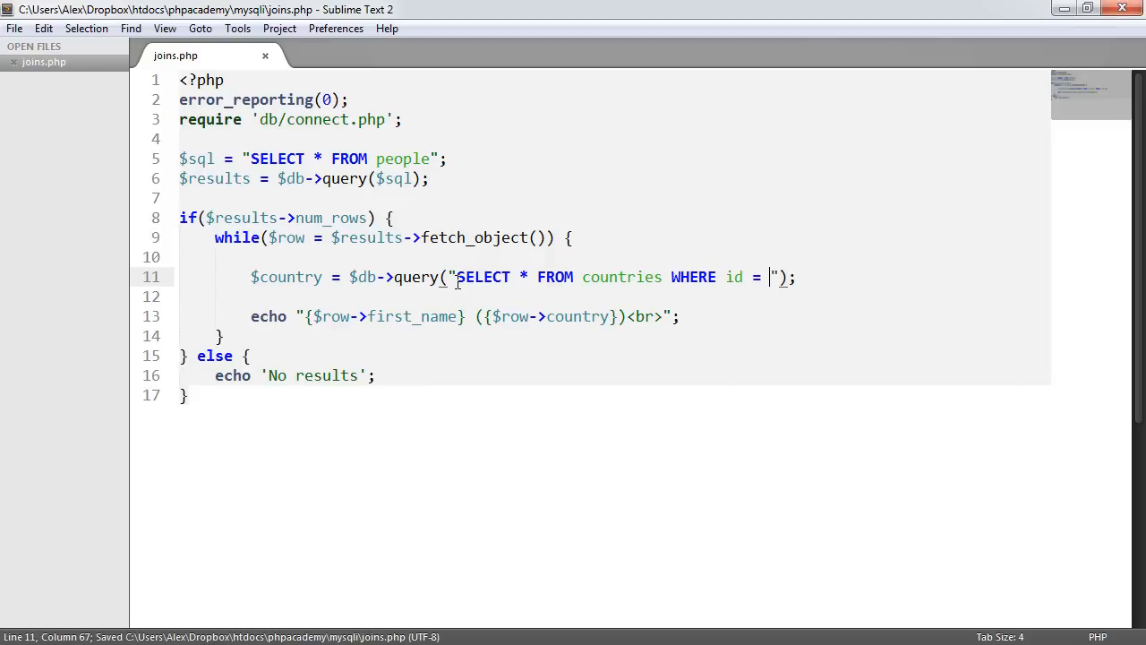
type("{}")
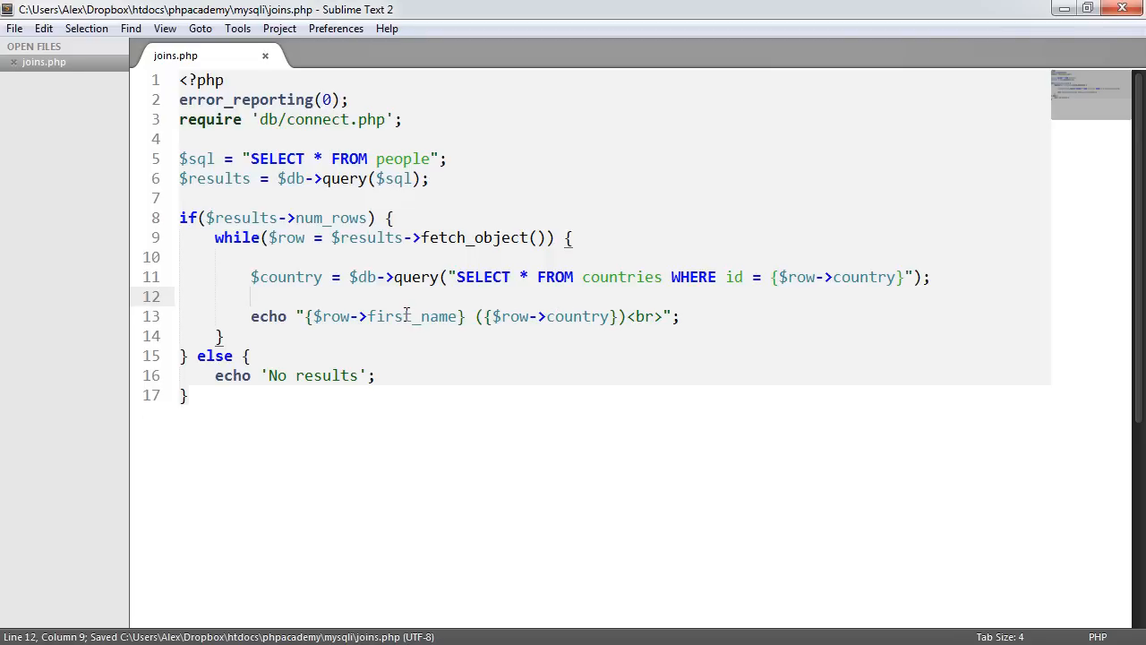
type("$")
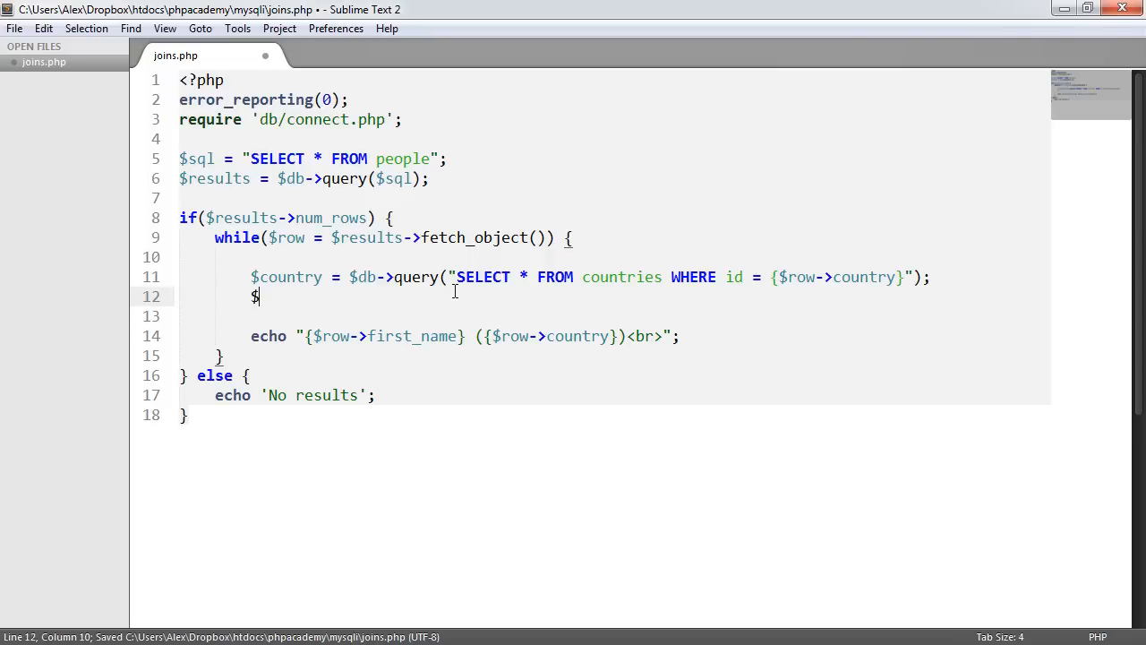
Fetch the country row and echo $country->name after each person's name.
type("country = $")
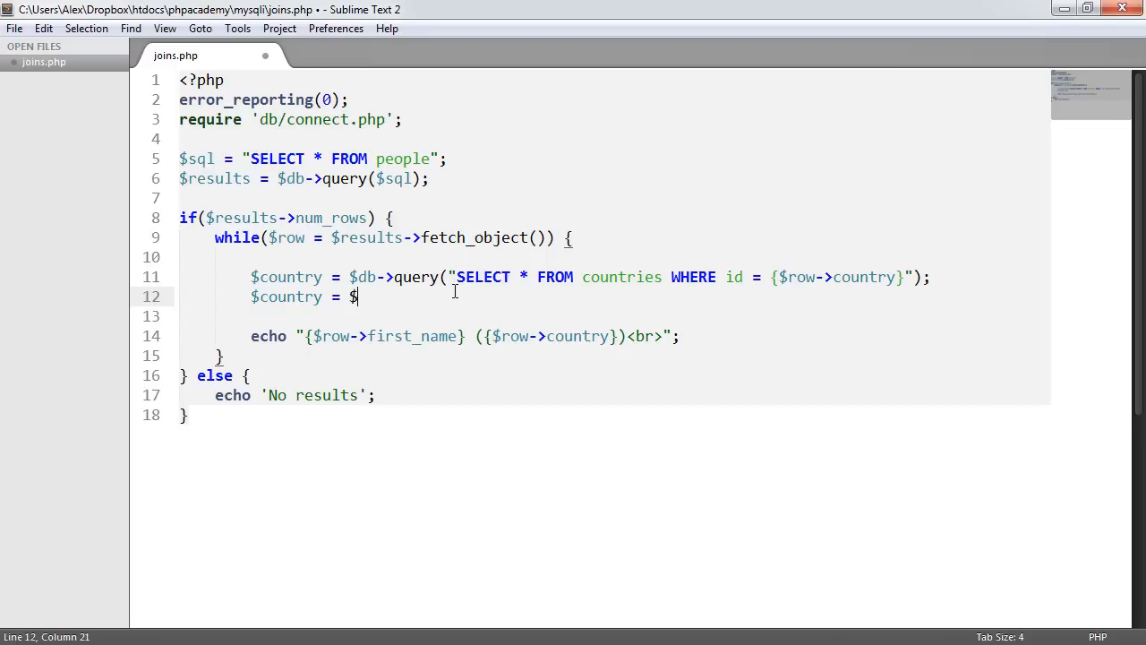
type("country->")
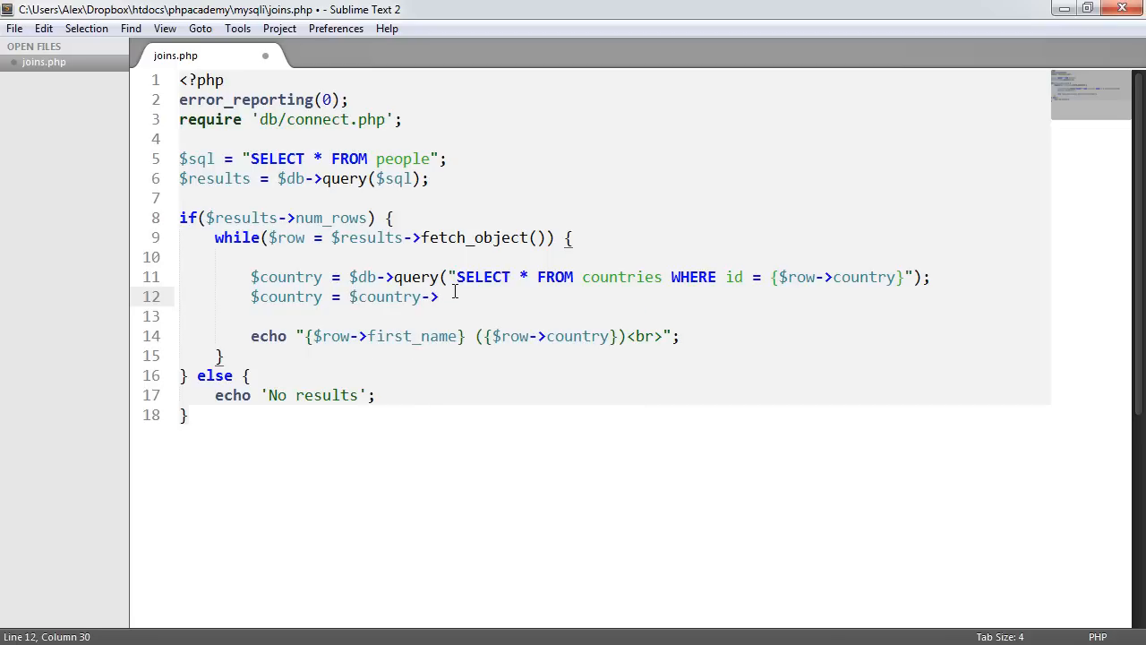
type("fetch();")
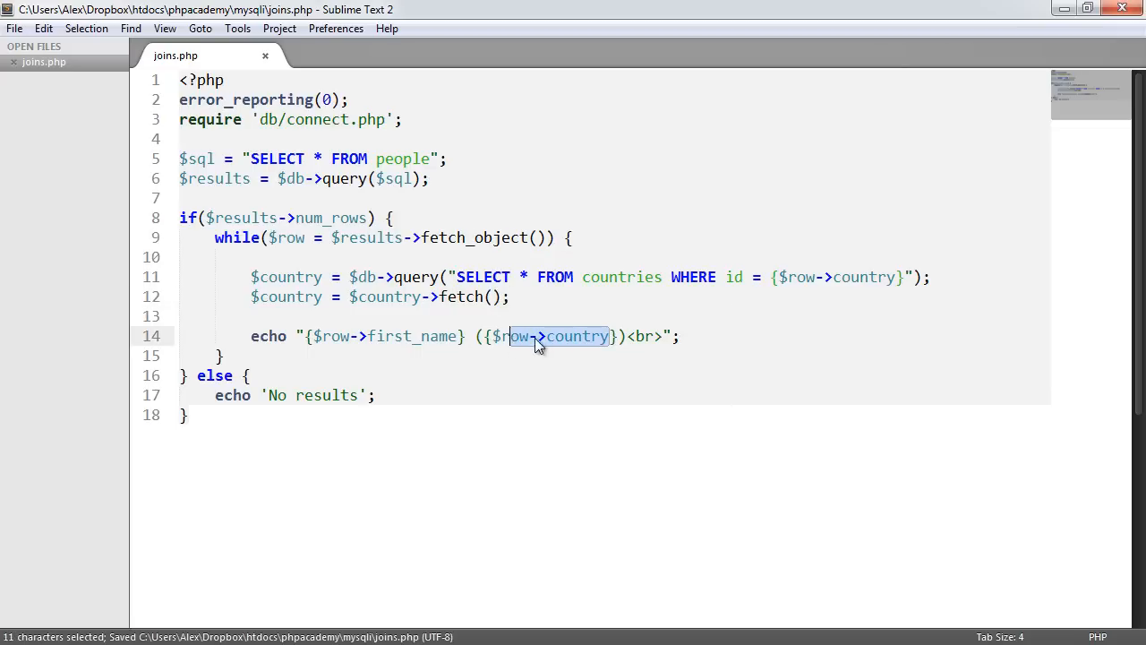
type("country->")
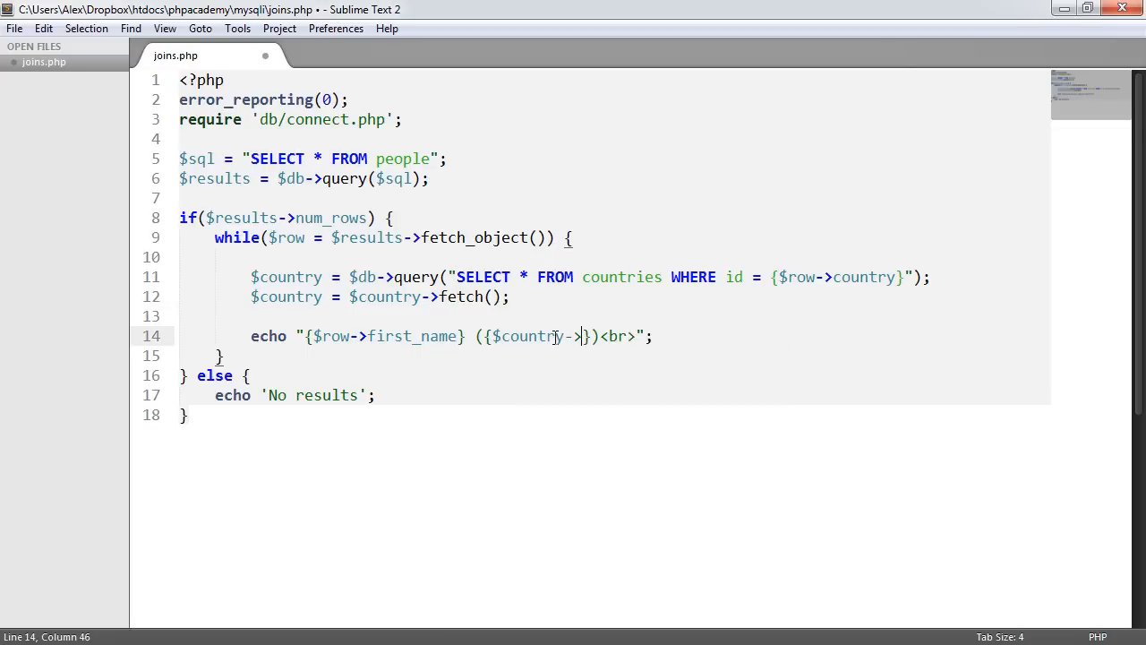
type("name")
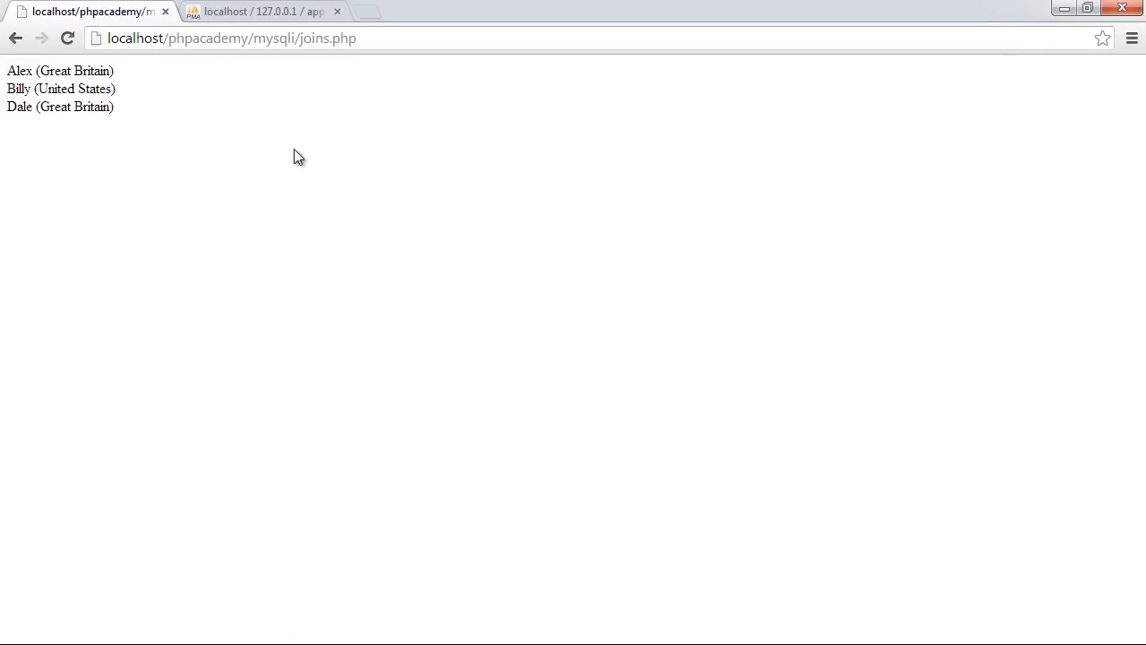
mouse_move(122, 125)
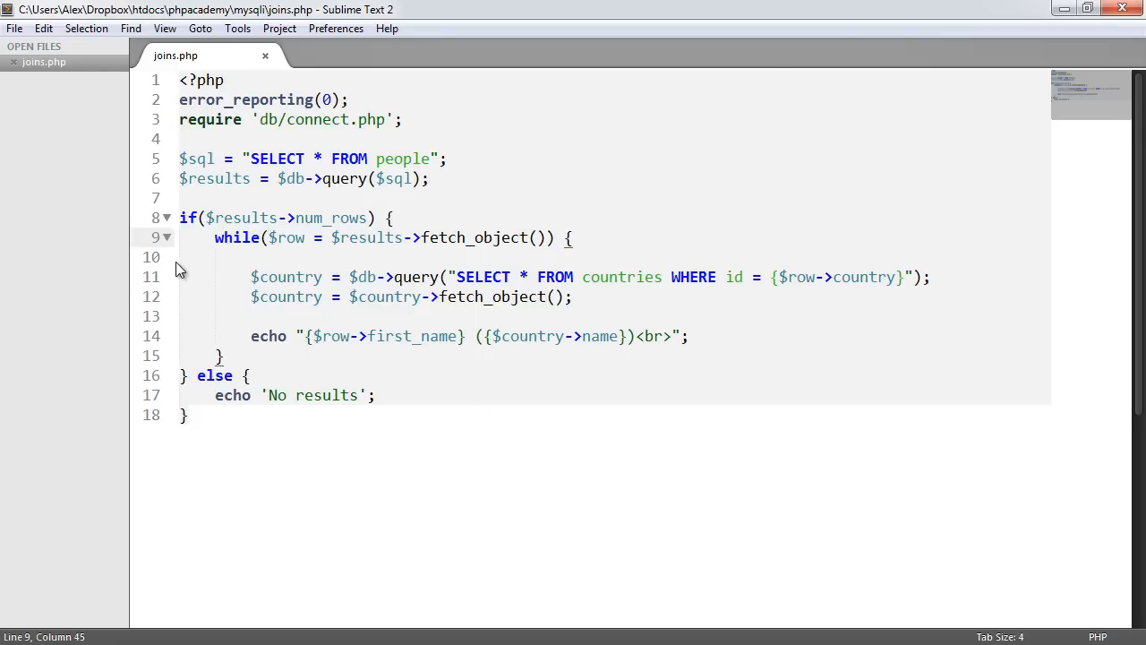
Remove the per-person countries query lines from the while loop and save joins.php.
left_click_drag(215, 236, 394, 236)
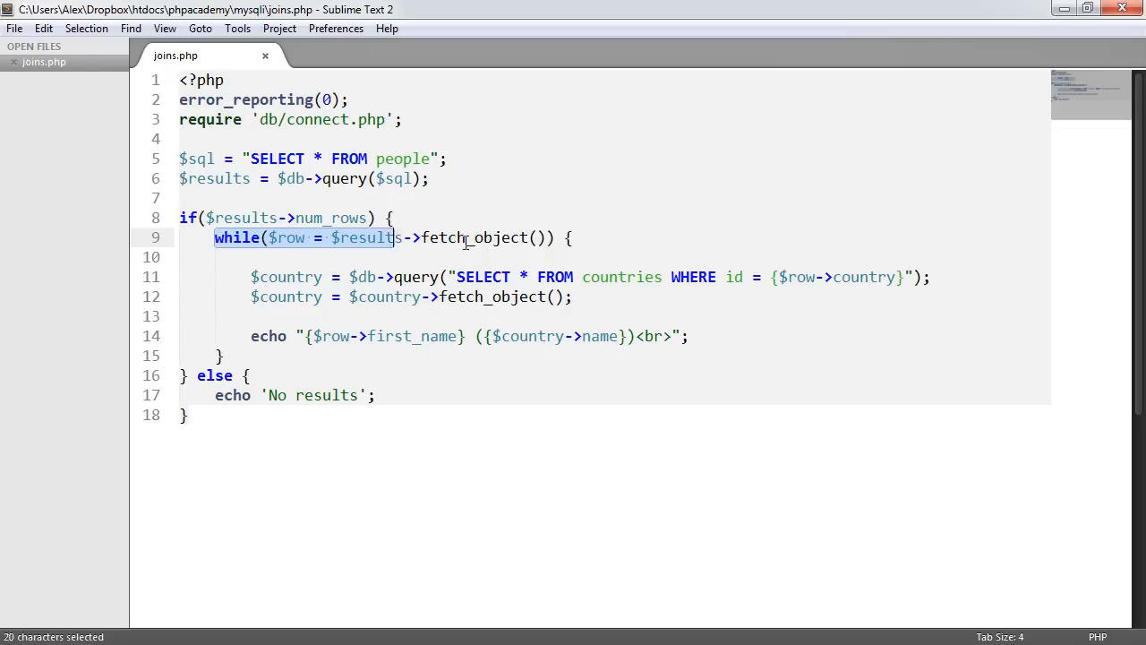
left_click(598, 236)
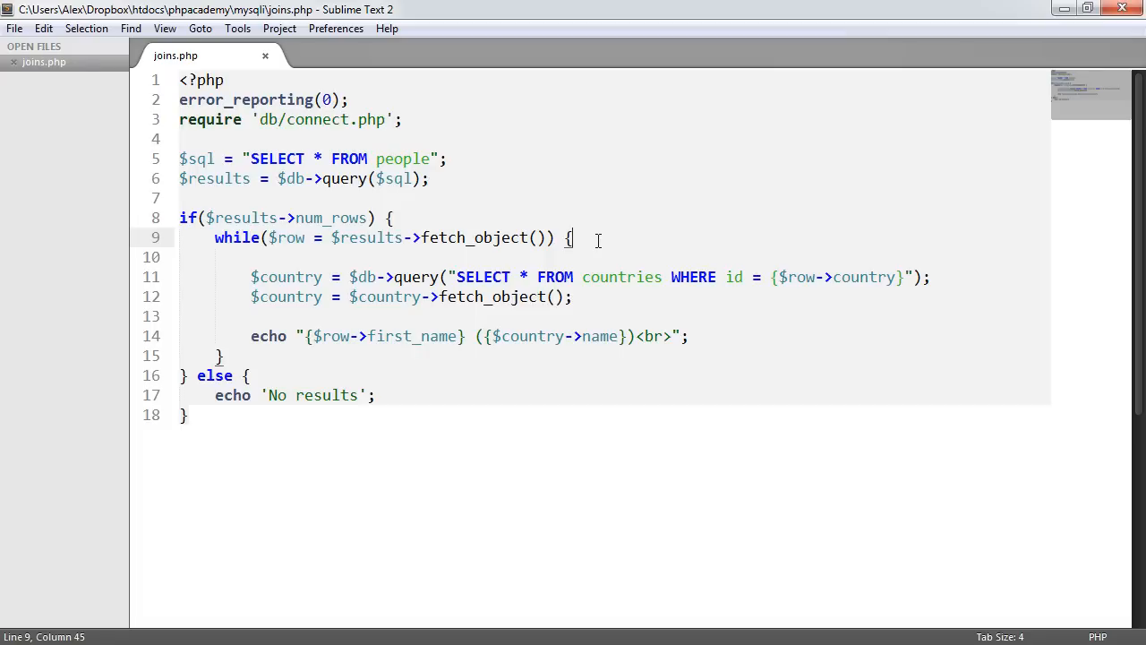
left_click_drag(250, 276, 574, 297)
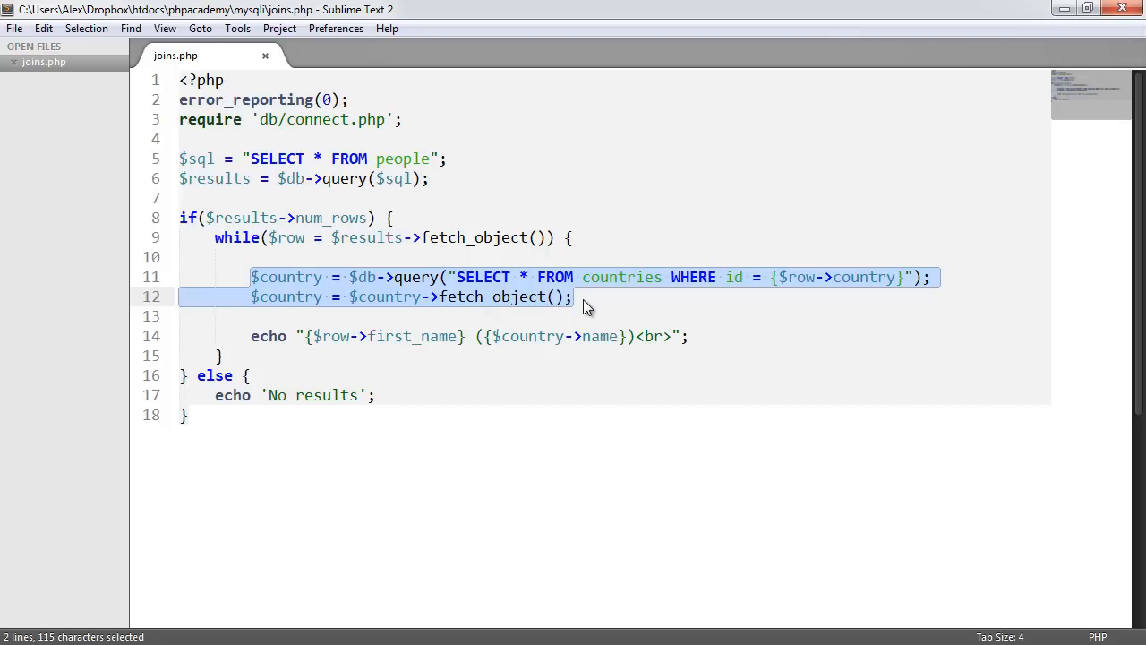
mouse_move(591, 308)
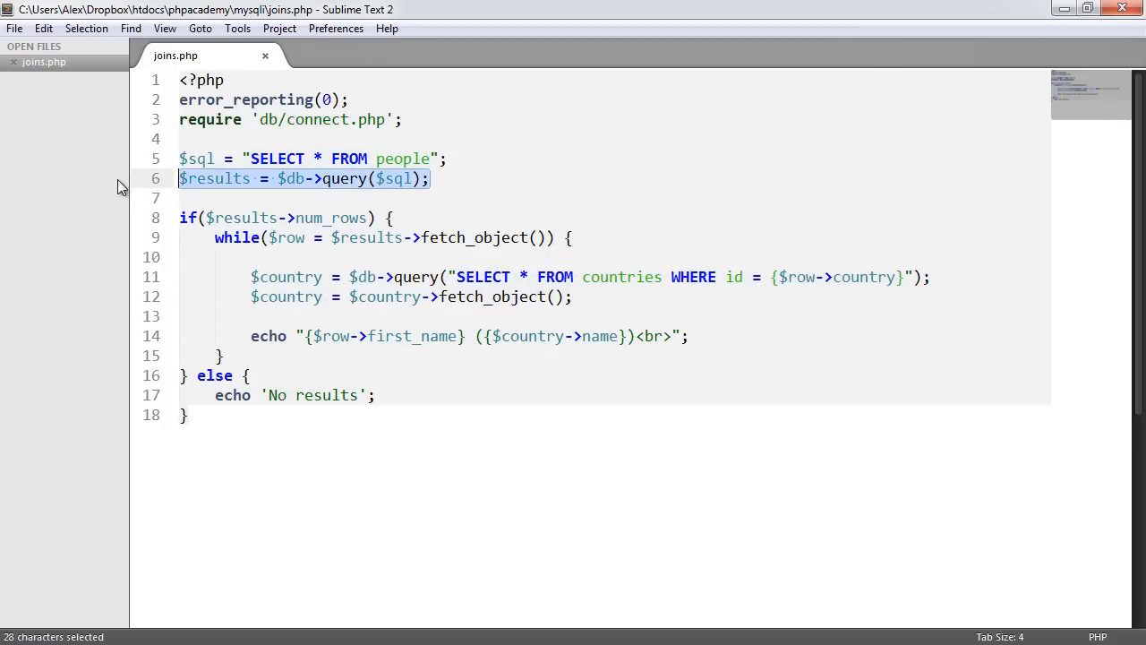
left_click(577, 297)
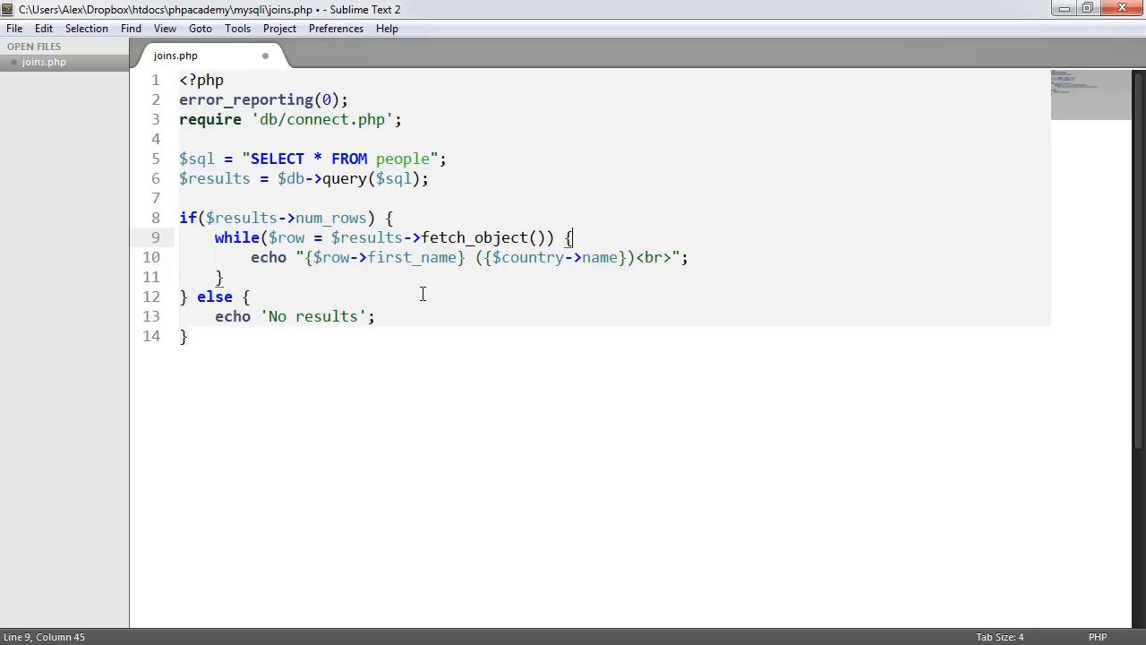
key("ctrl+s")
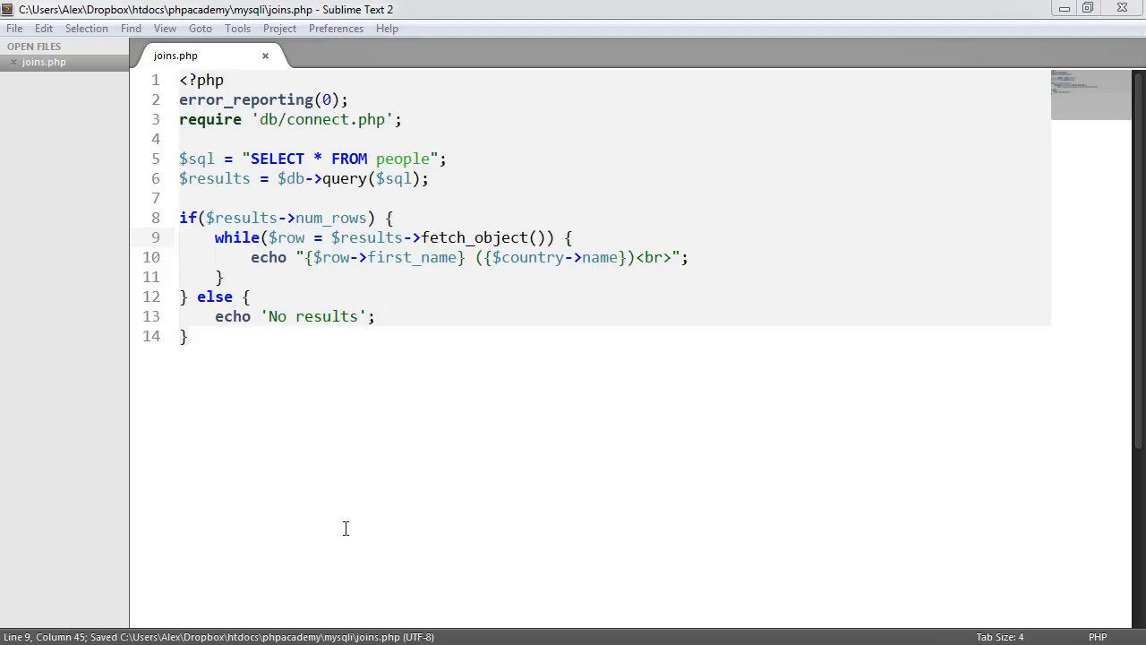
Echo {$row->country} again and break the $sql string so SELECT sits on its own line.
left_click(430, 157)
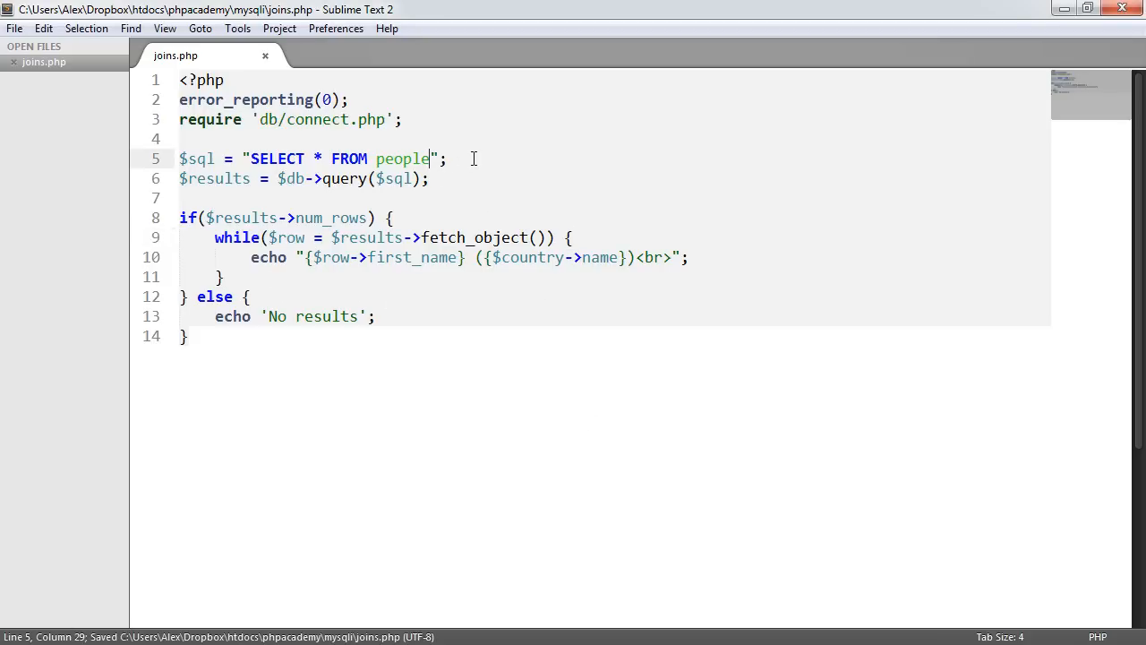
triple_click(304, 179)
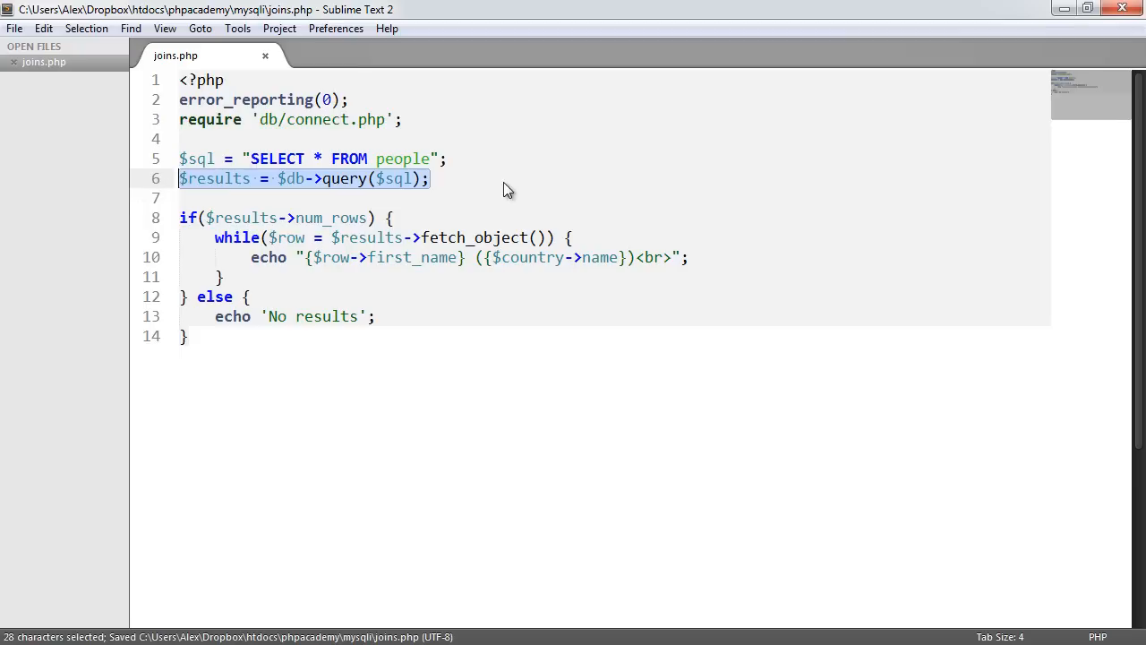
left_click(446, 158)
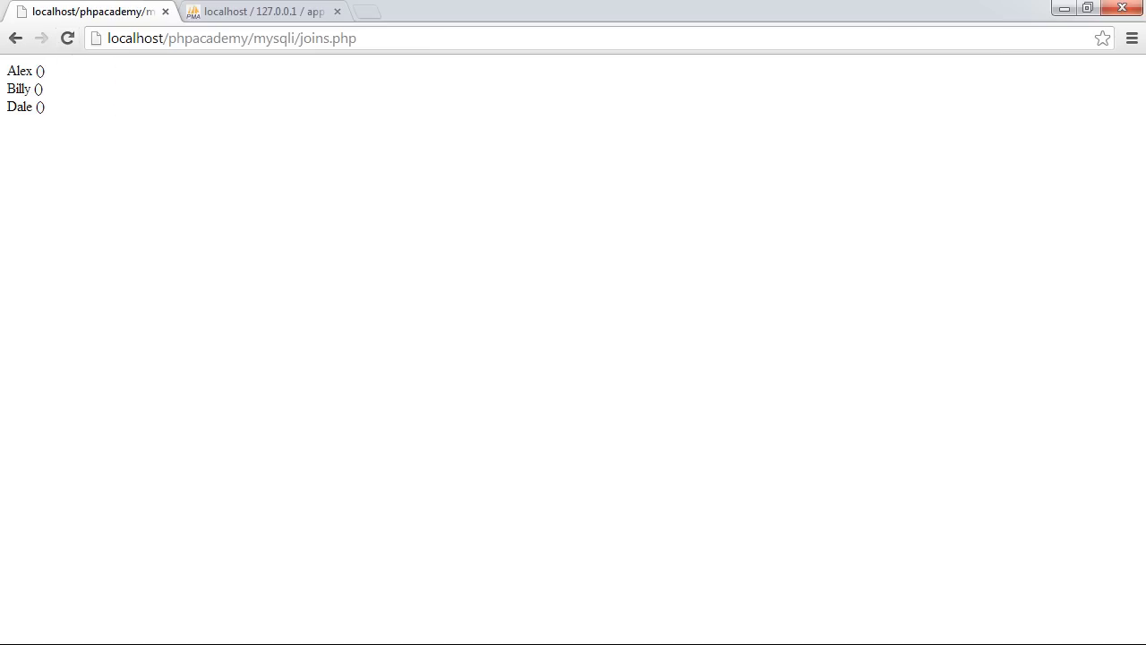
double_click(530, 258)
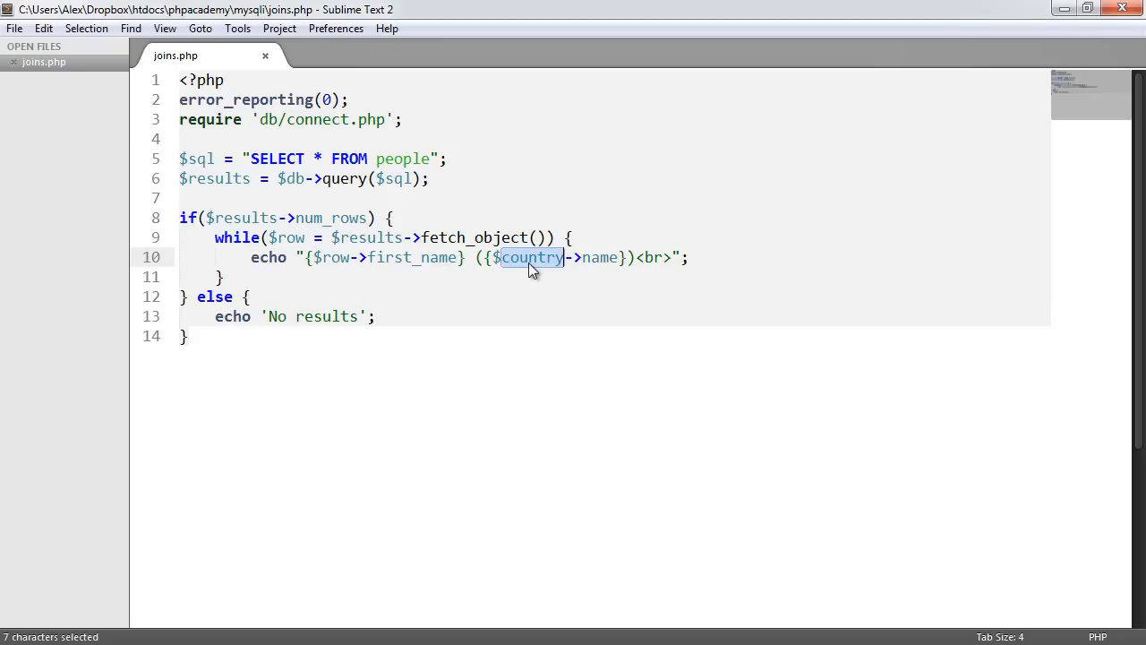
type("cou")
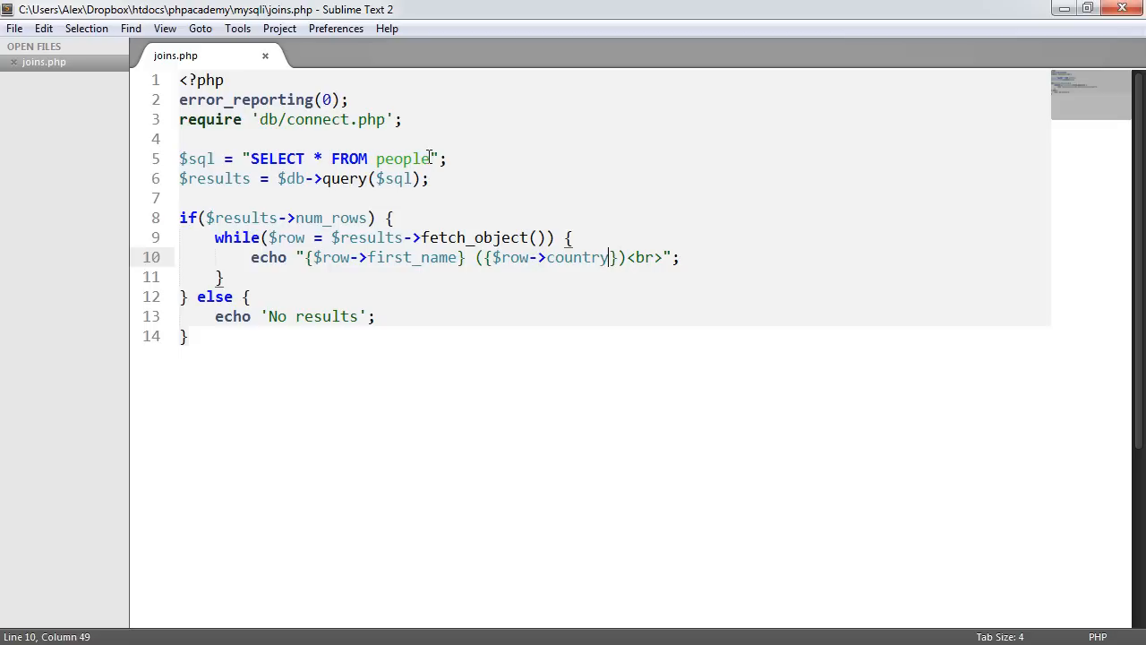
key("Enter")
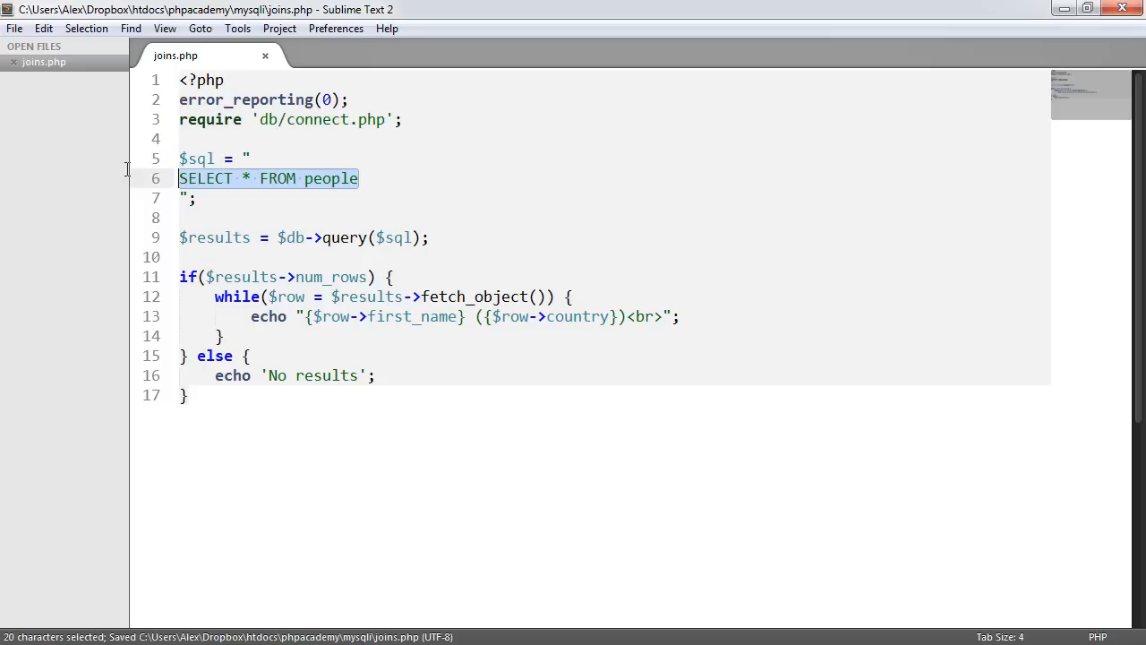
Tidy the SELECT line's indentation inside the $sql string.
key("Delete")
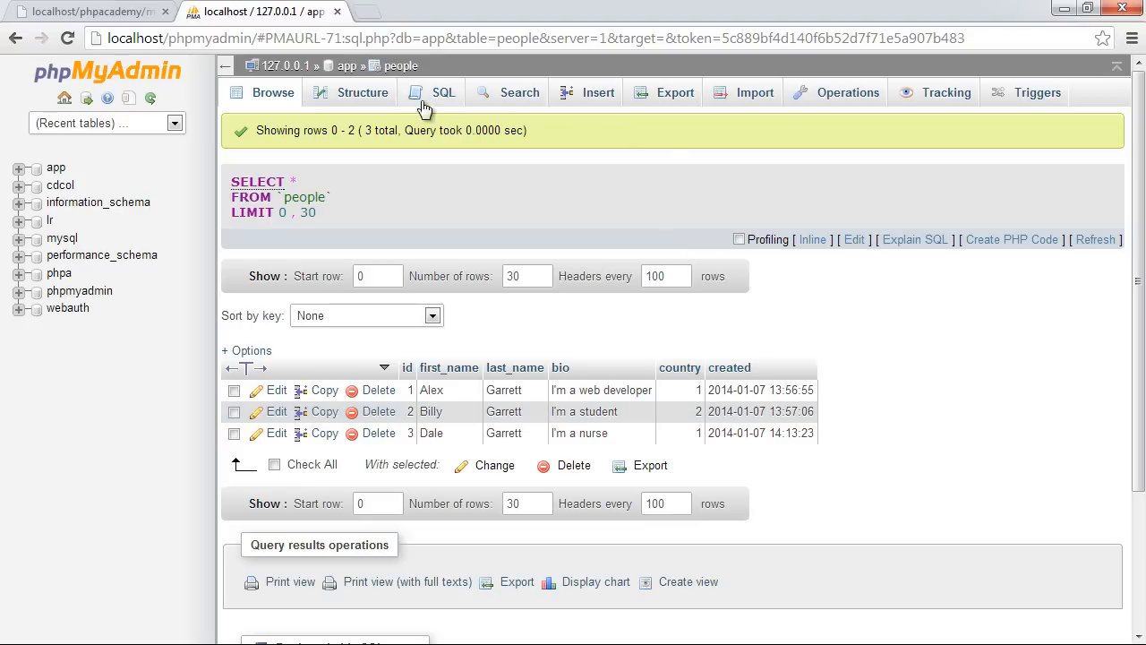
mouse_move(392, 193)
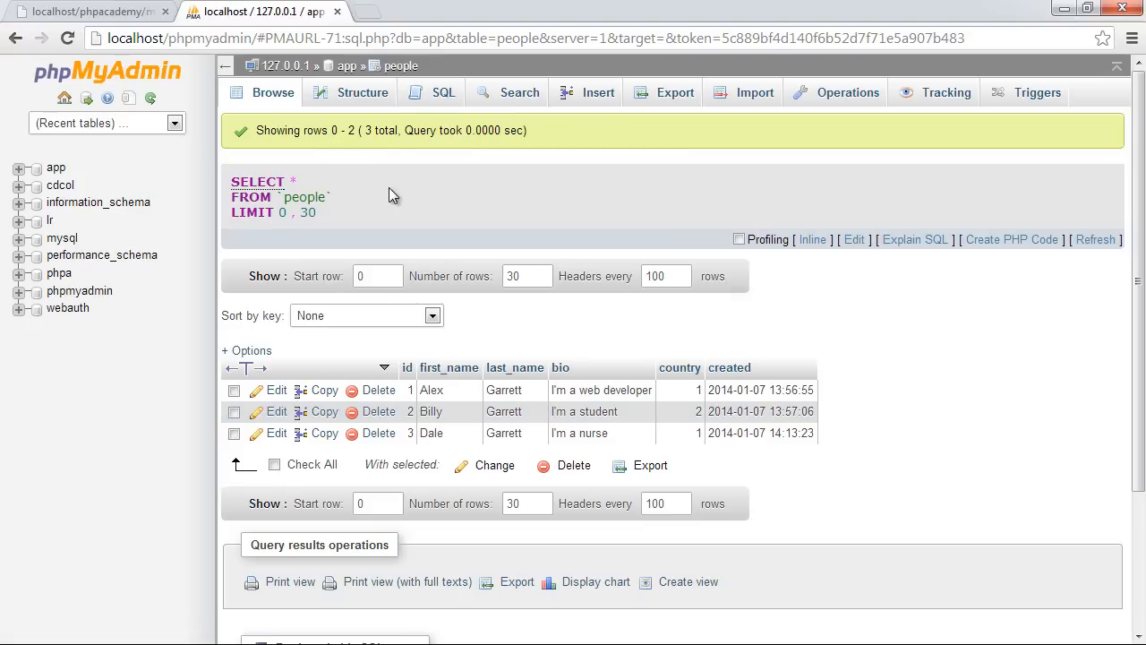
mouse_move(401, 199)
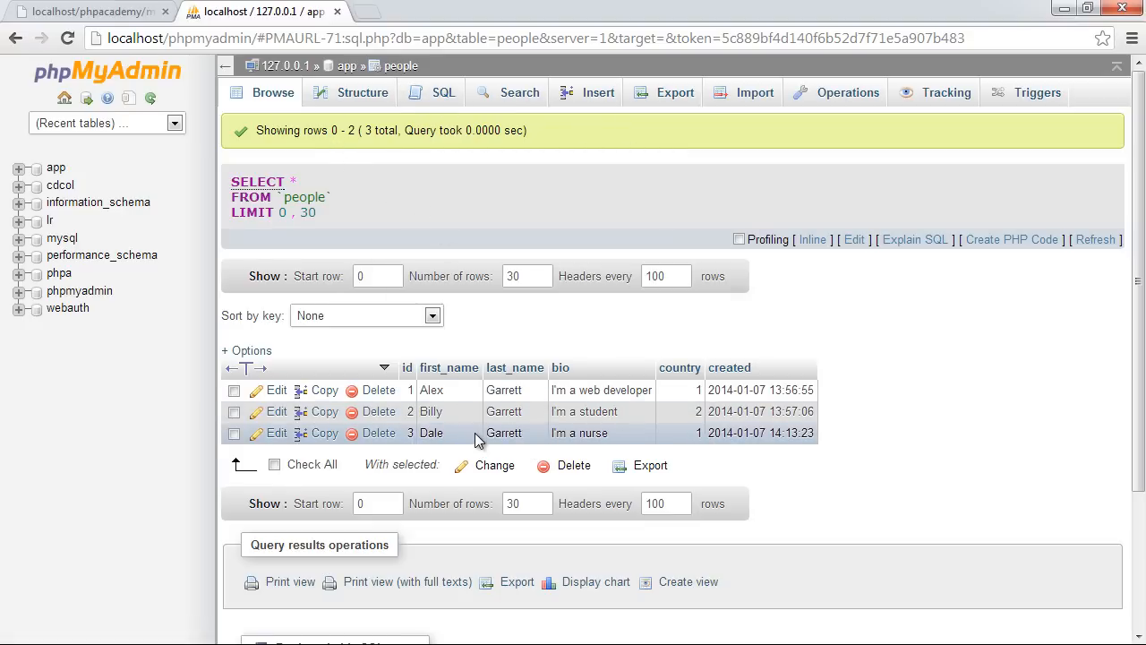
mouse_move(623, 240)
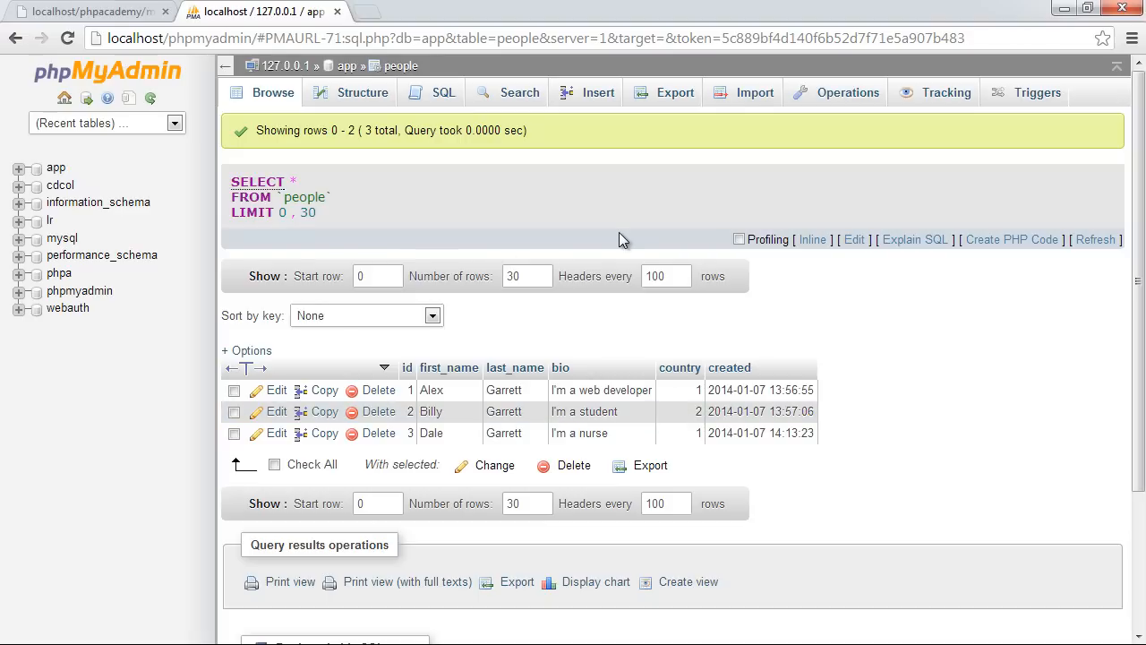
mouse_move(503, 188)
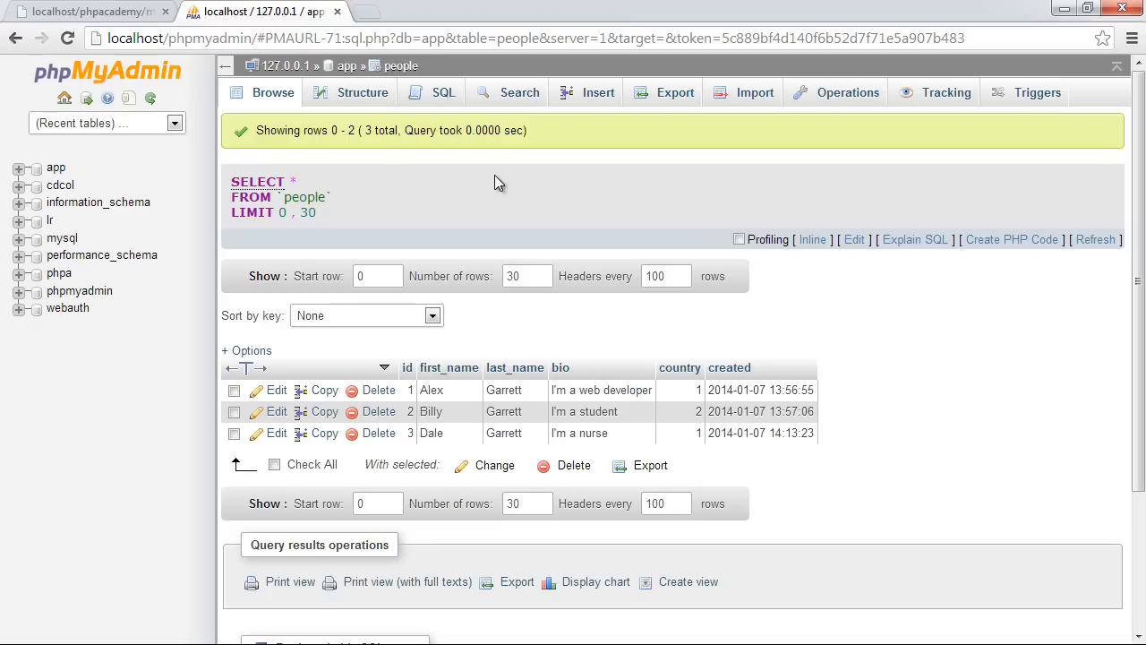
mouse_move(433, 177)
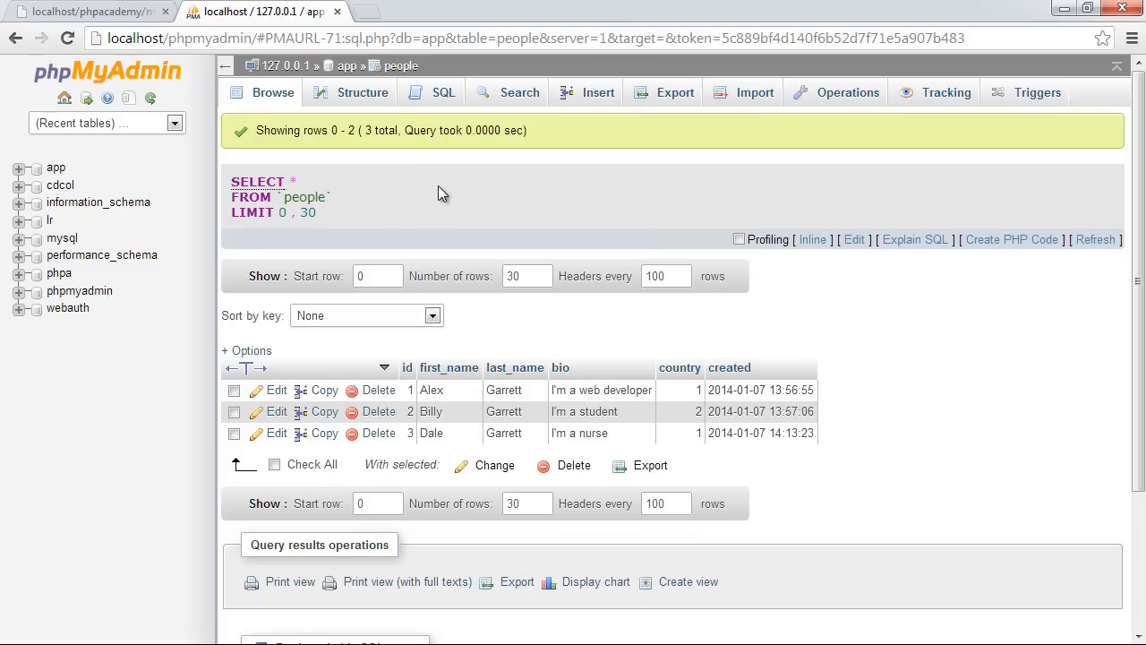
mouse_move(464, 197)
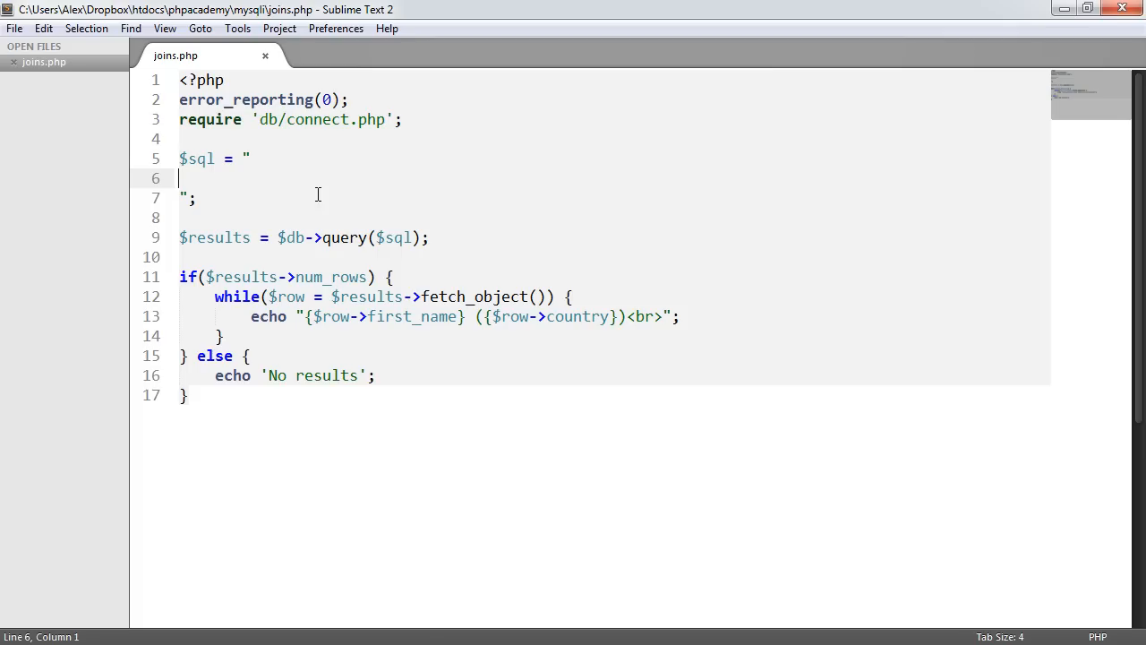
Write SELECT people.first_name, countries.name as country in the $sql string.
key("ctrl+s")
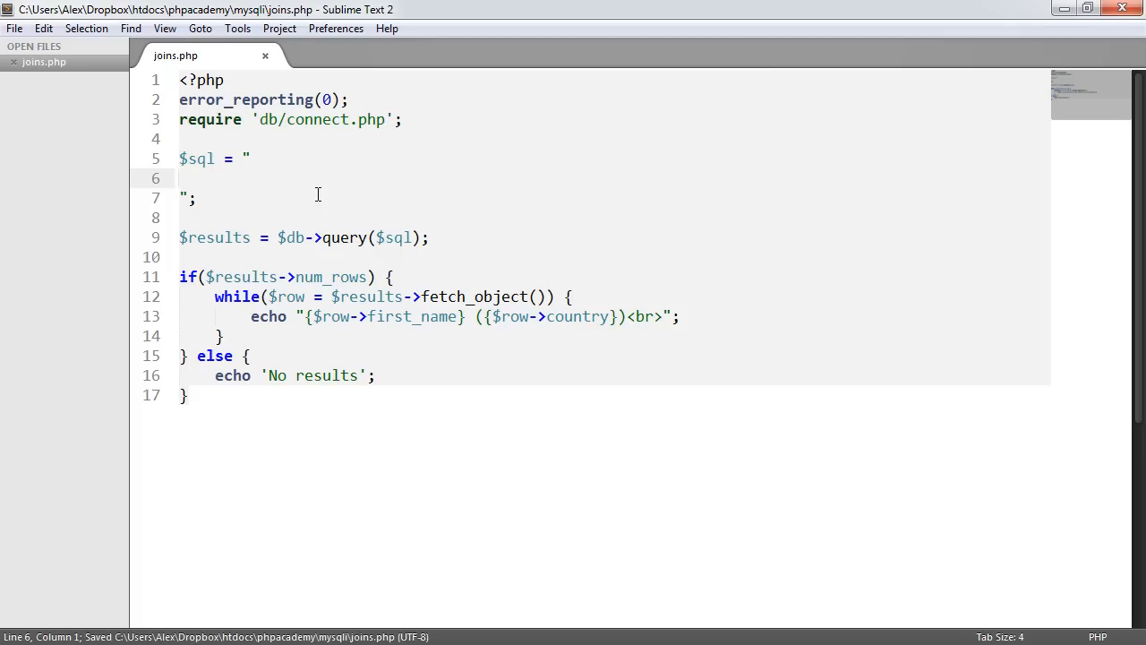
type("SELECT")
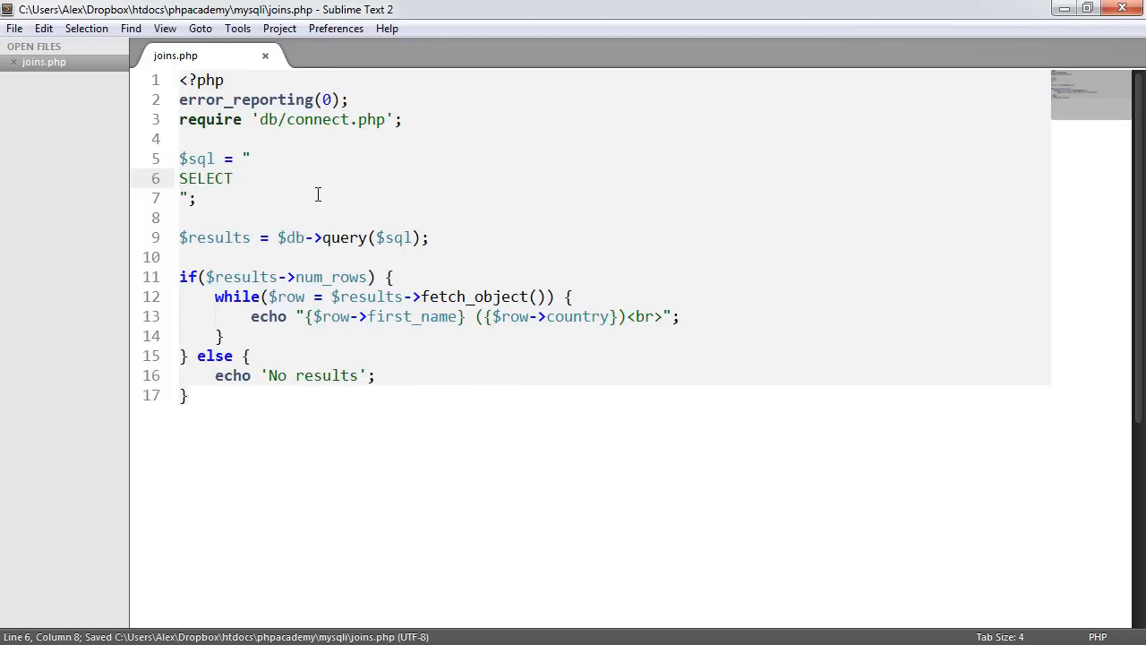
type("\" \"")
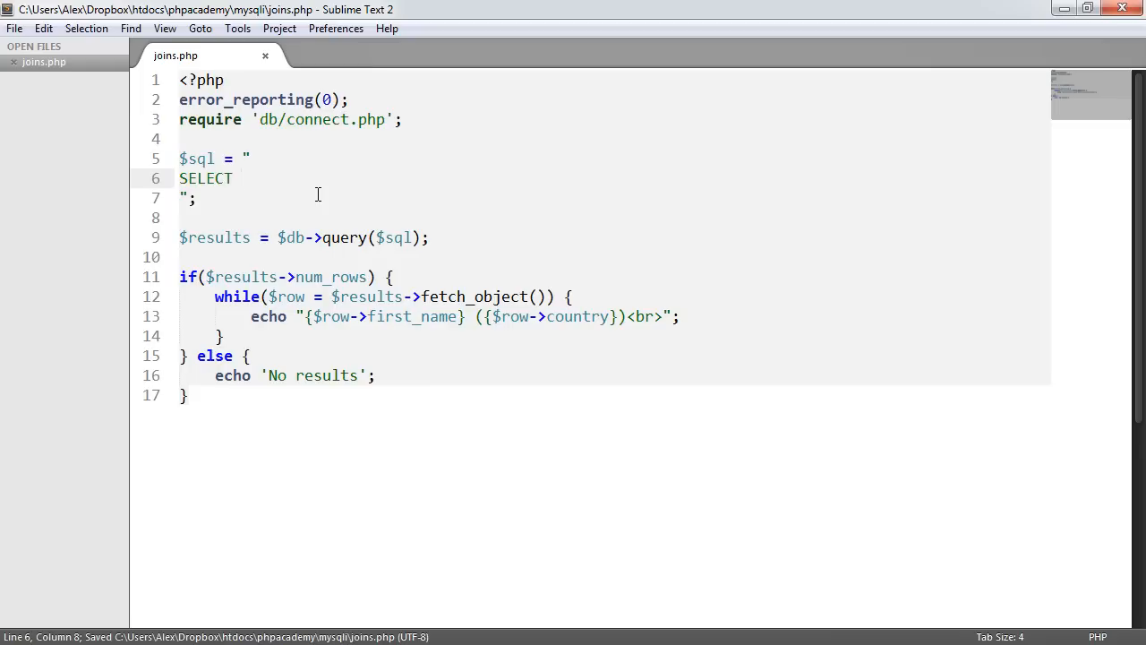
type("people")
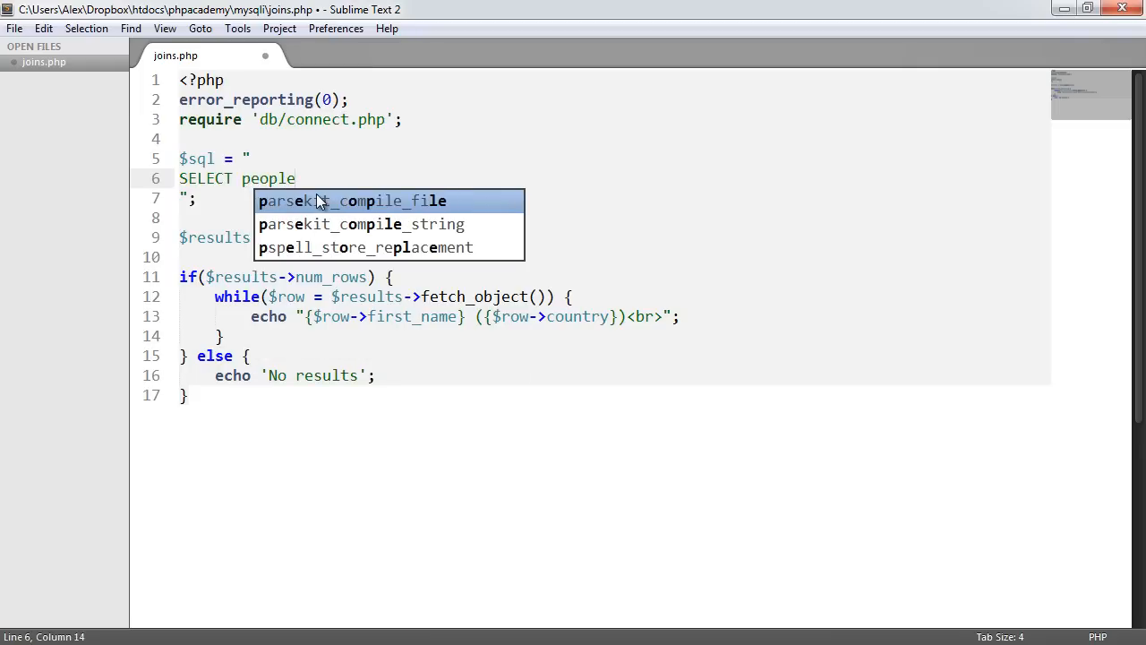
type(".first_name,")
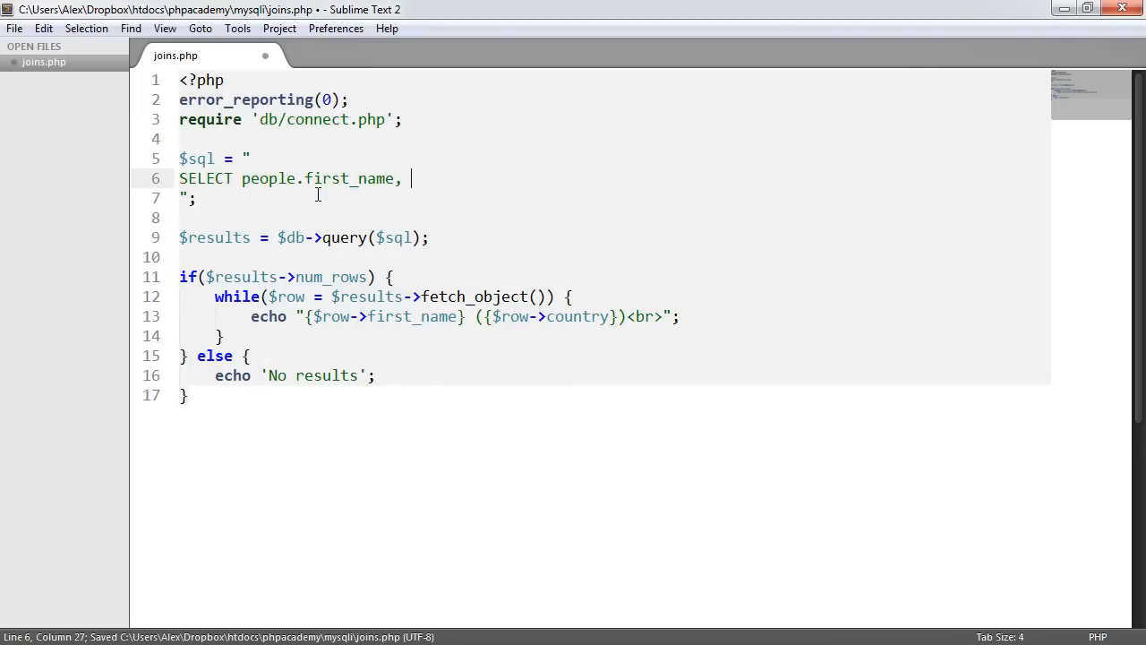
type("countries.")
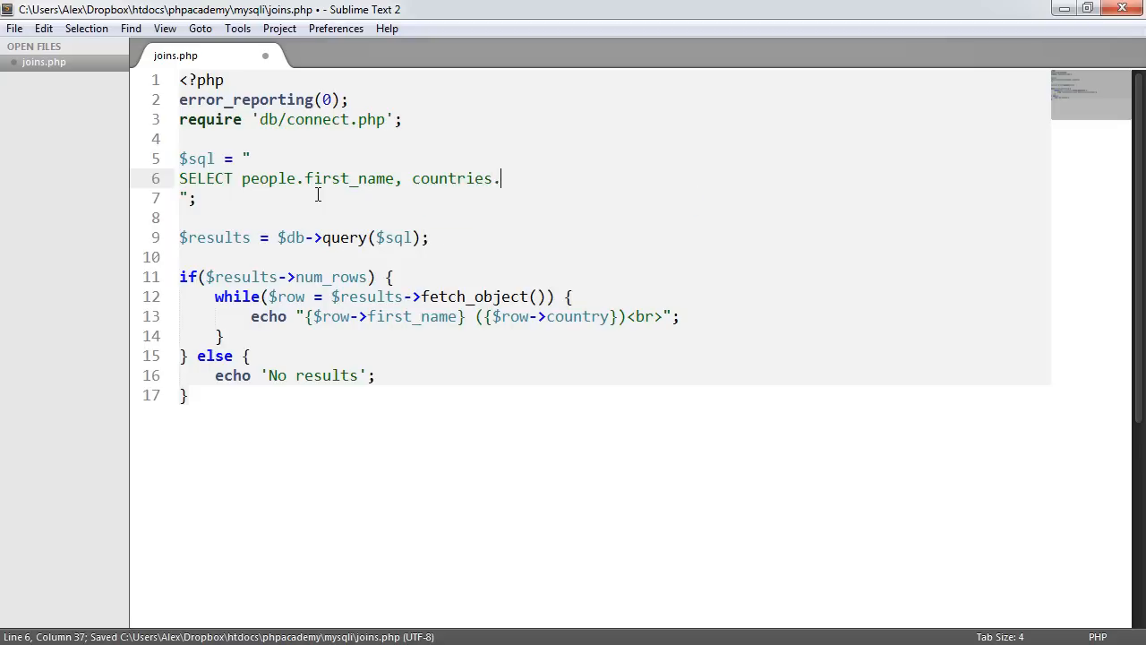
type("name as country FROM people")
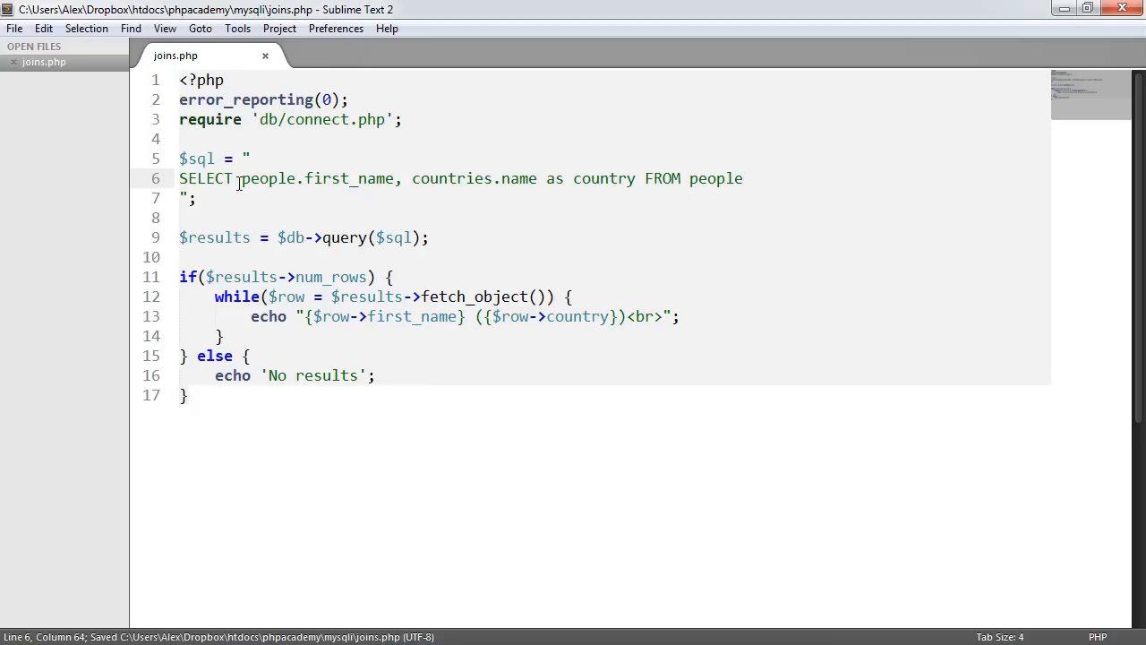
Review the table-prefixed columns and the country alias used by the echo line.
double_click(347, 179)
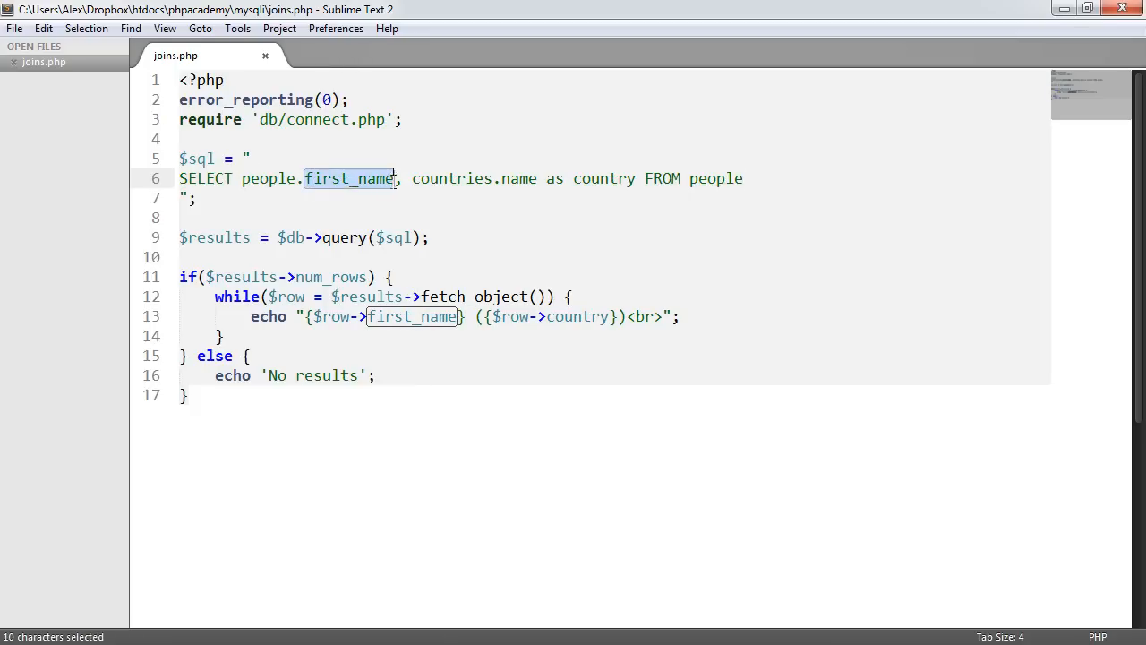
mouse_move(421, 320)
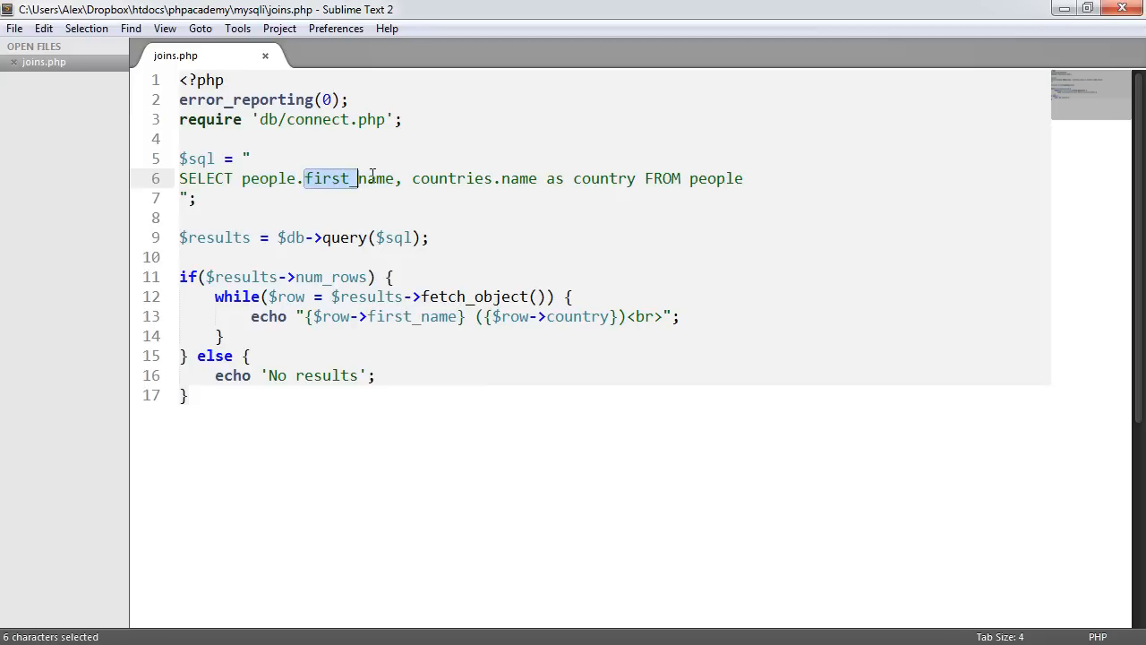
left_click(349, 179)
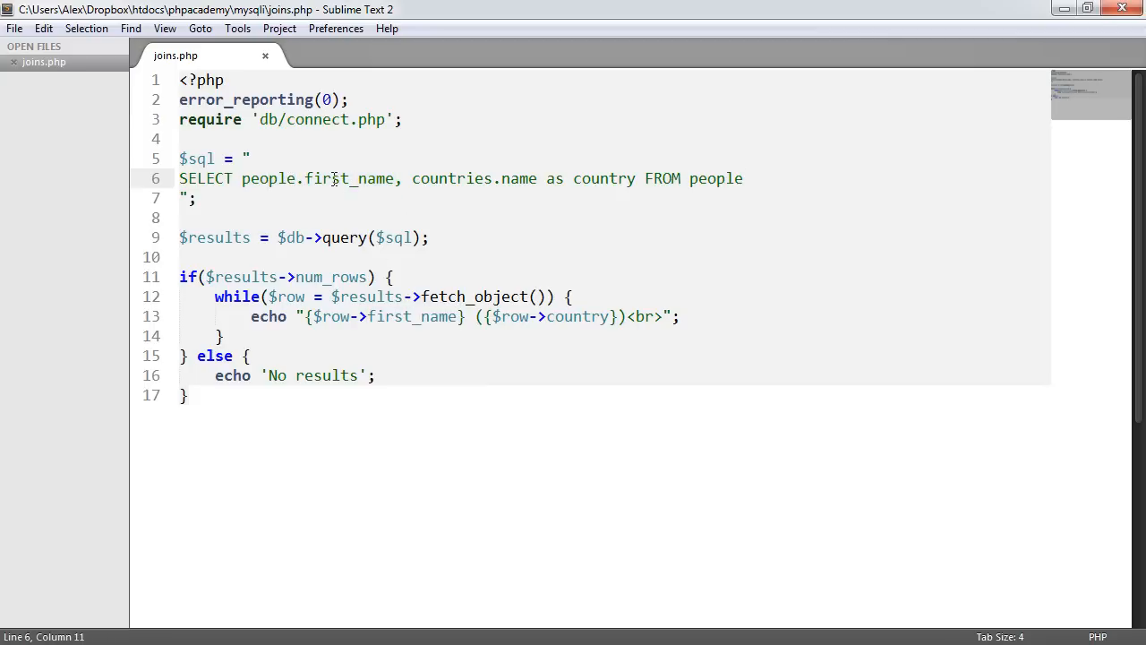
left_click(285, 179)
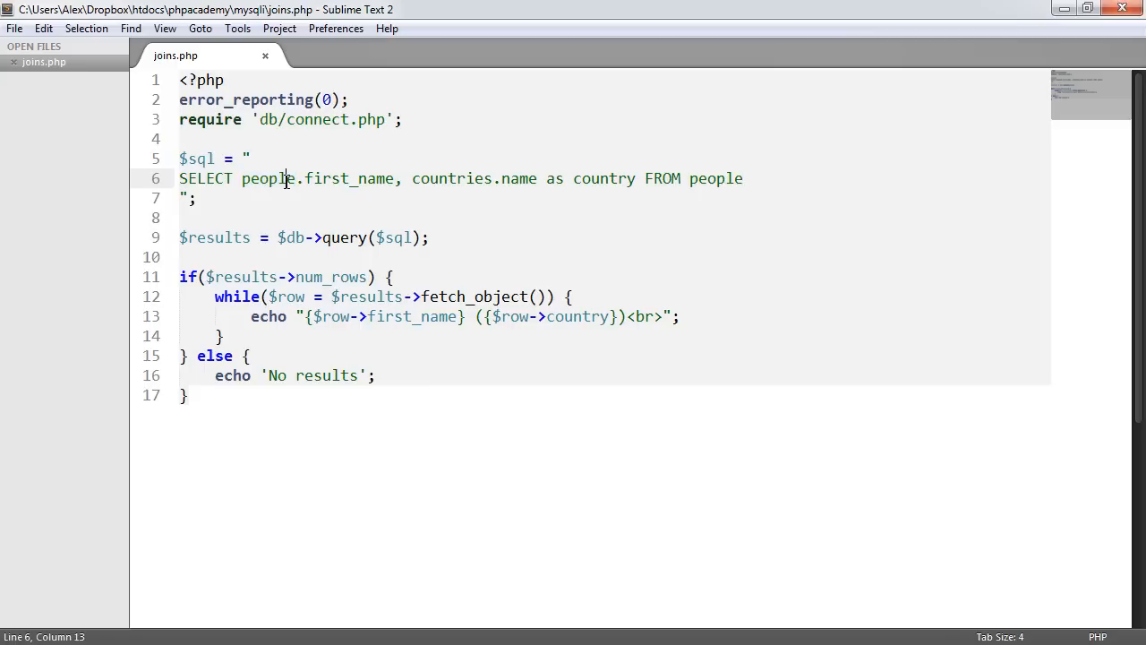
double_click(517, 179)
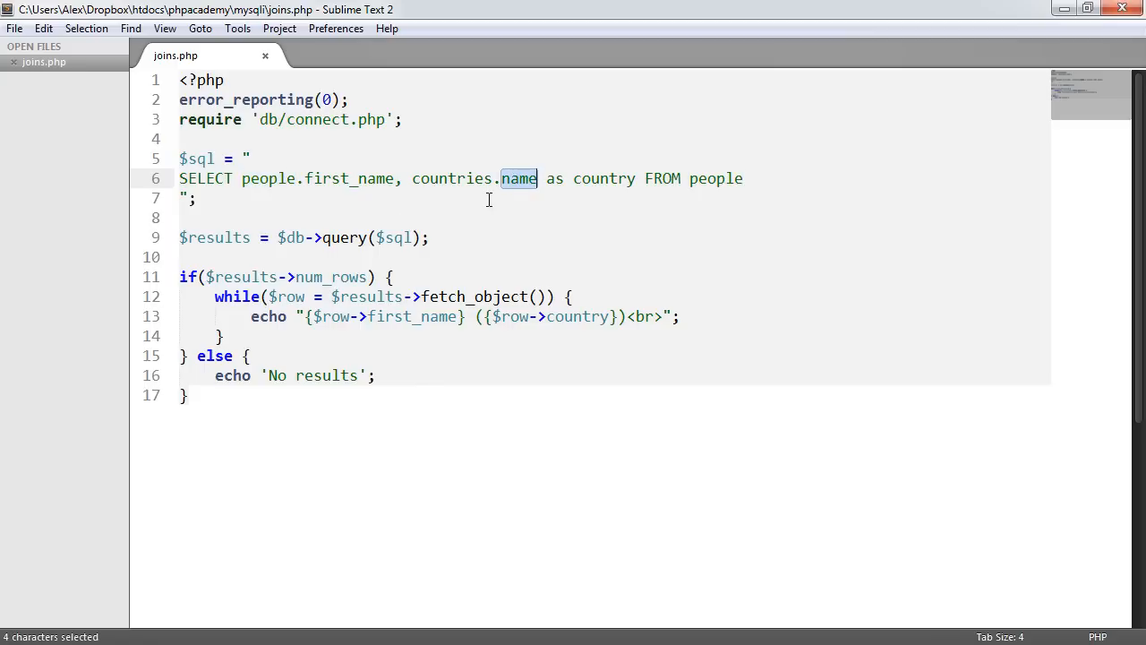
double_click(451, 179)
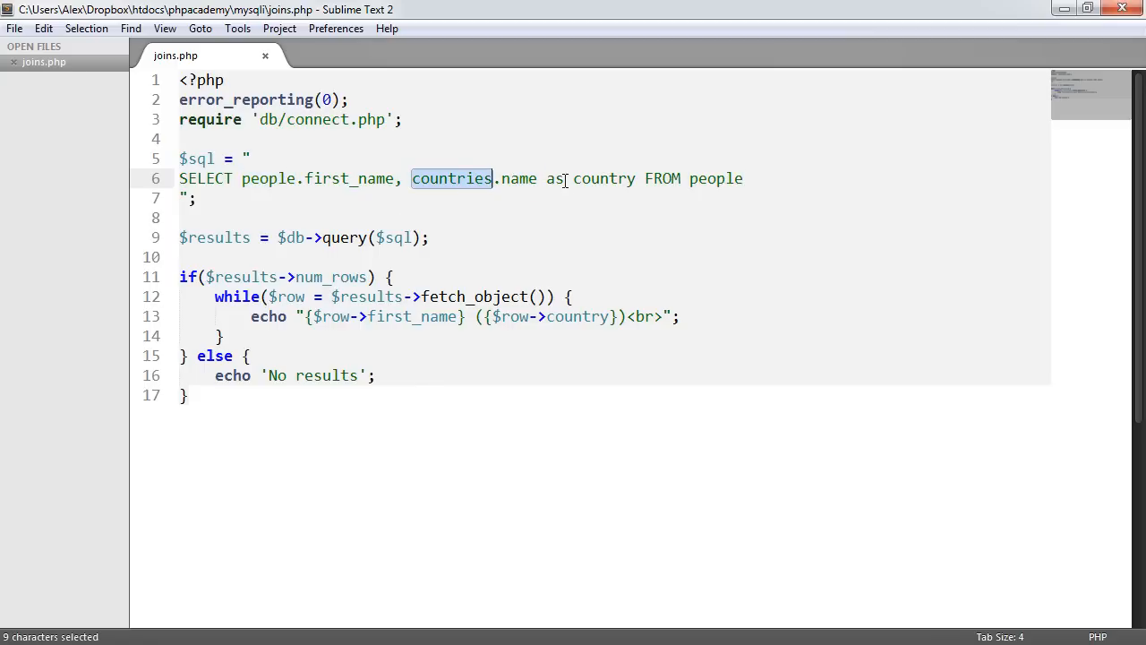
double_click(603, 179)
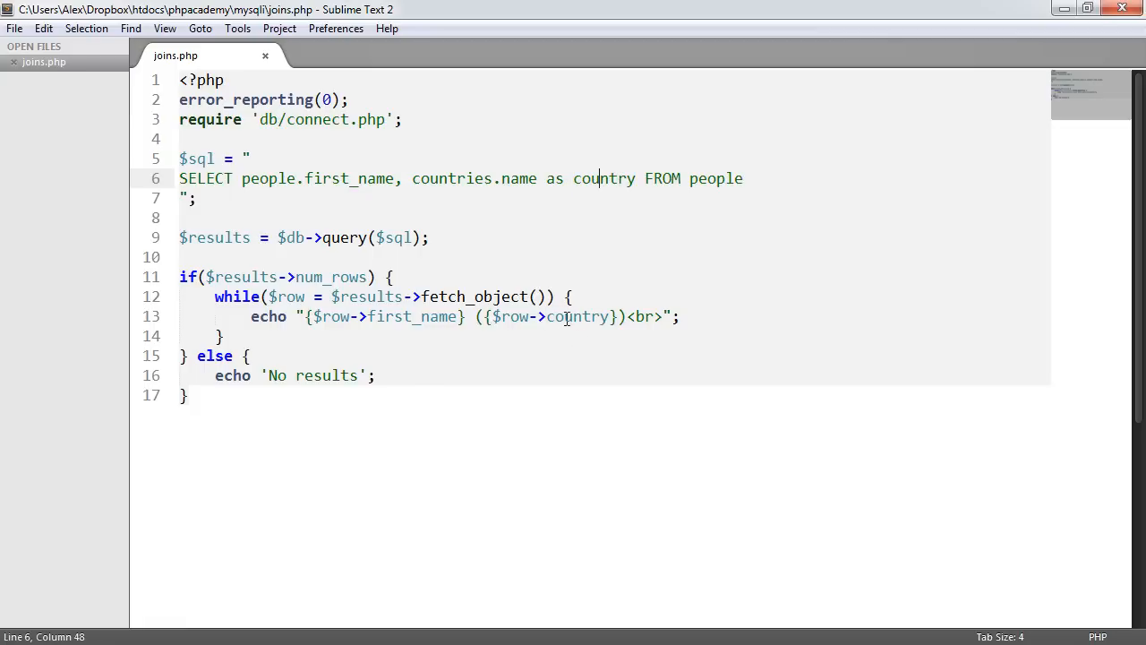
left_click_drag(541, 179, 634, 179)
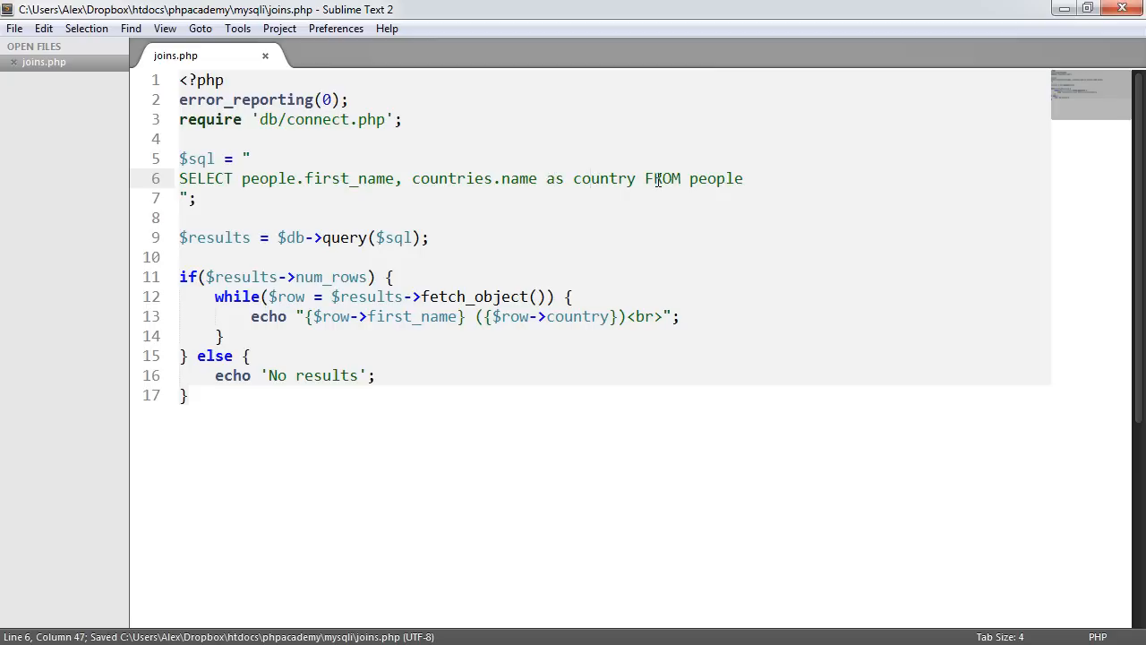
Make the query read FROM people, countries on its own second line.
type(",")
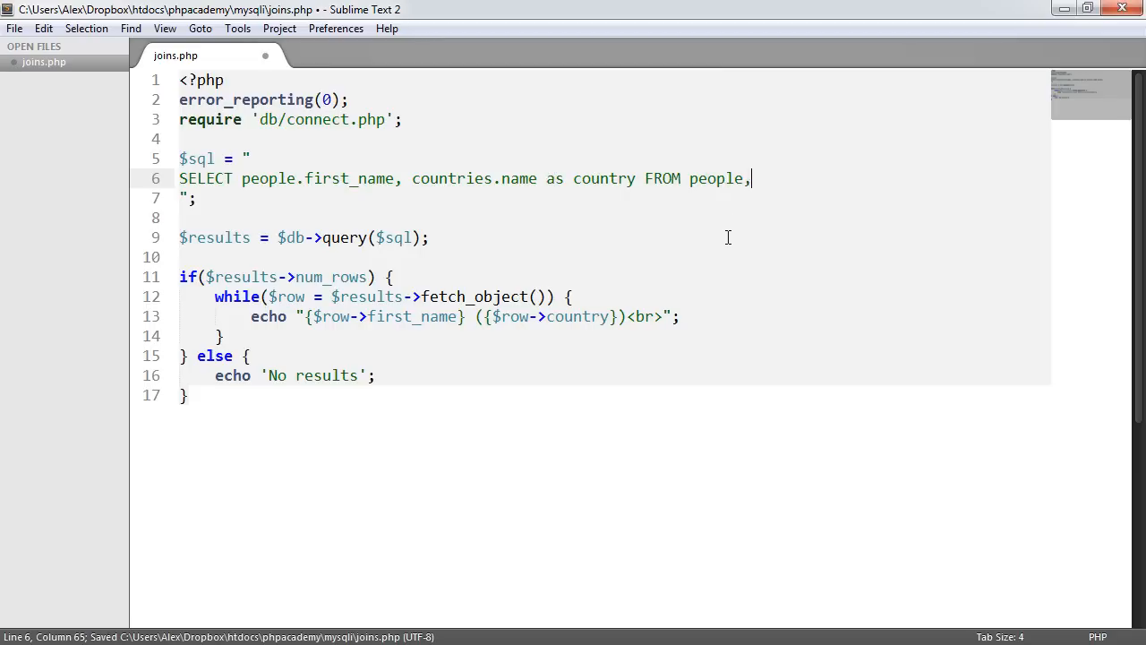
type("countries")
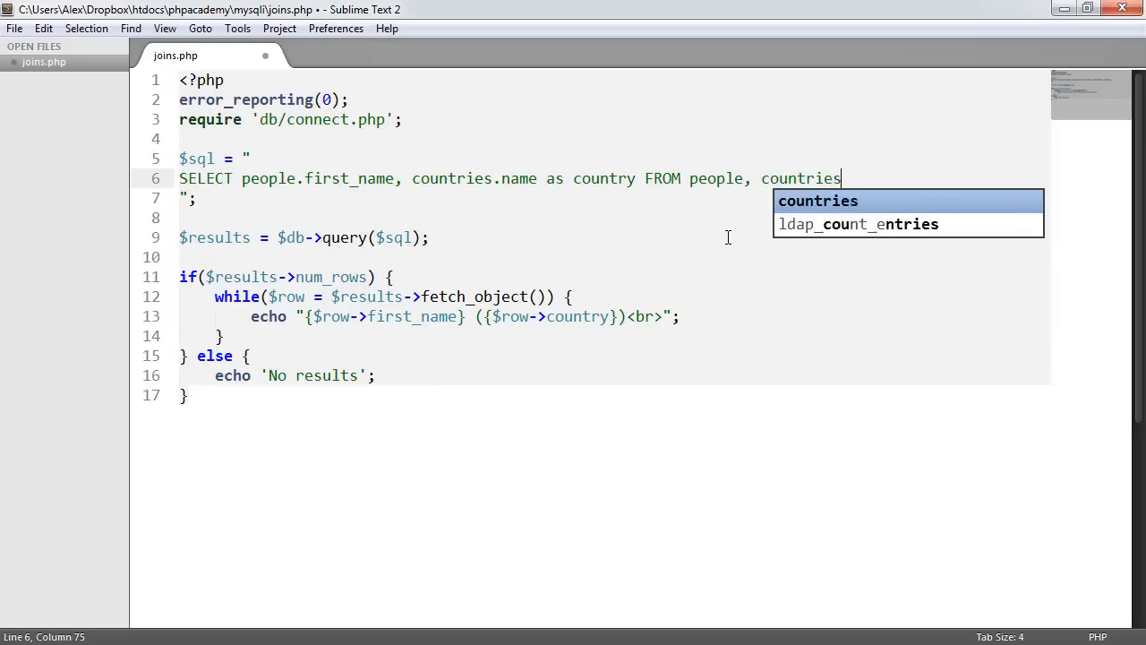
key("enter")
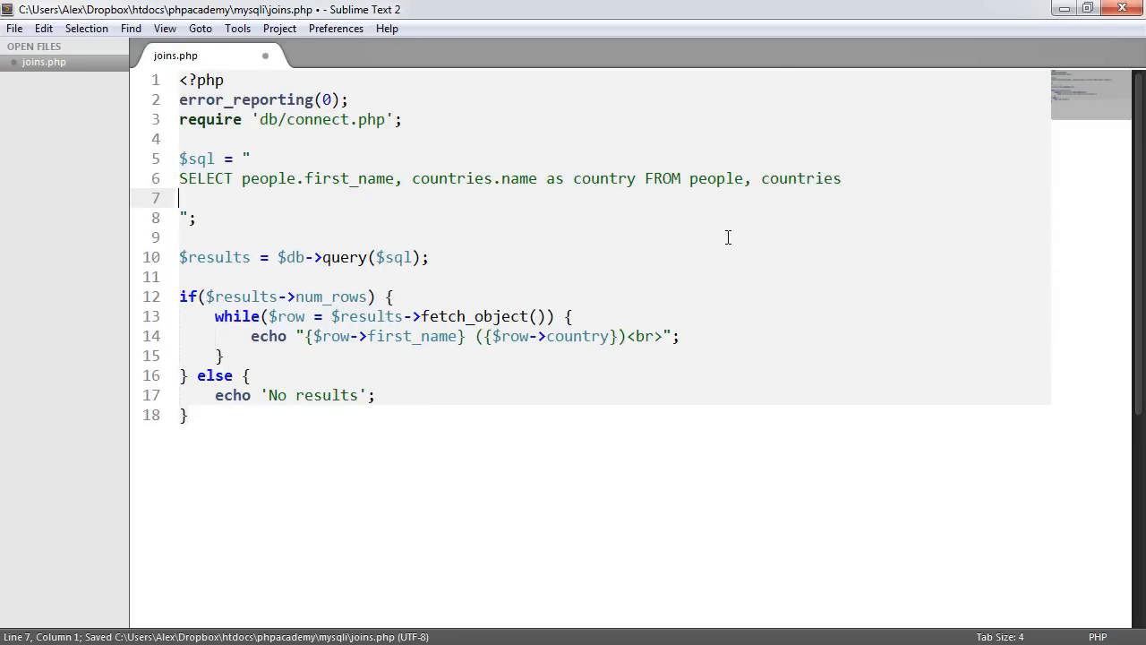
left_click(643, 179)
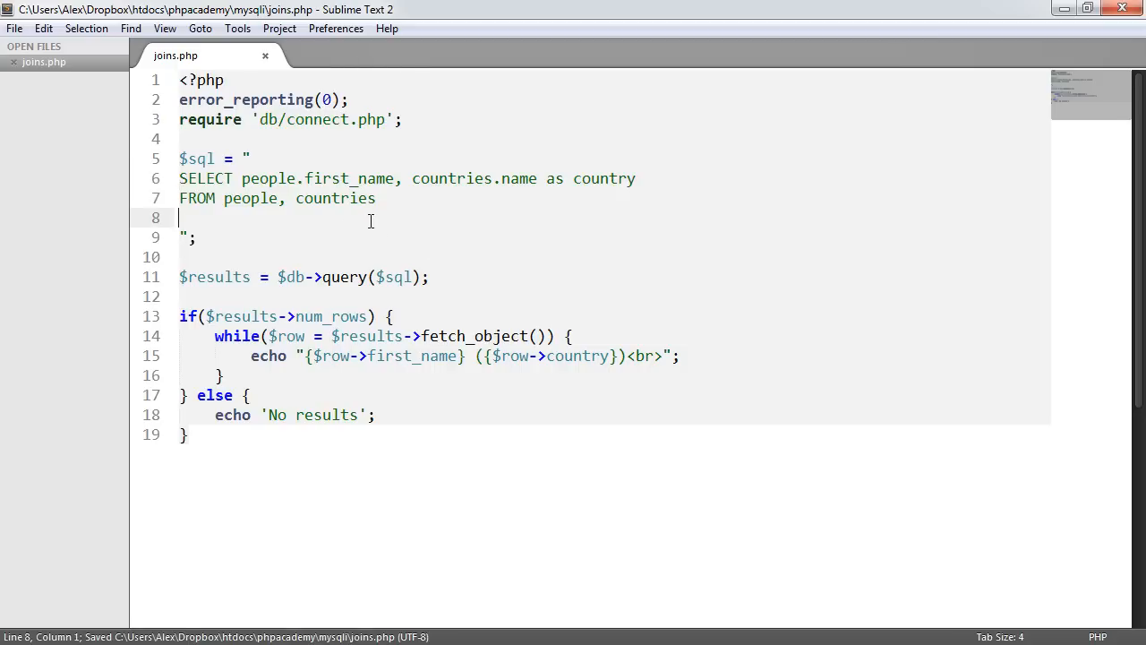
key("Backspace")
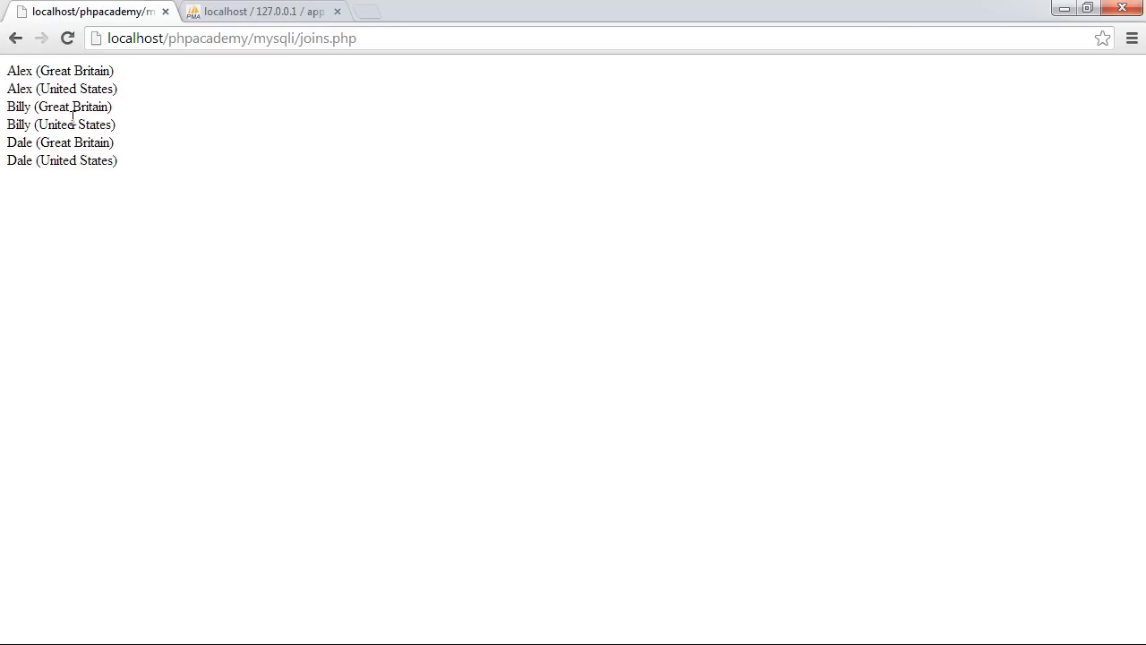
mouse_move(61, 165)
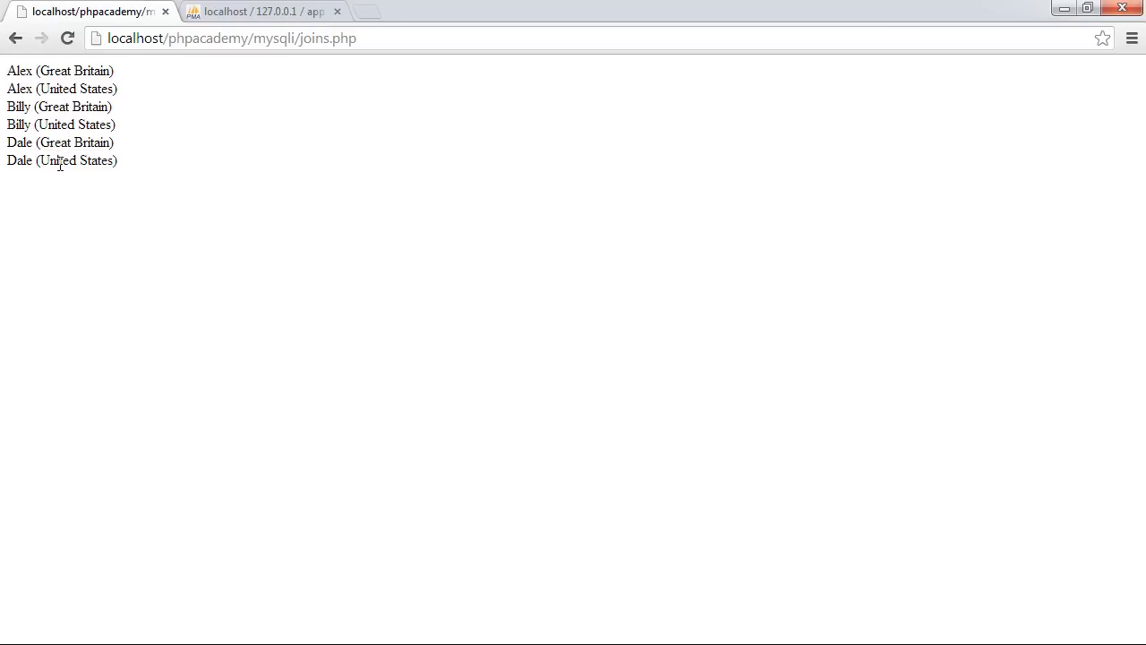
mouse_move(203, 264)
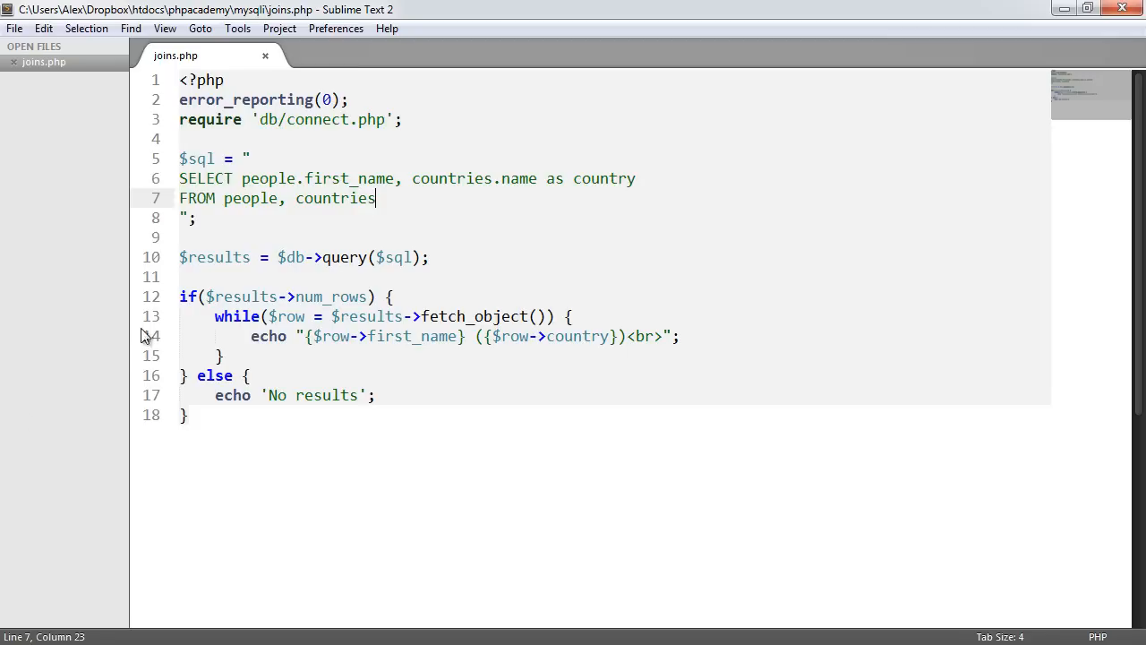
Save joins.php, recheck the countries rows in phpMyAdmin, and return to the code.
key("ctrl+s")
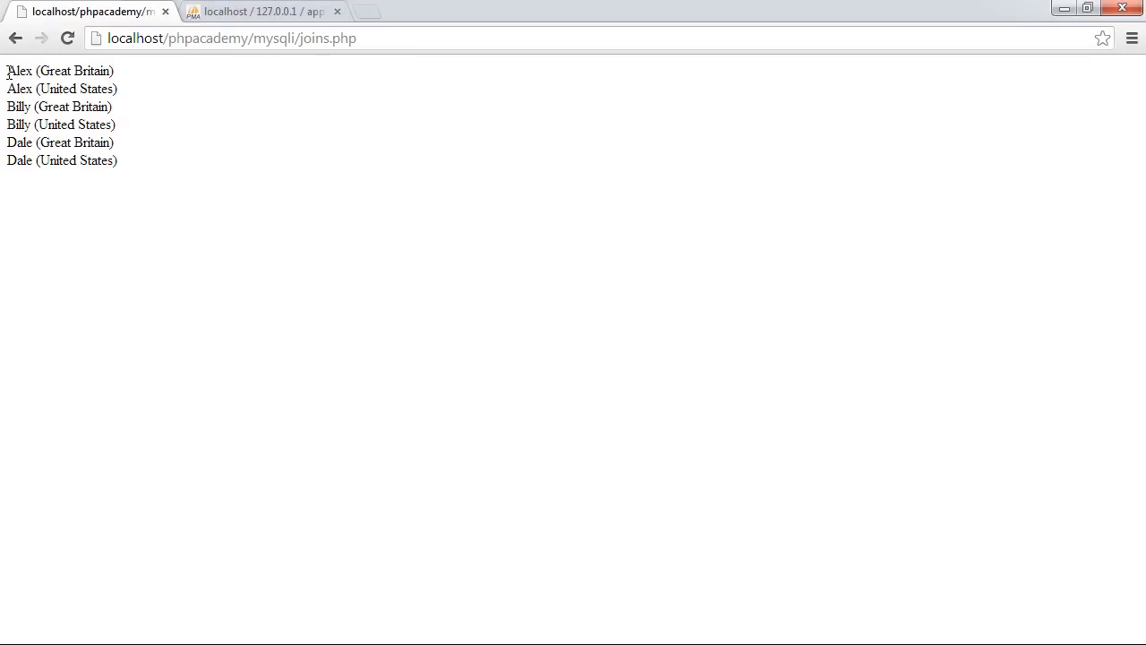
double_click(20, 89)
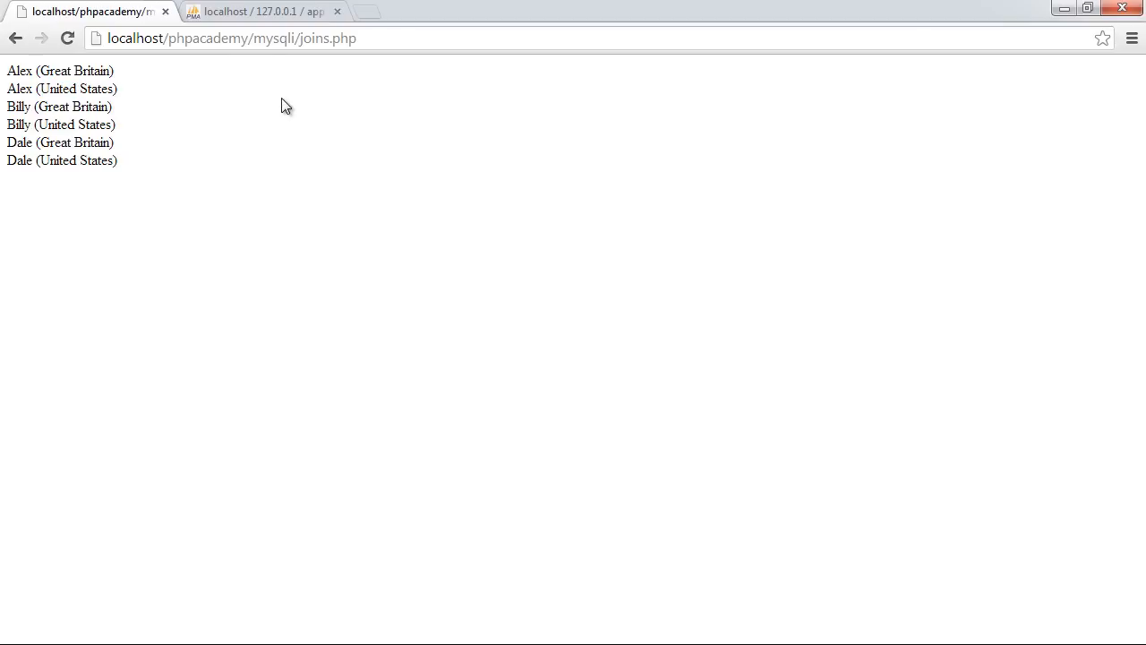
left_click(260, 11)
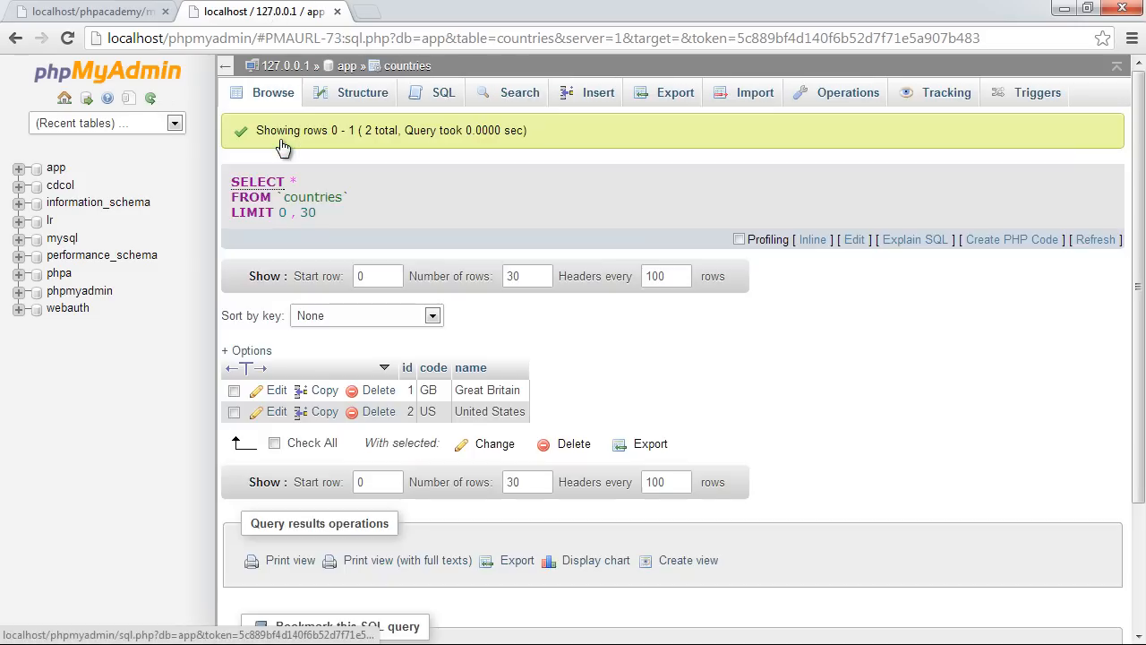
left_click(89, 11)
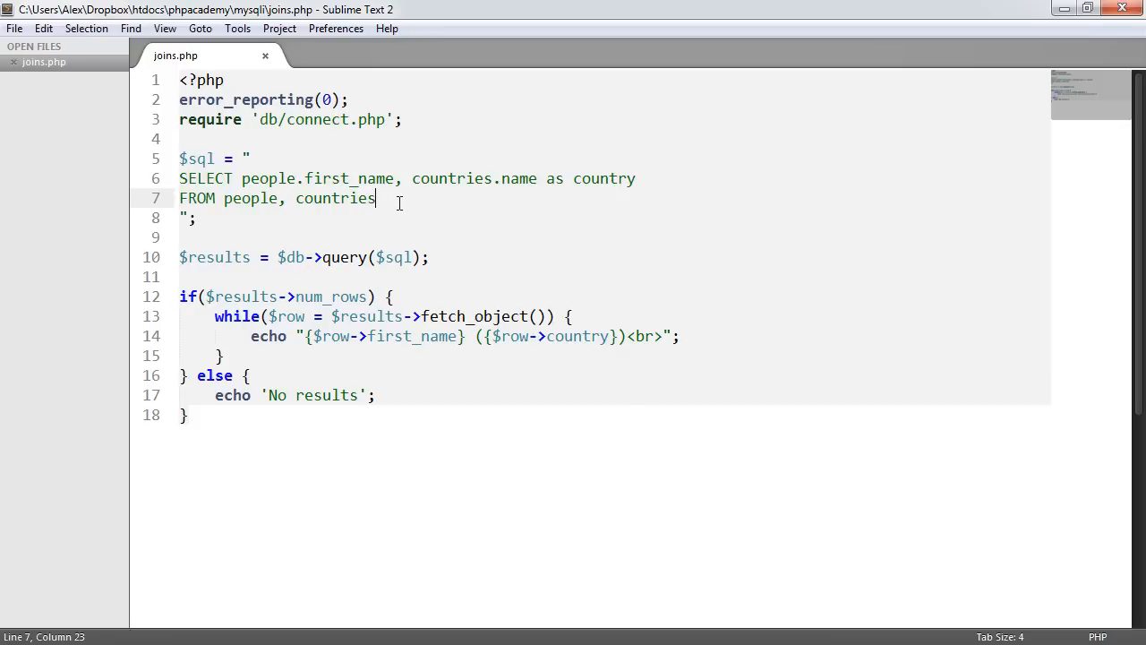
Start a LEFT JOIN countries line below the FROM clause.
key("enter")
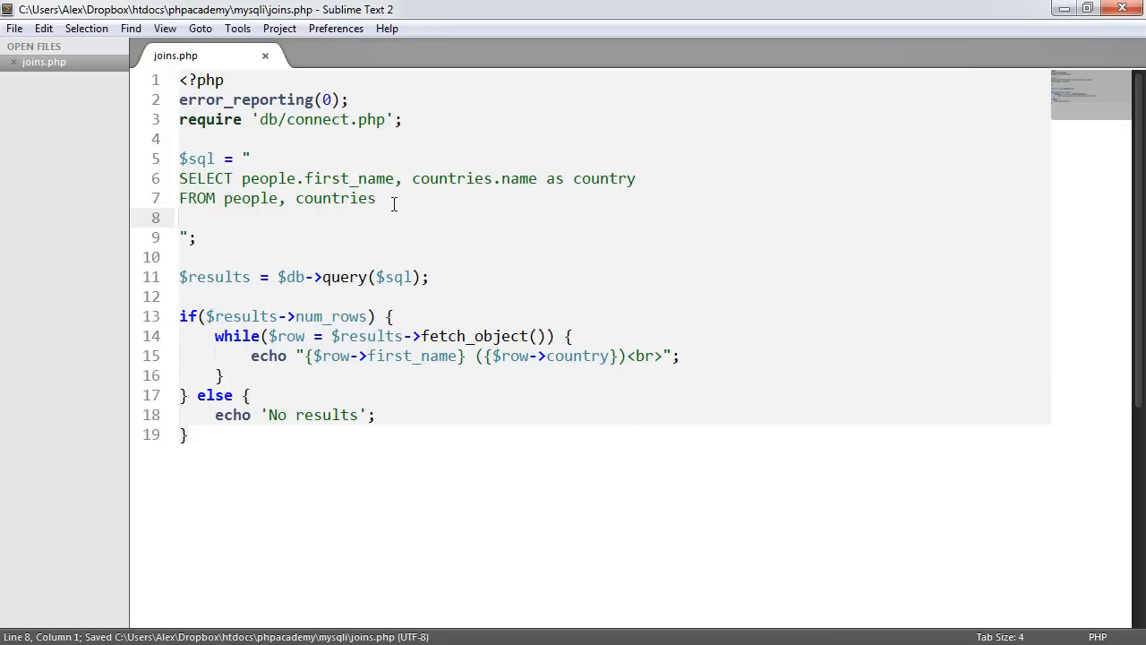
left_click(179, 218)
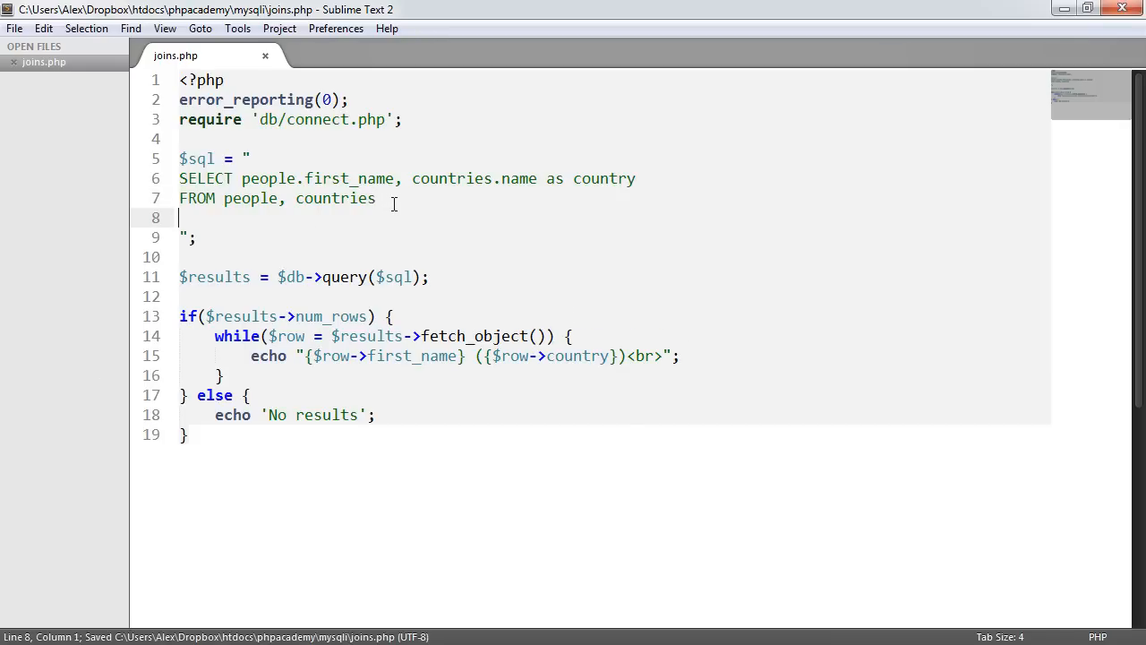
type("LEFT JOIN")
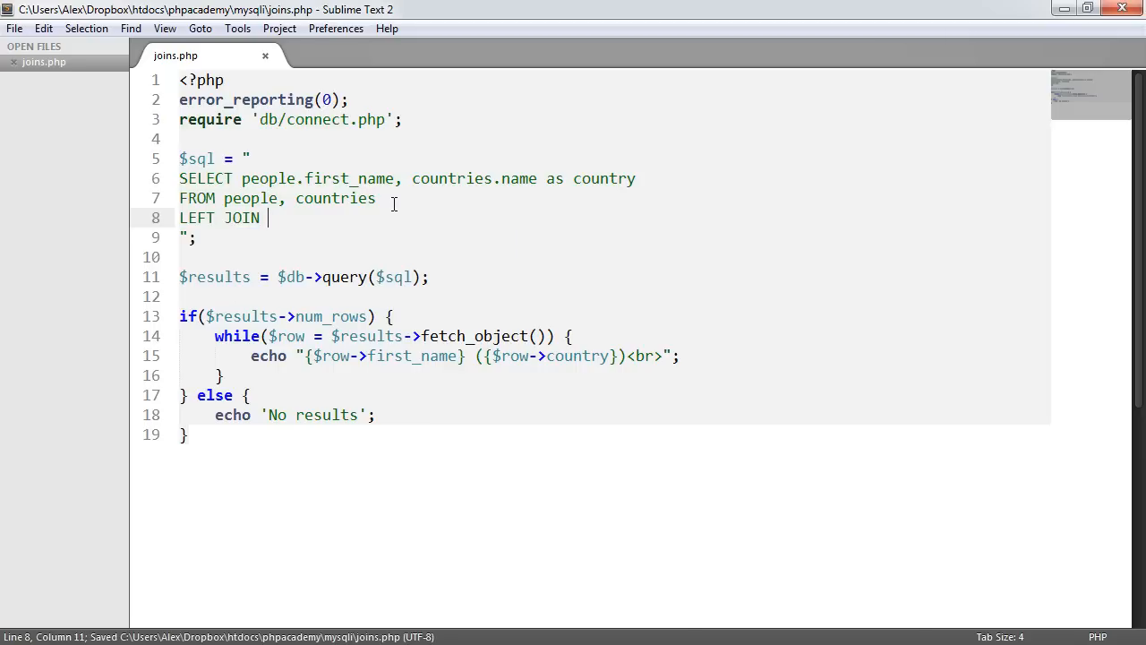
key("backspace")
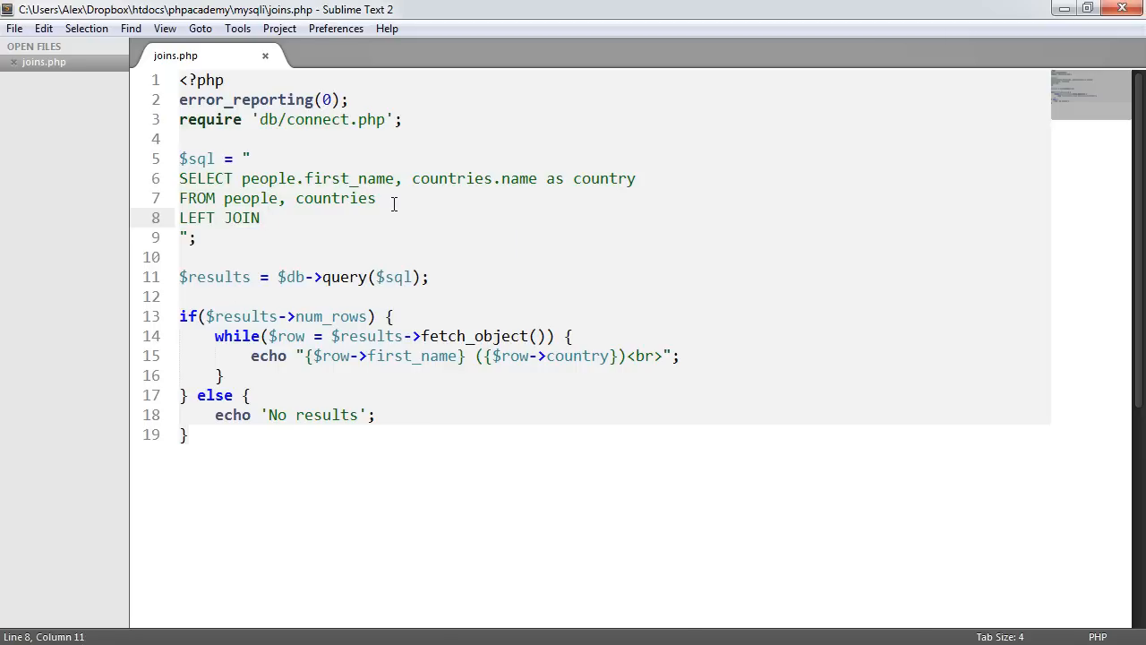
type("countries")
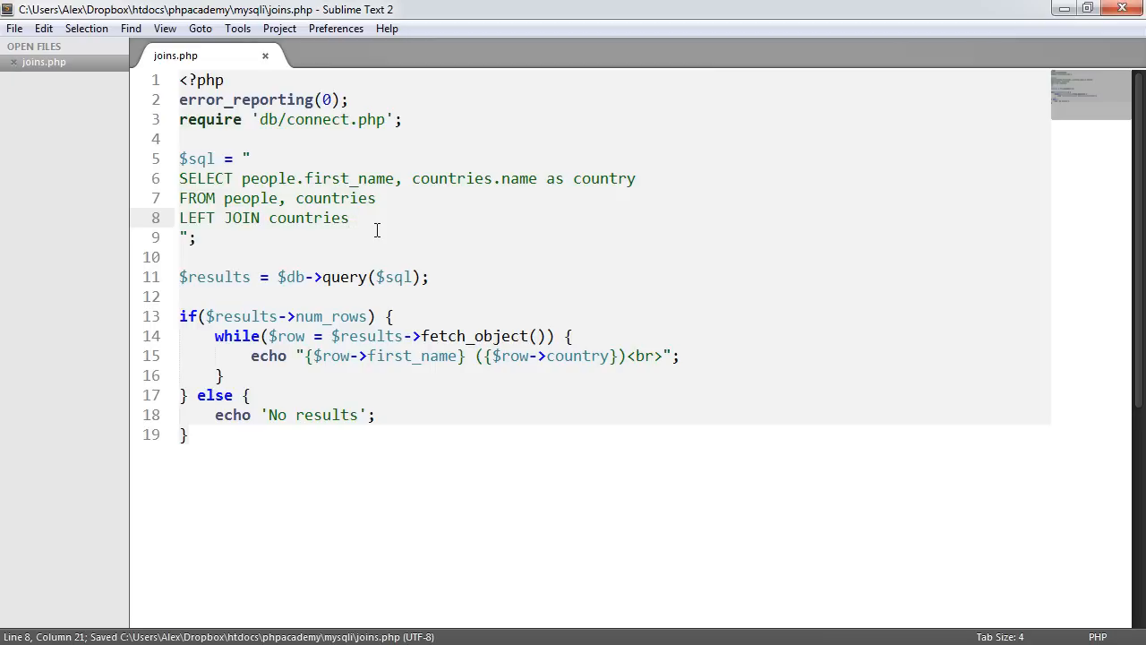
Add the join condition ON people.country = countries.id.
type("ON")
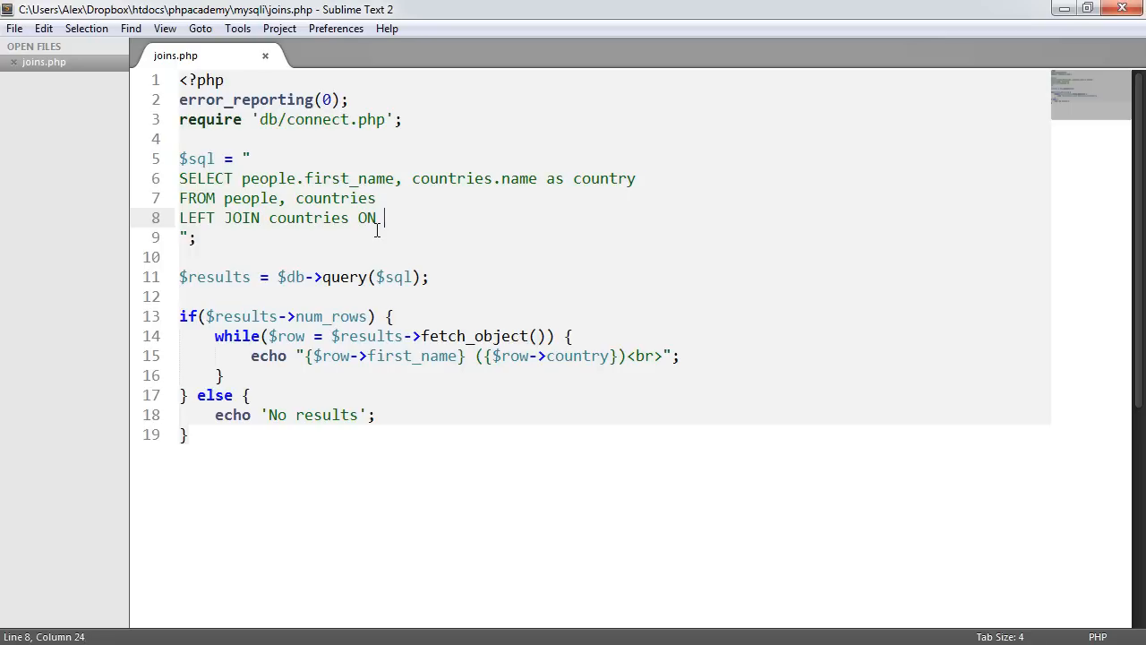
type("people.country")
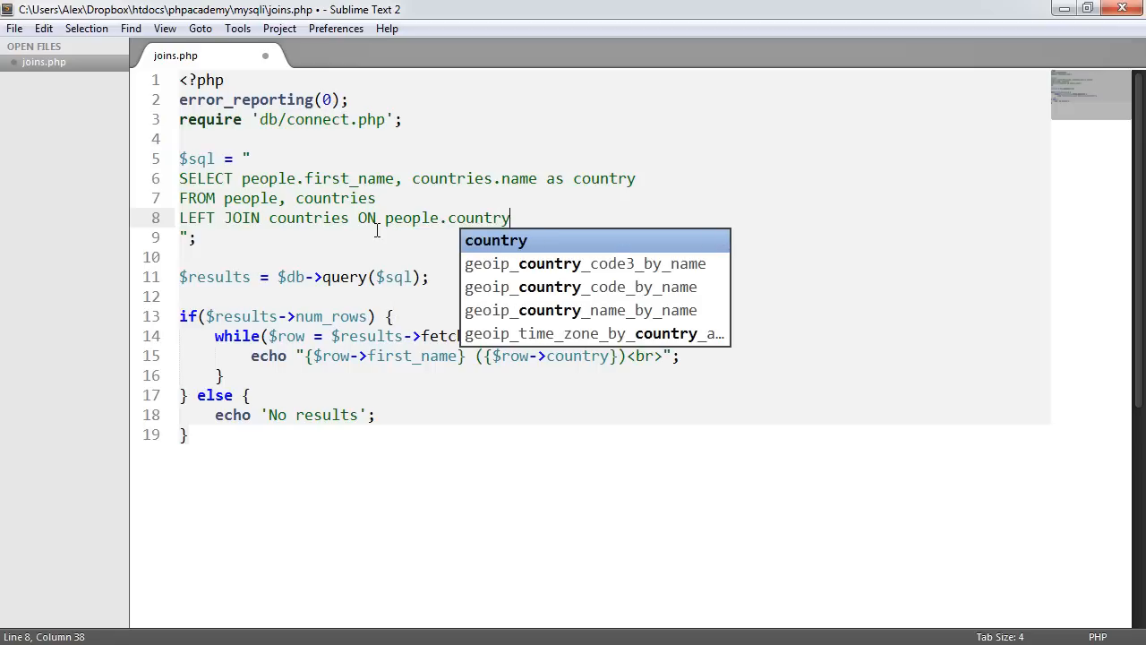
type("= countr")
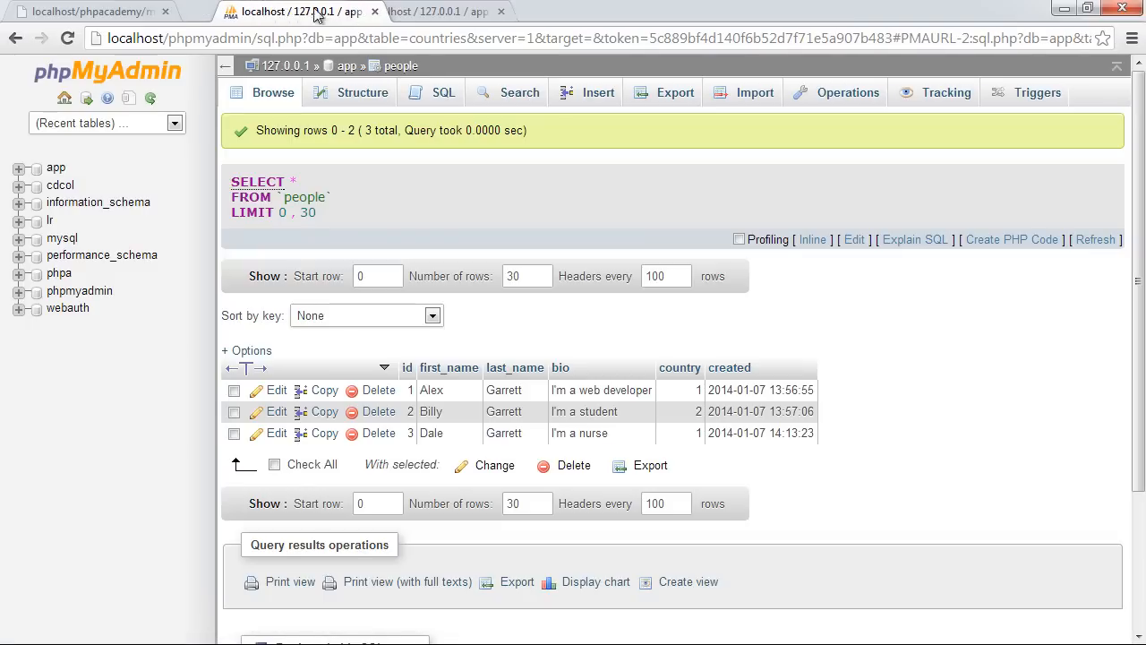
Check the people table's numeric country ids in phpMyAdmin, then return to joins.php.
left_click(434, 11)
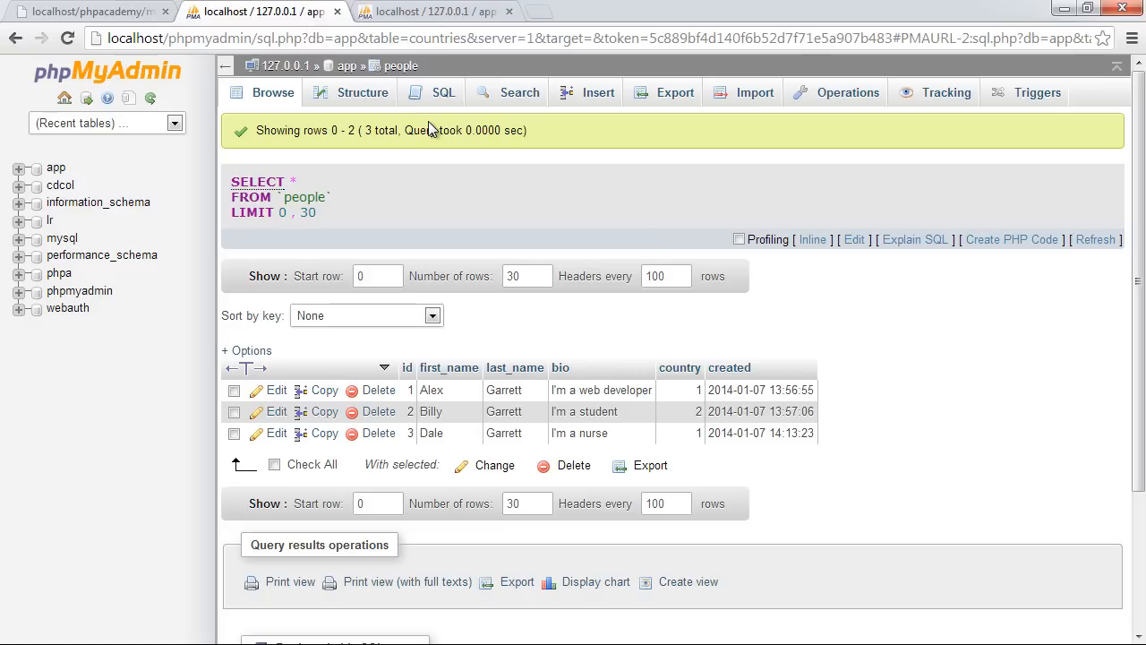
mouse_move(699, 401)
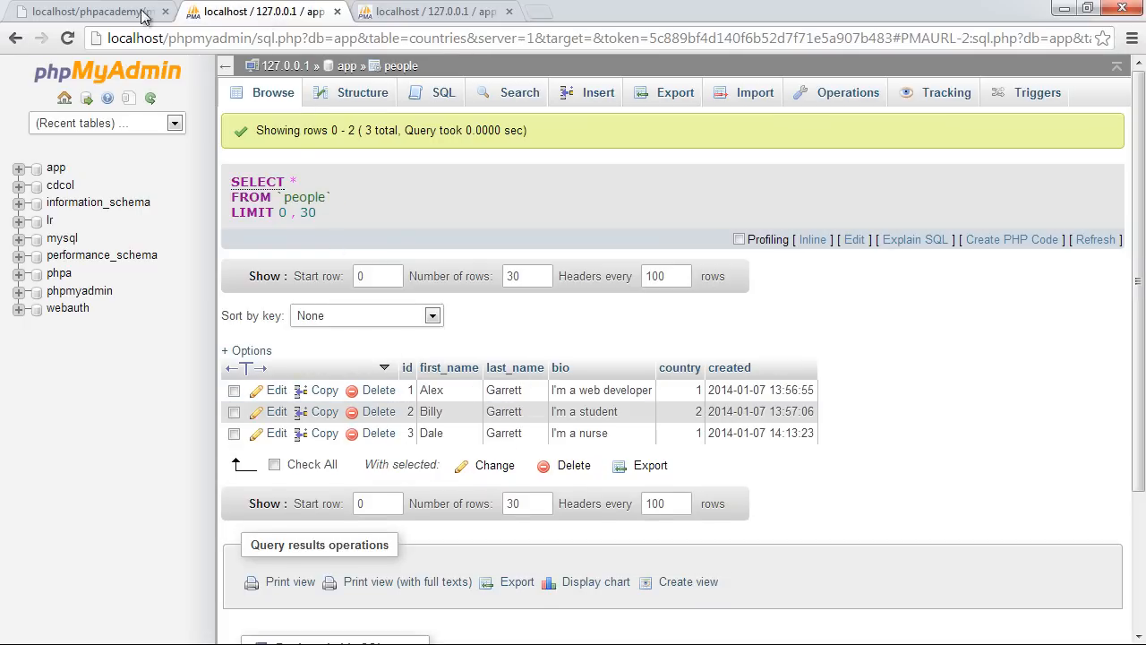
left_click(89, 10)
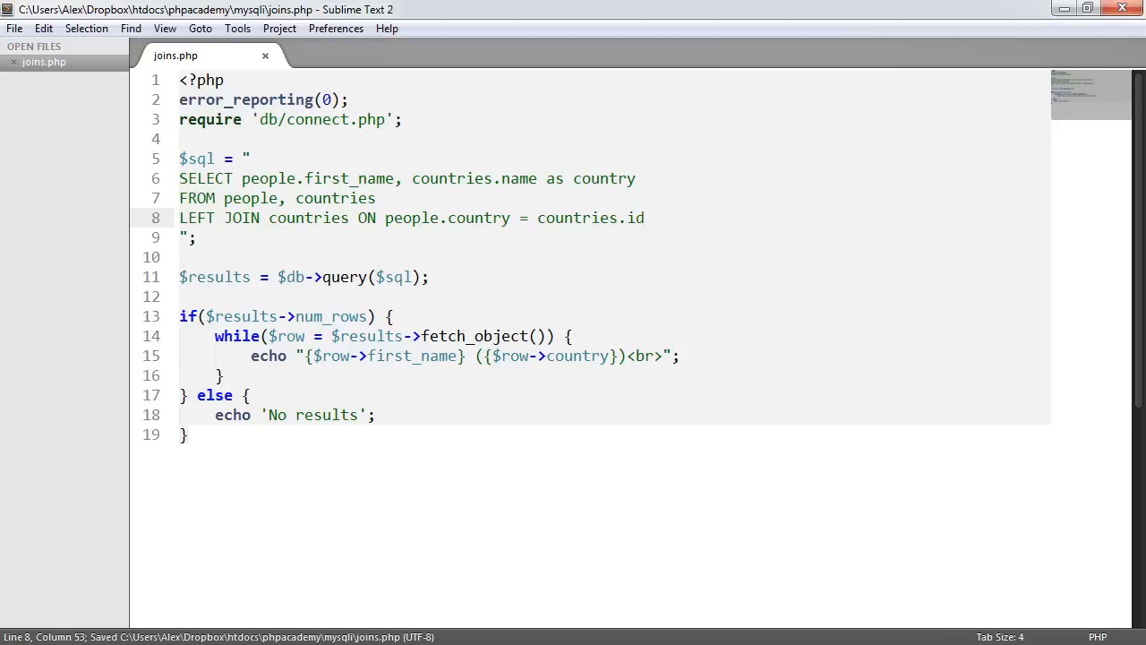
Leave FROM people alone and confirm Alex, Billy, Dale each appear once with a country.
double_click(335, 197)
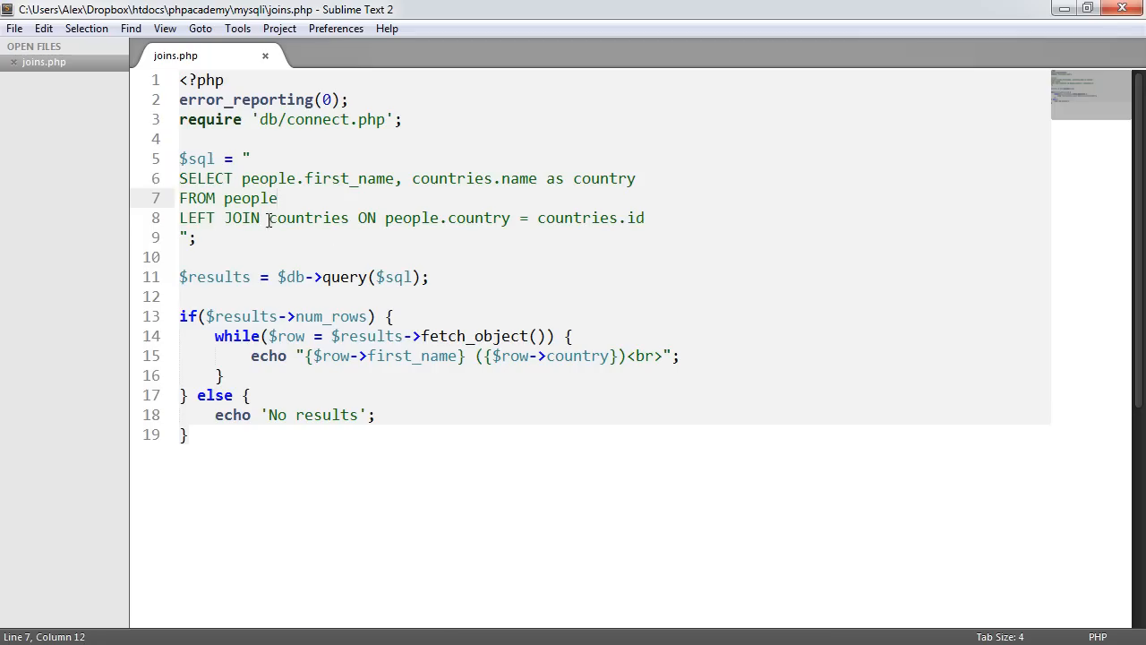
left_click(324, 219)
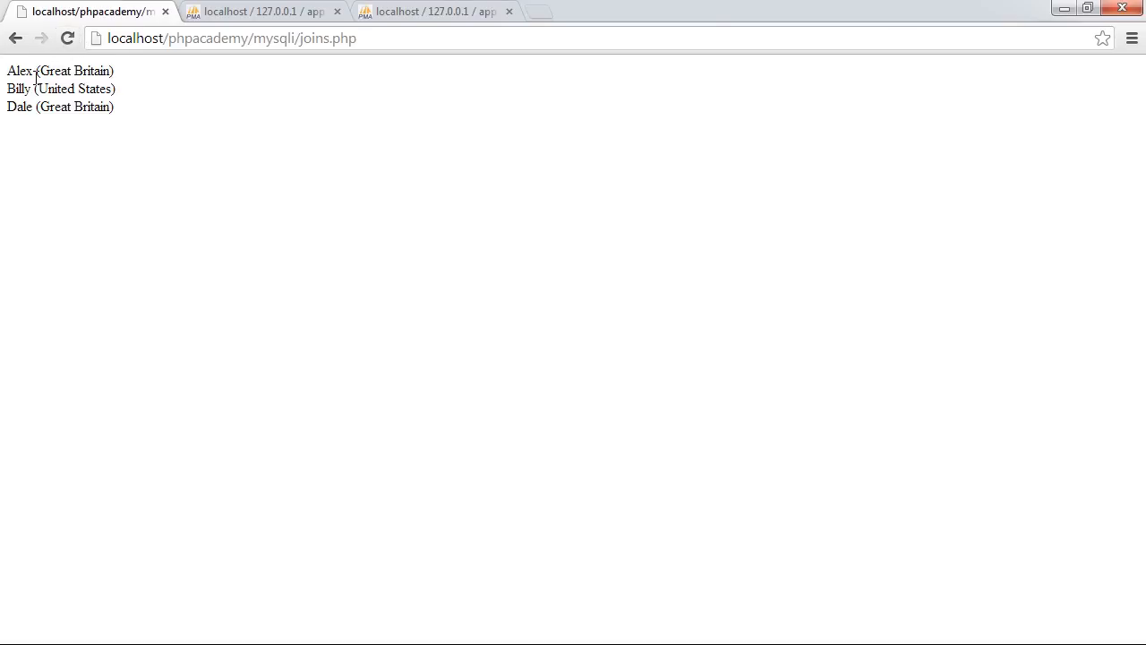
mouse_move(32, 66)
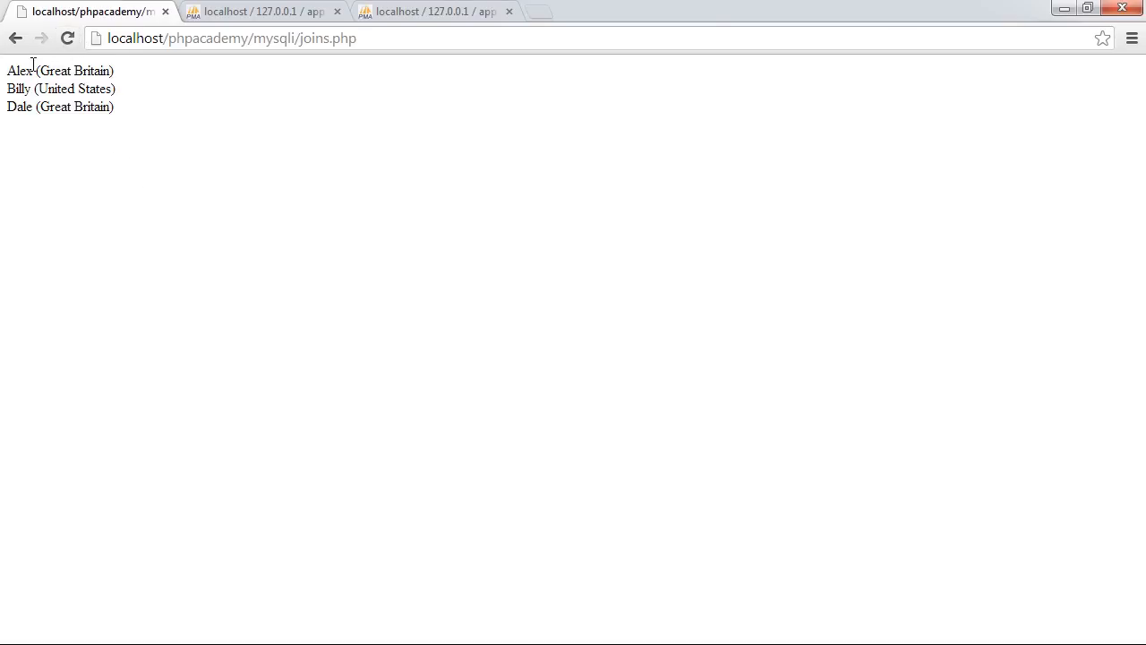
double_click(19, 71)
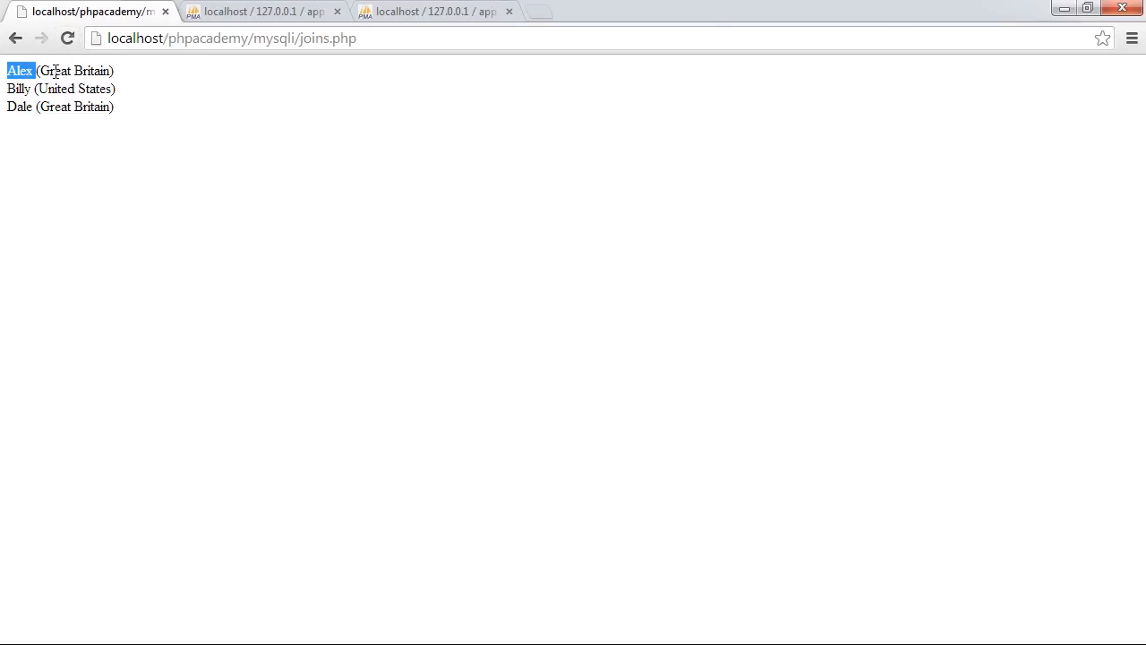
double_click(57, 90)
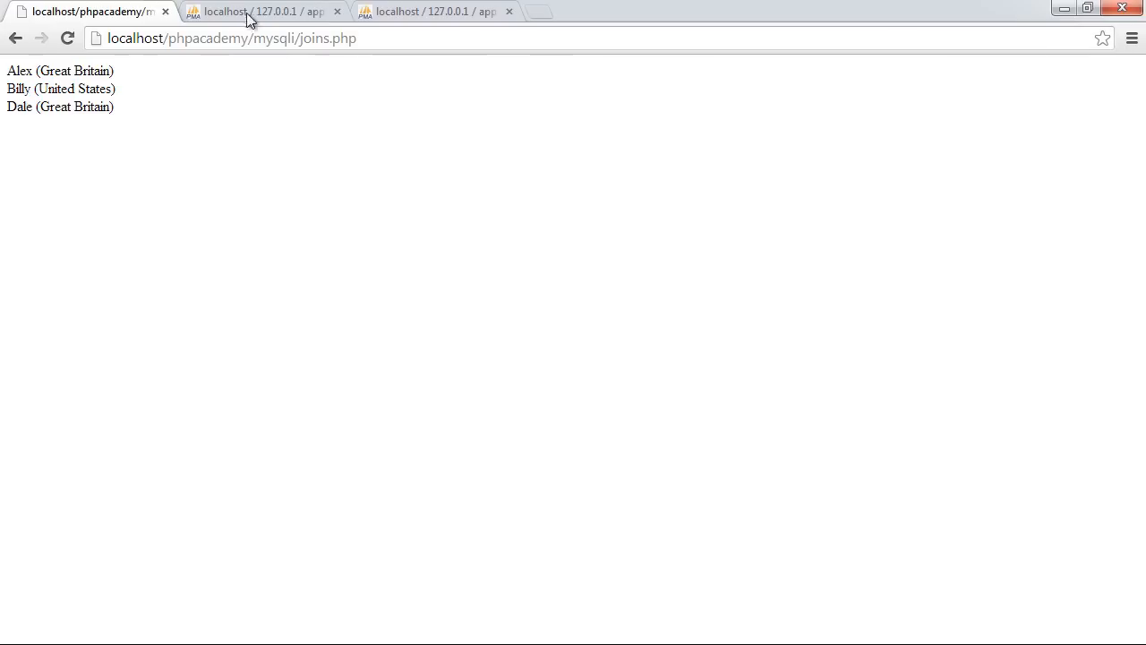
left_click(259, 11)
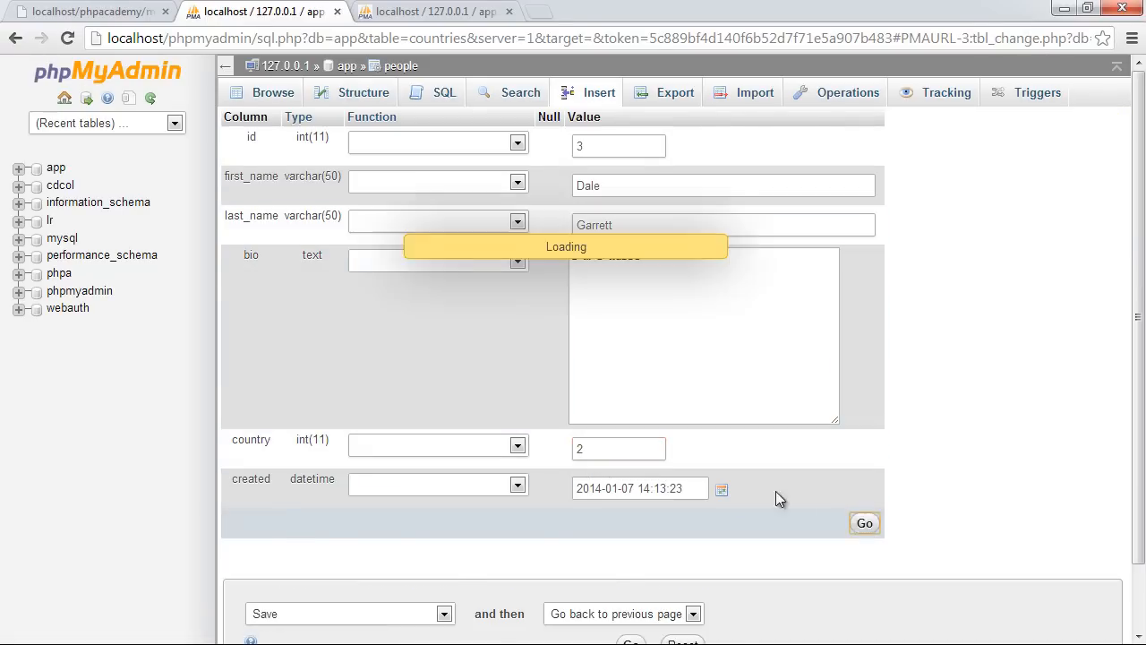
Rename the countries rows to Great Britain! and United States! in phpMyAdmin.
left_click(90, 11)
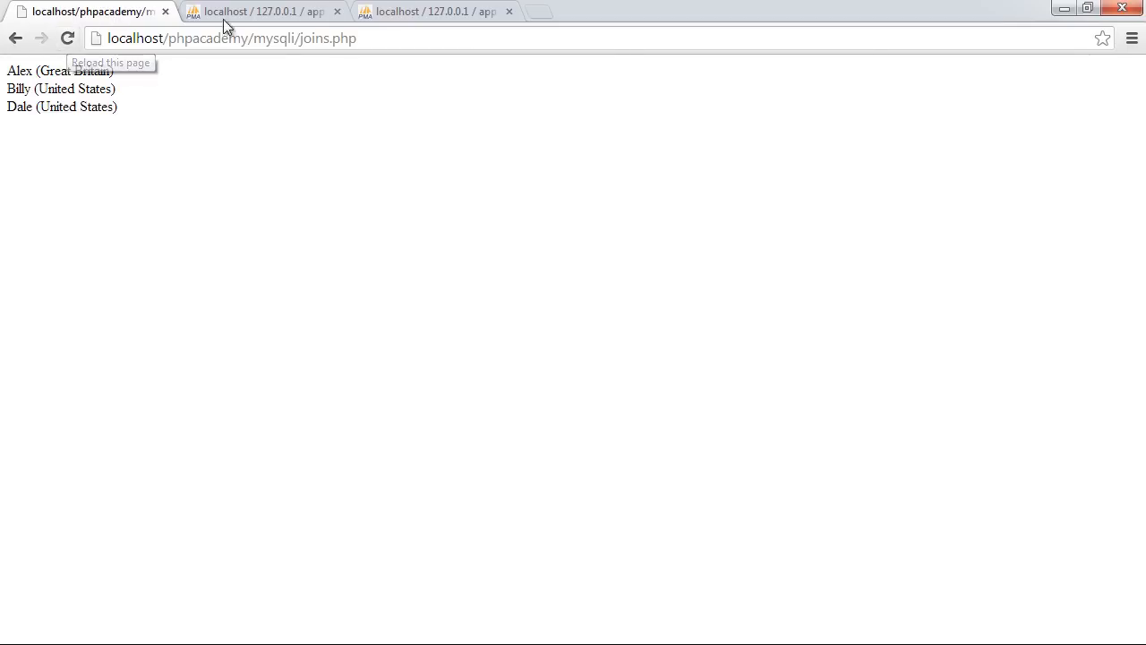
left_click(429, 11)
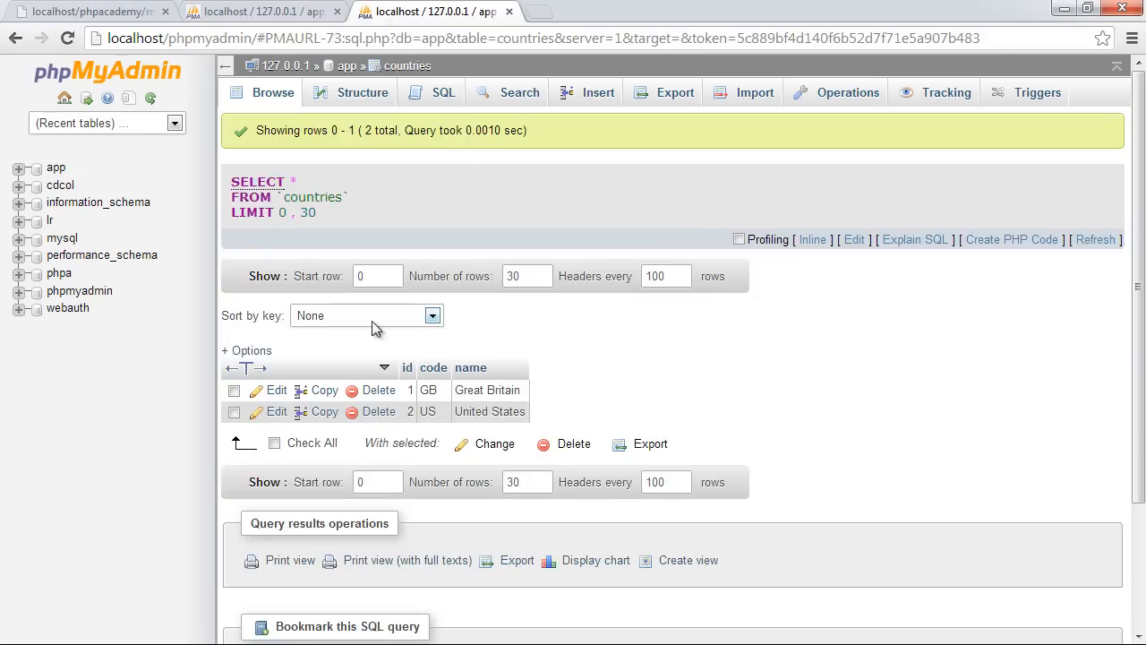
left_click(276, 391)
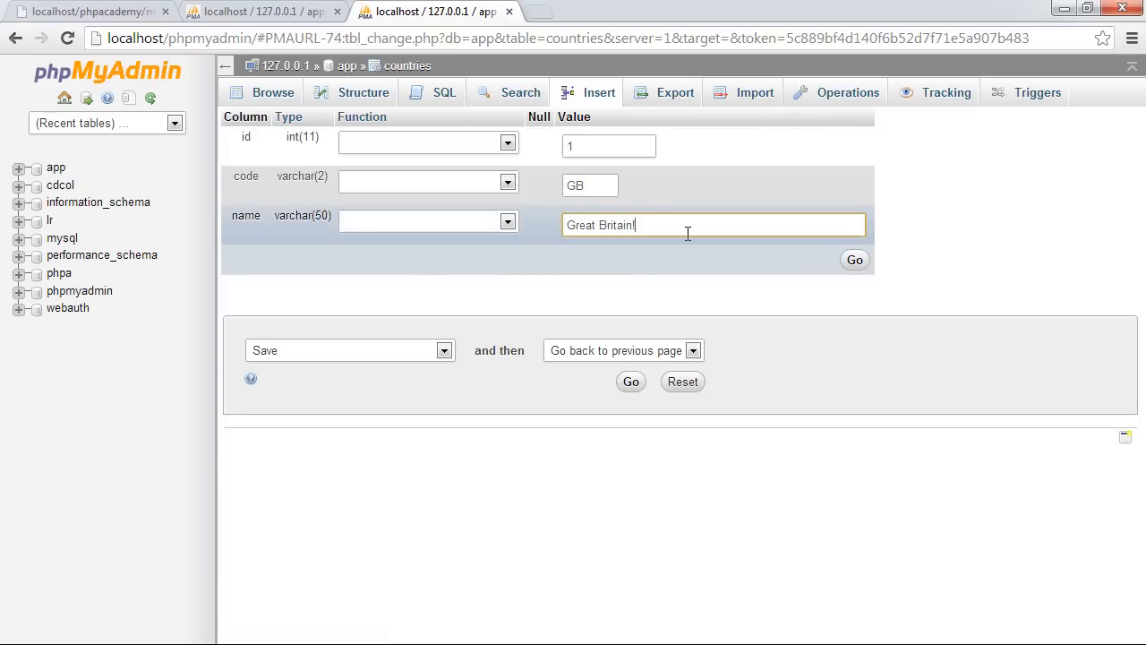
left_click(90, 10)
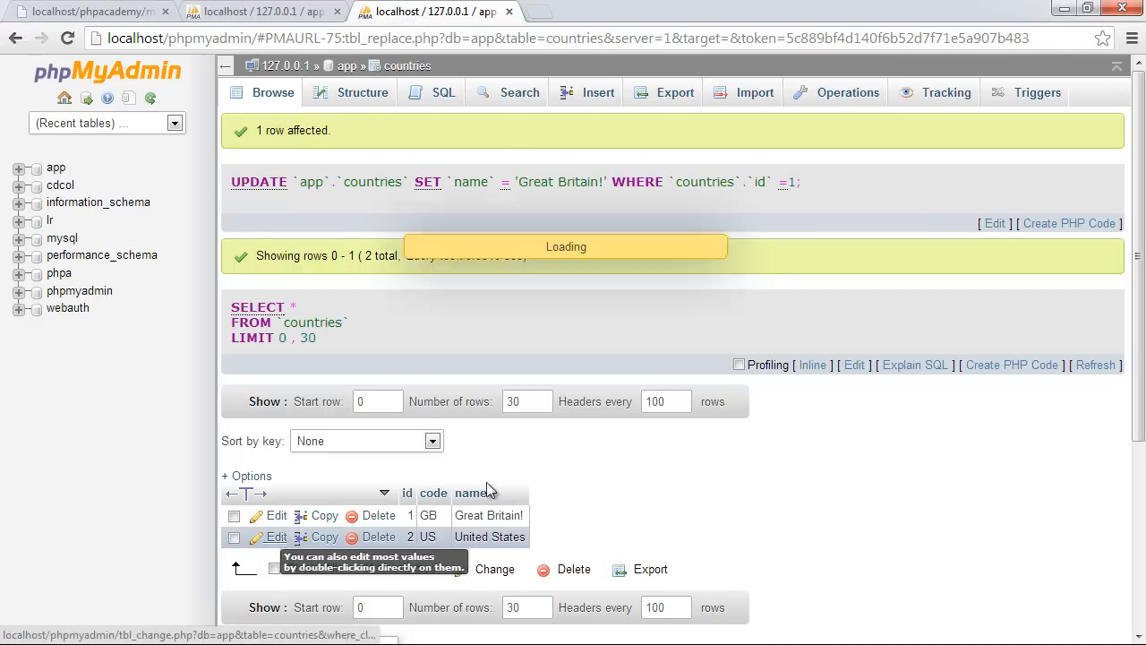
left_click(276, 537)
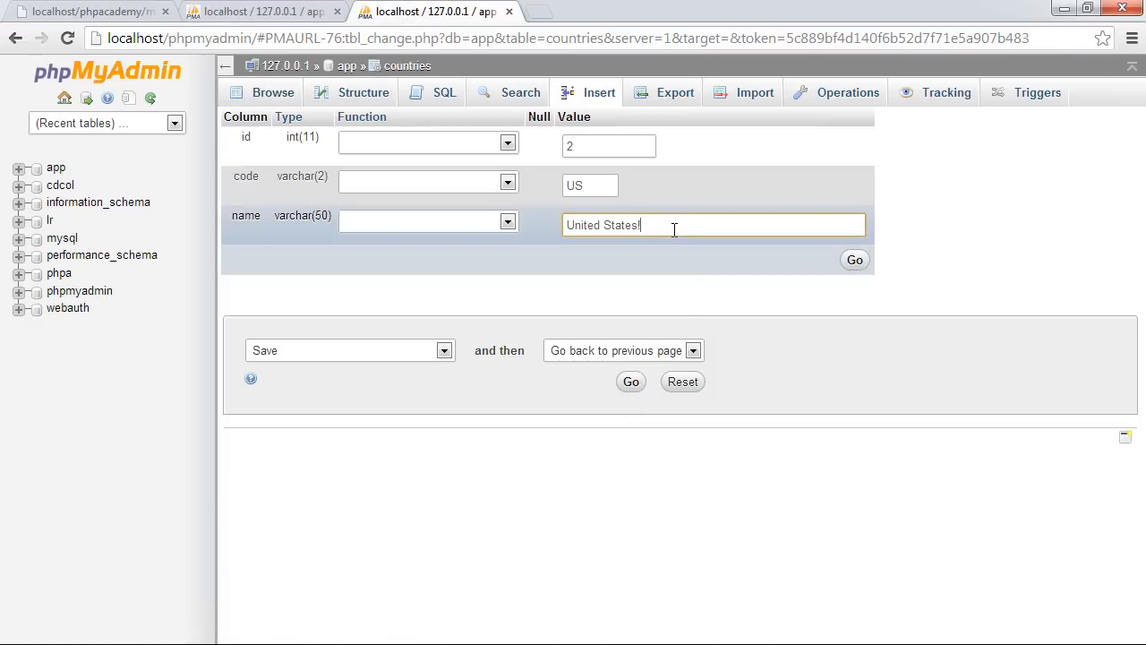
left_click(90, 11)
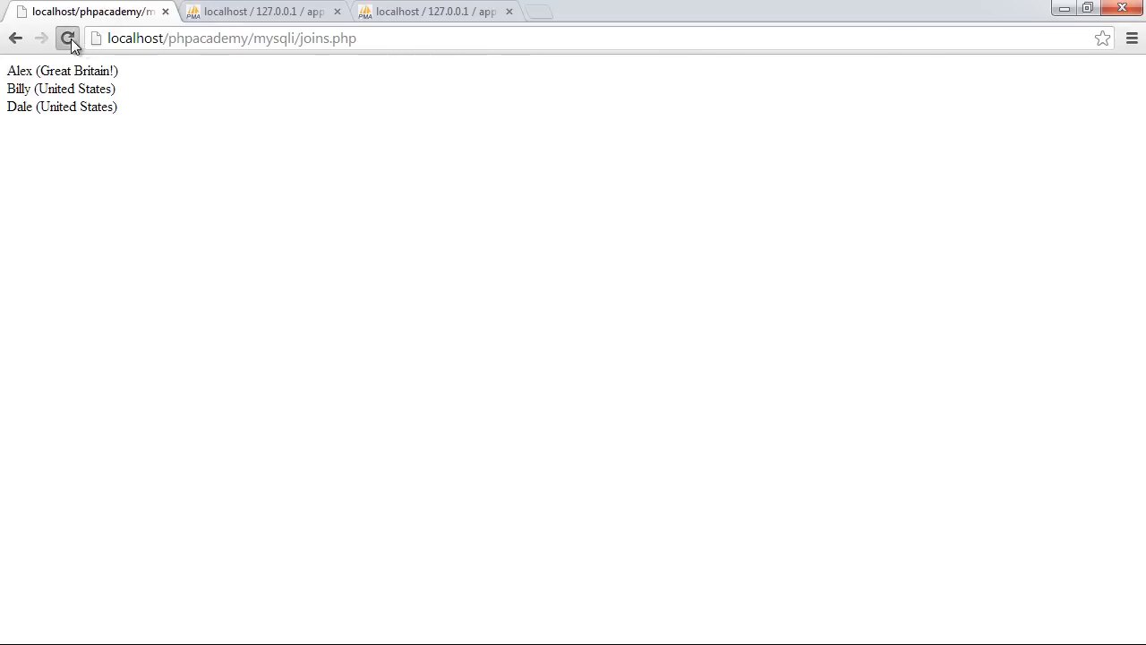
Reload joins.php and the people table to see Dale listed with United States!
left_click(68, 37)
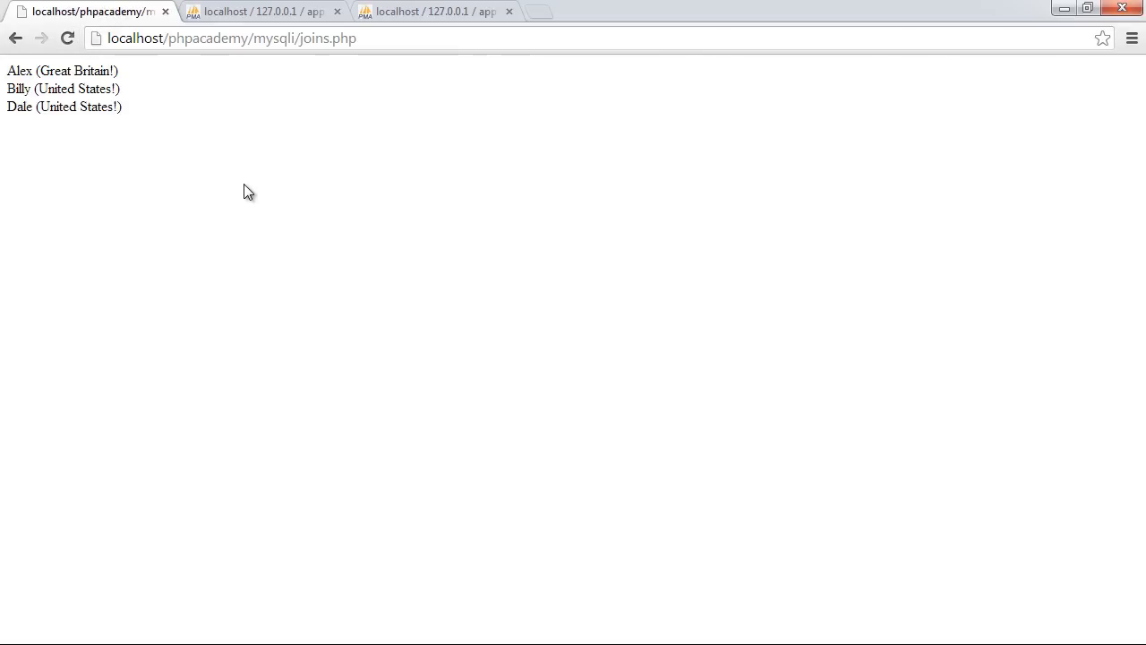
mouse_move(280, 19)
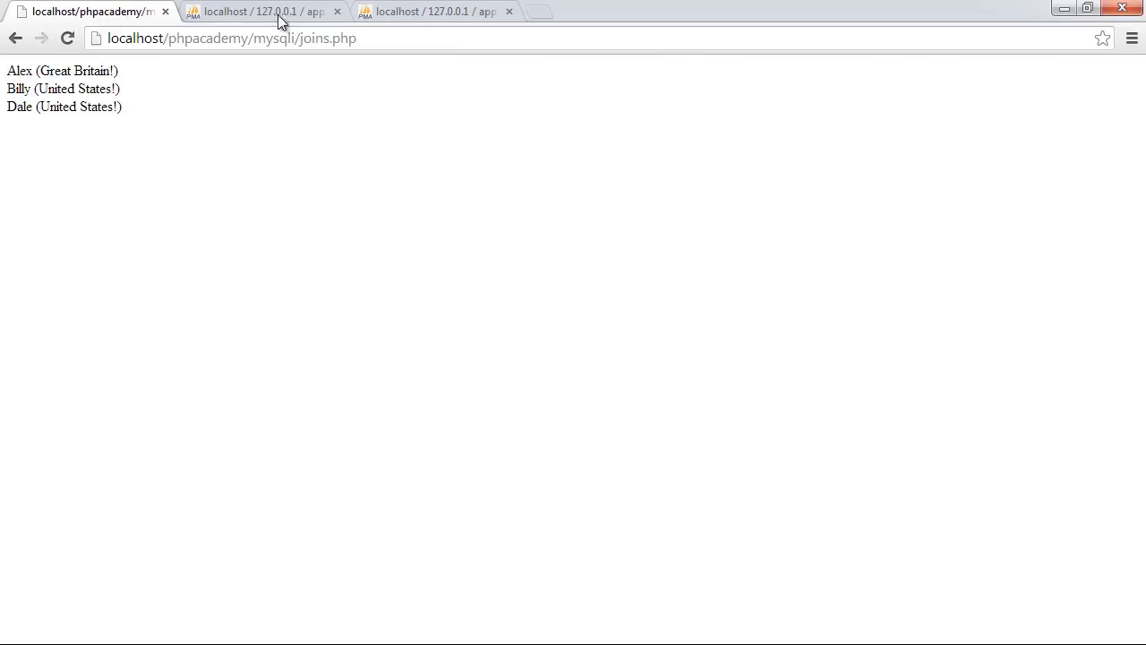
left_click(260, 10)
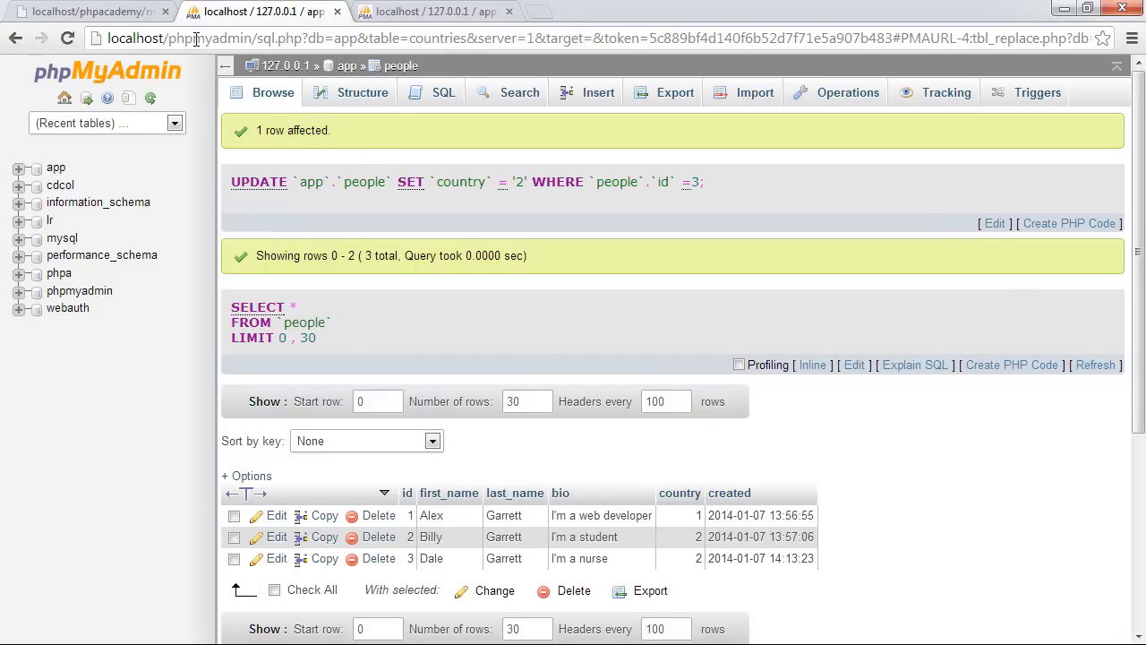
left_click(93, 11)
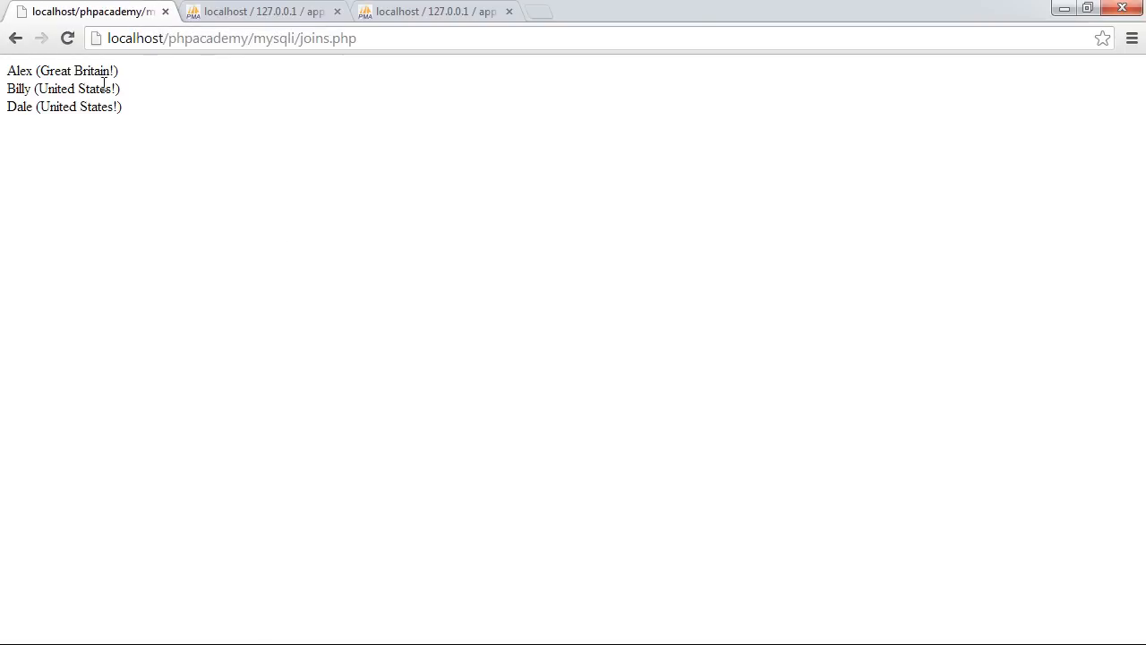